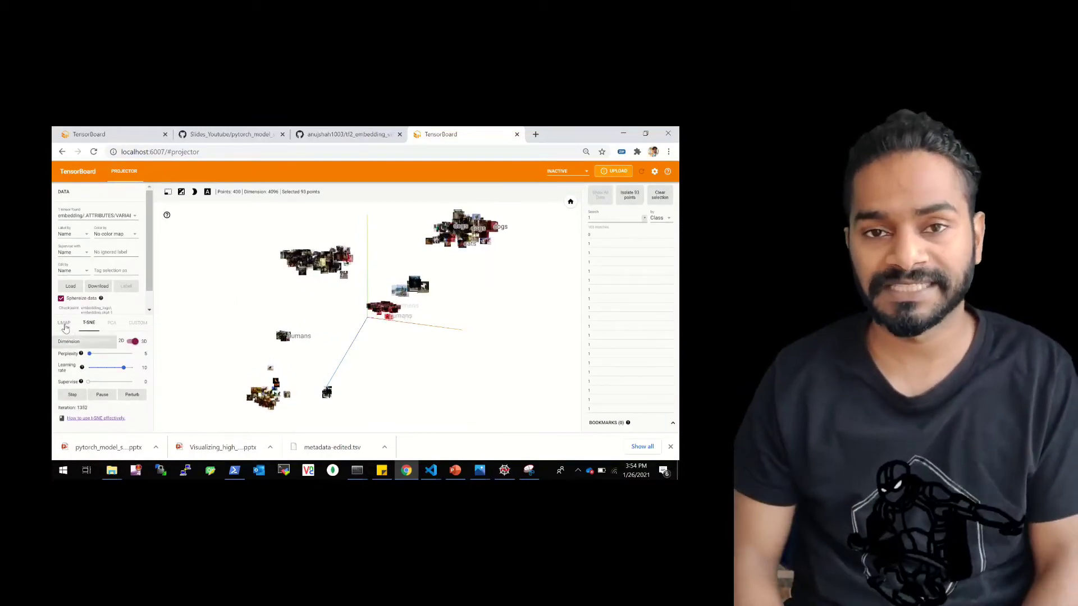
mouse_move(137, 323)
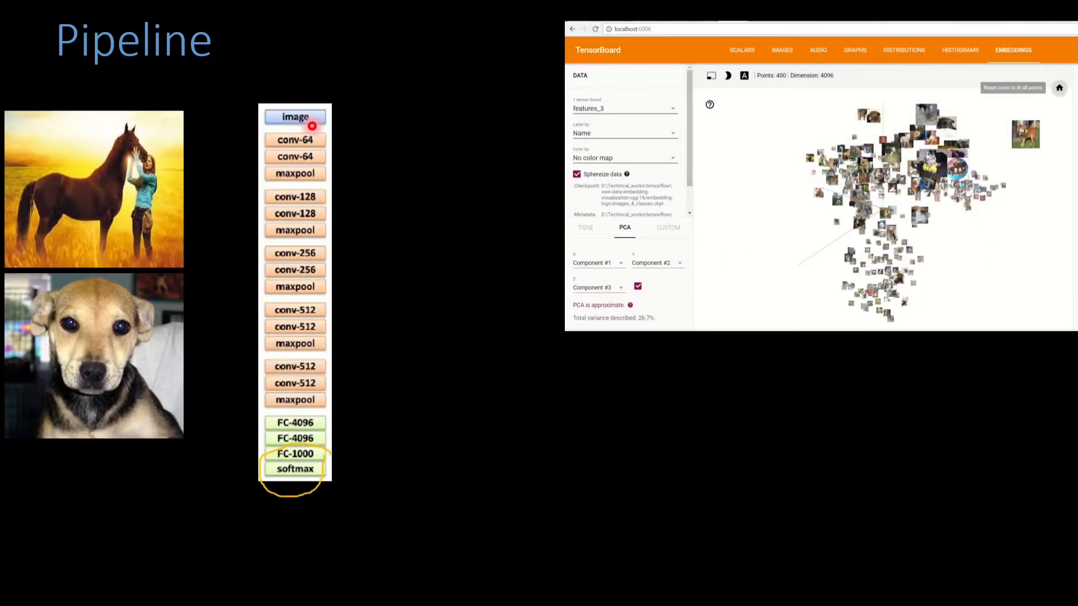
mouse_move(276, 399)
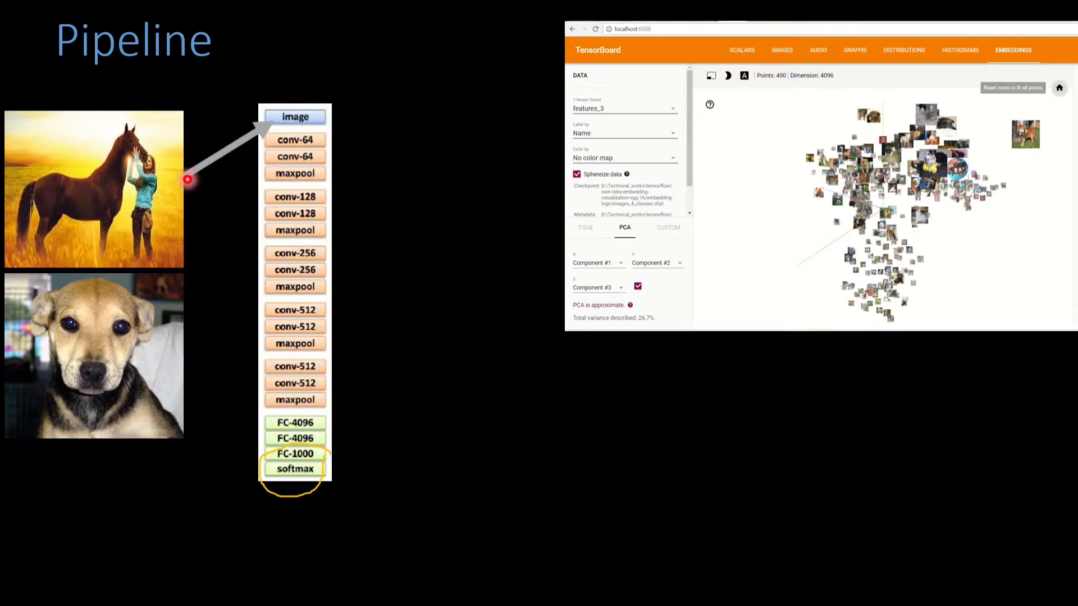
mouse_move(129, 269)
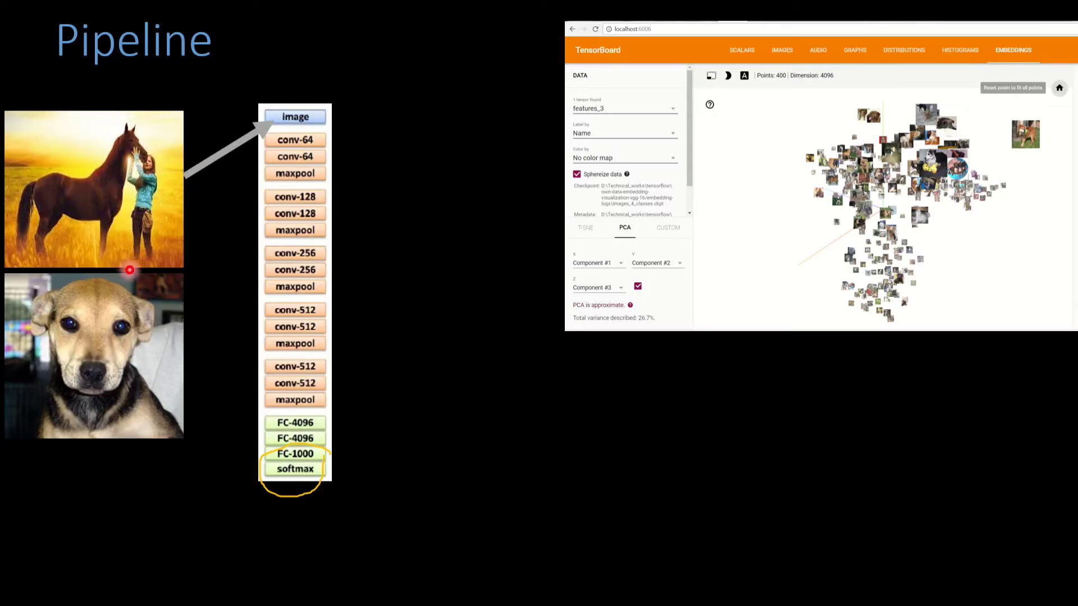
mouse_move(286, 134)
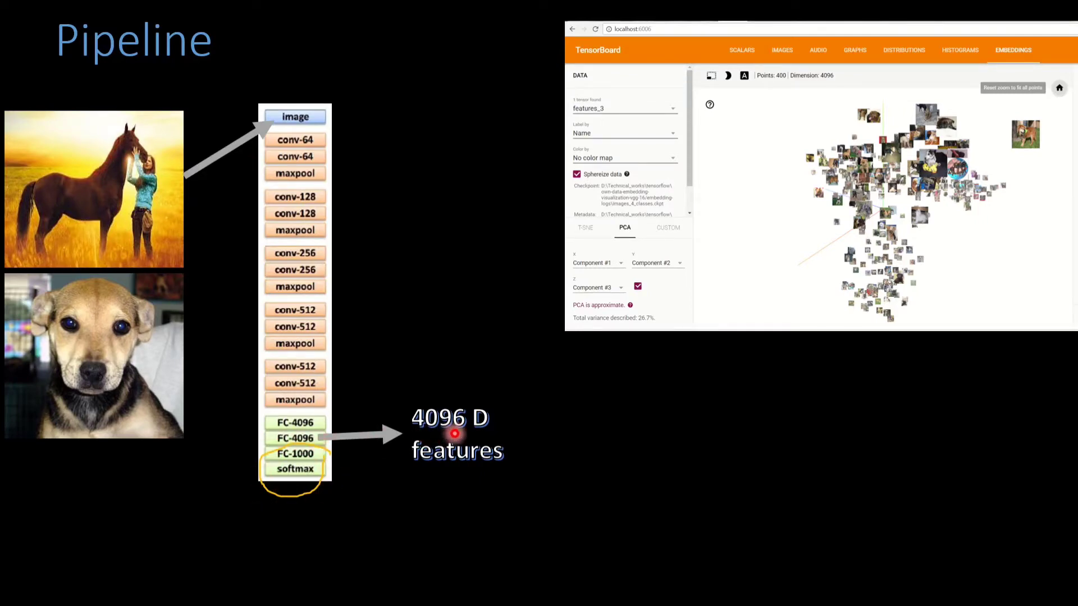
Step: Advance the slide show to the 'Creating annotation file' slide
key("Right")
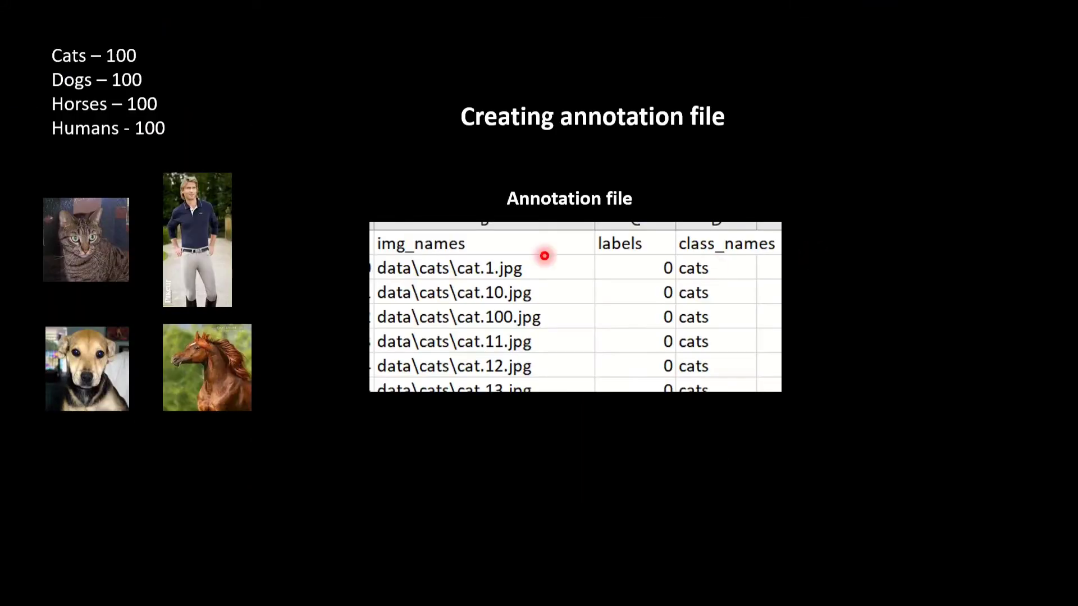
mouse_move(137, 268)
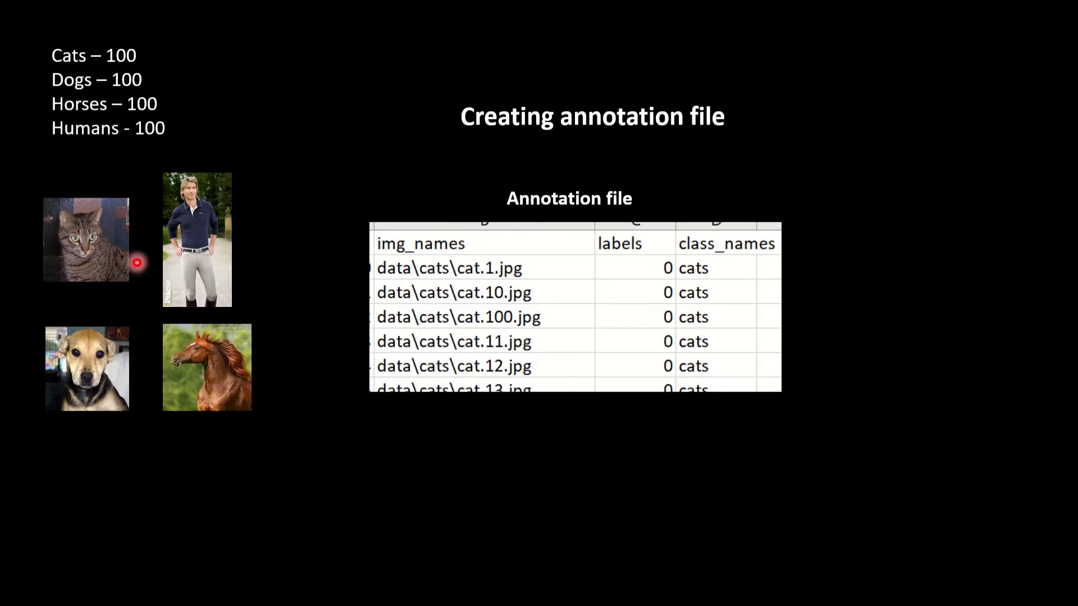
mouse_move(351, 307)
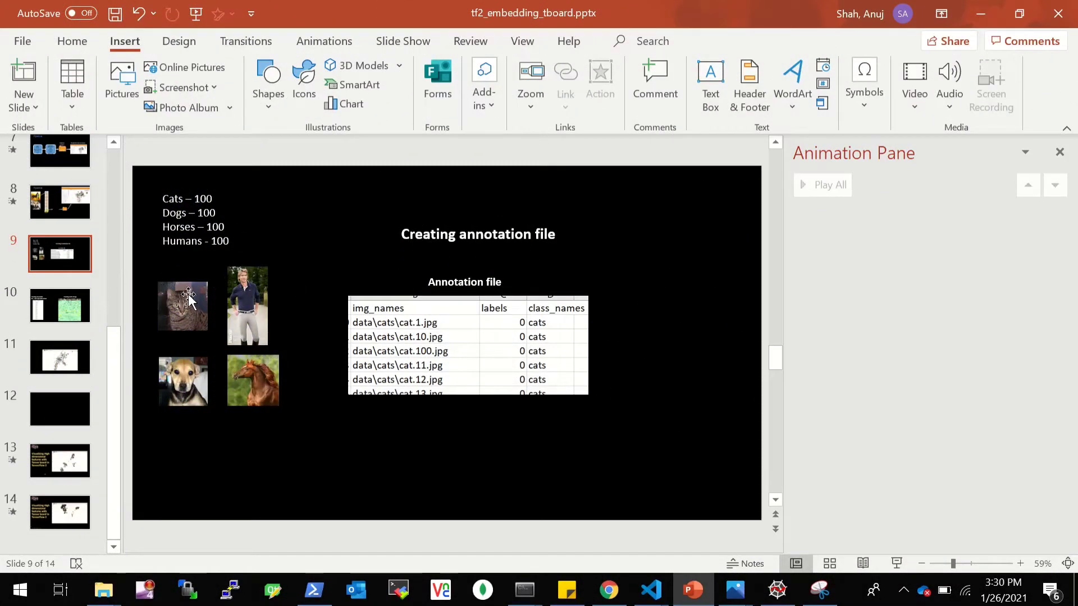
mouse_move(172, 329)
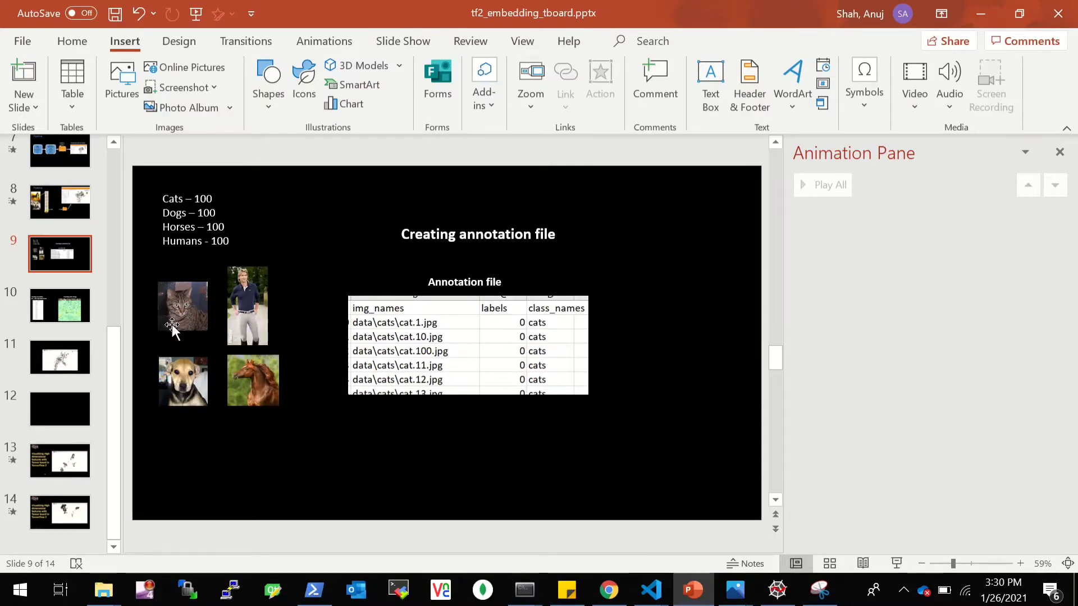
mouse_move(259, 378)
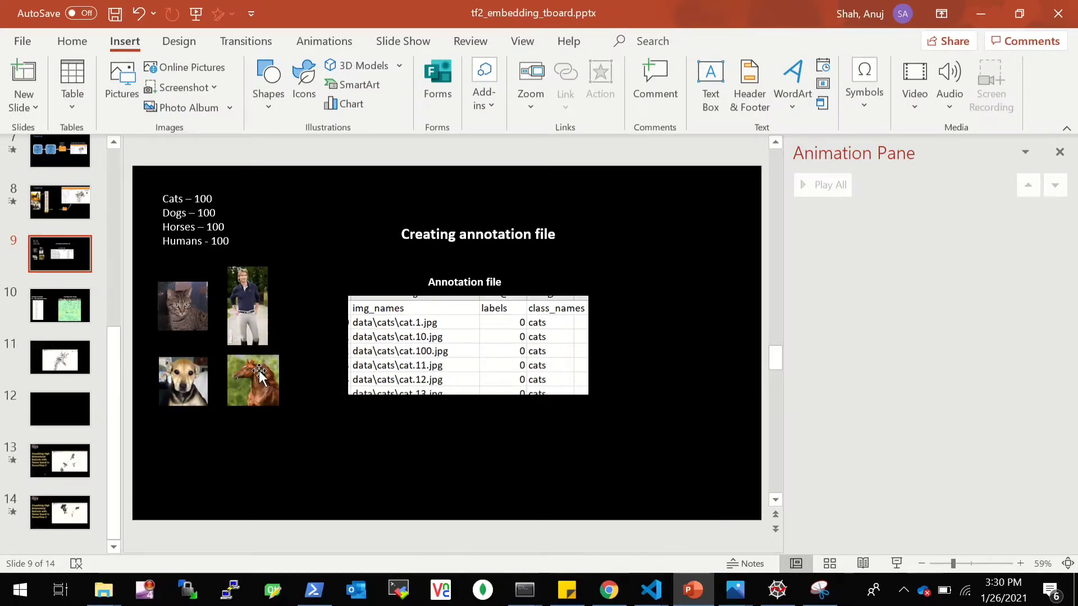
mouse_move(554, 482)
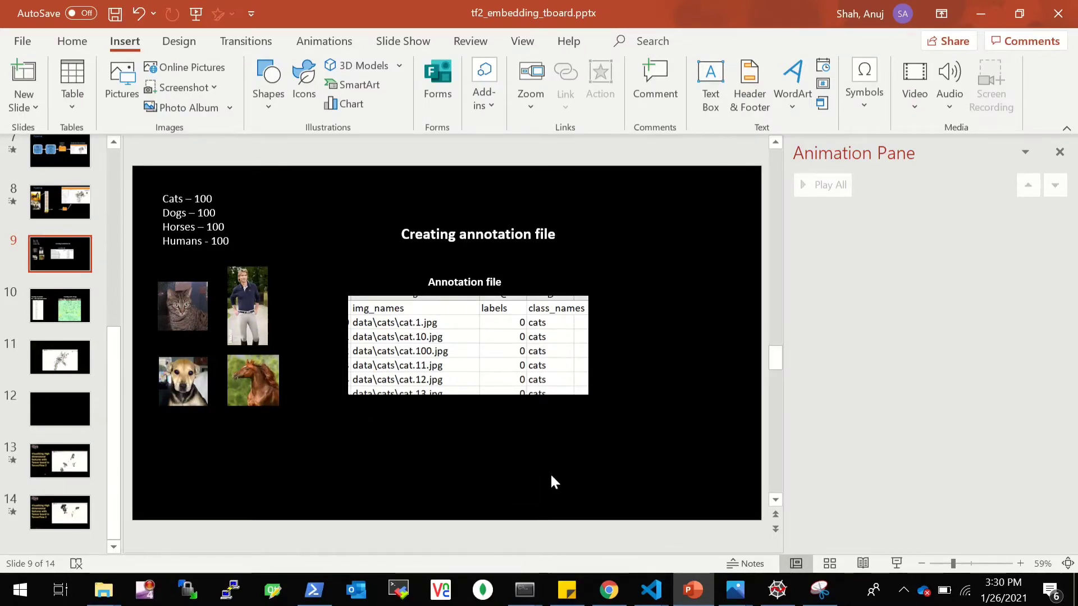
Step: Leave the slides and bring up the TensorBoard projector with the 400-embedding 3D t-SNE plot
left_click(607, 589)
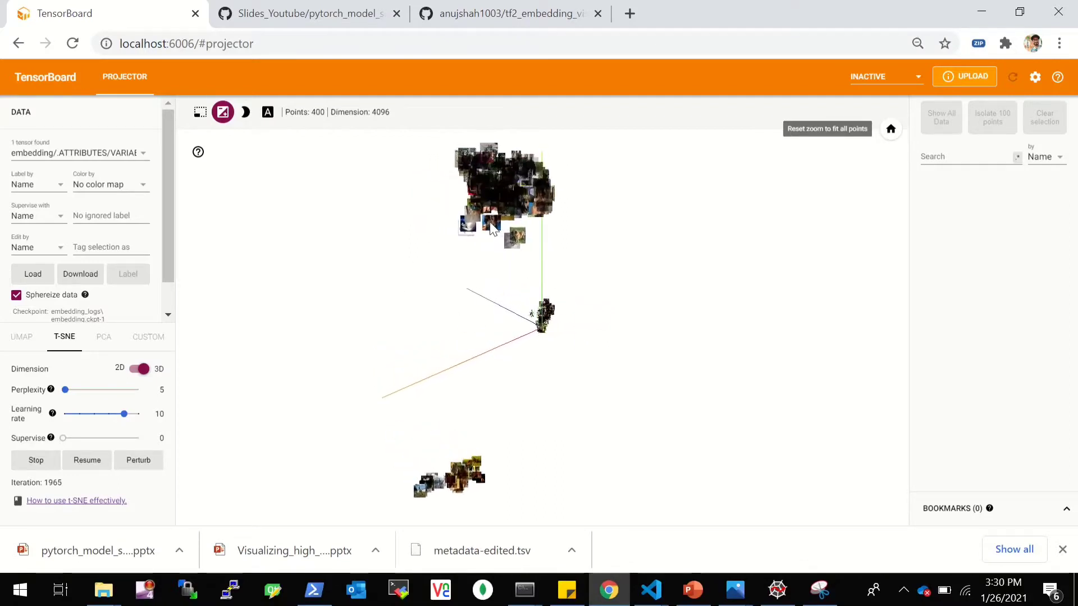
mouse_move(691, 589)
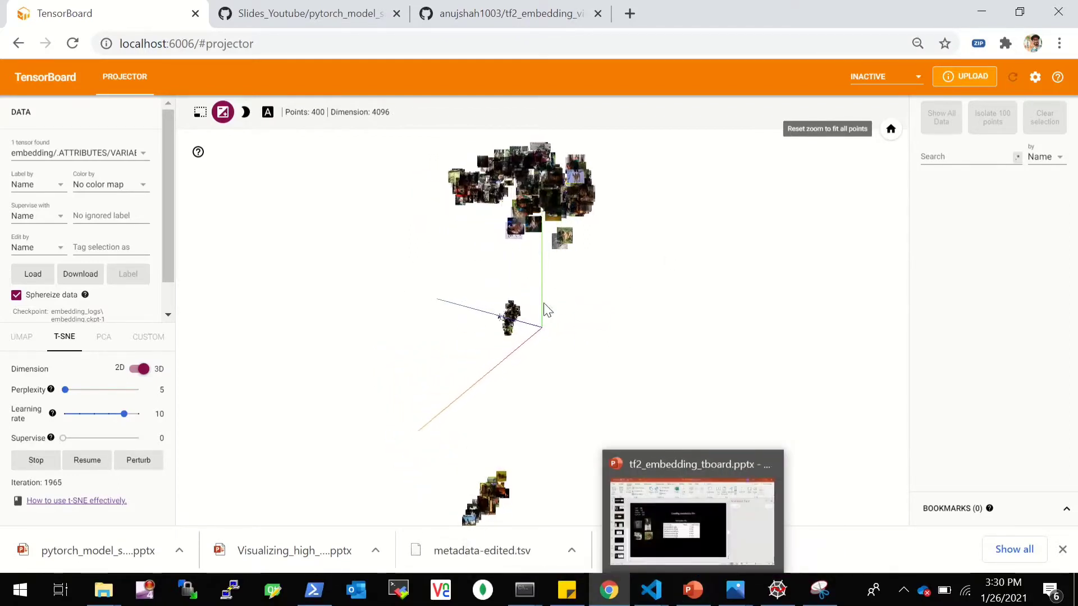
Step: Switch from TensorBoard to the Spyder project with save_features.py open
left_click(775, 589)
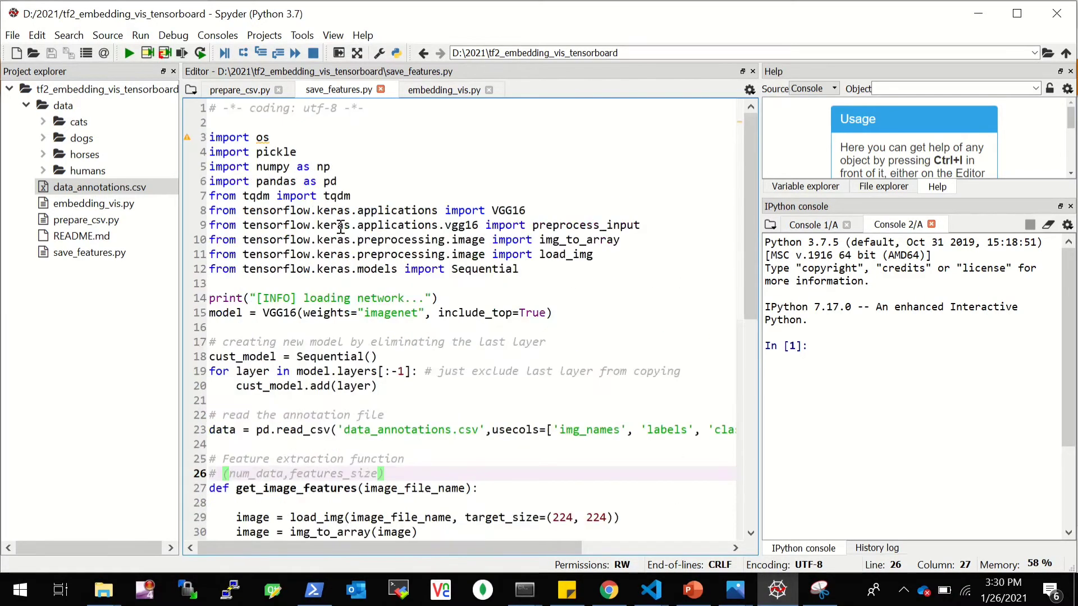
Step: Delete the existing data_annotations.csv from the project's data folder
left_click(43, 105)
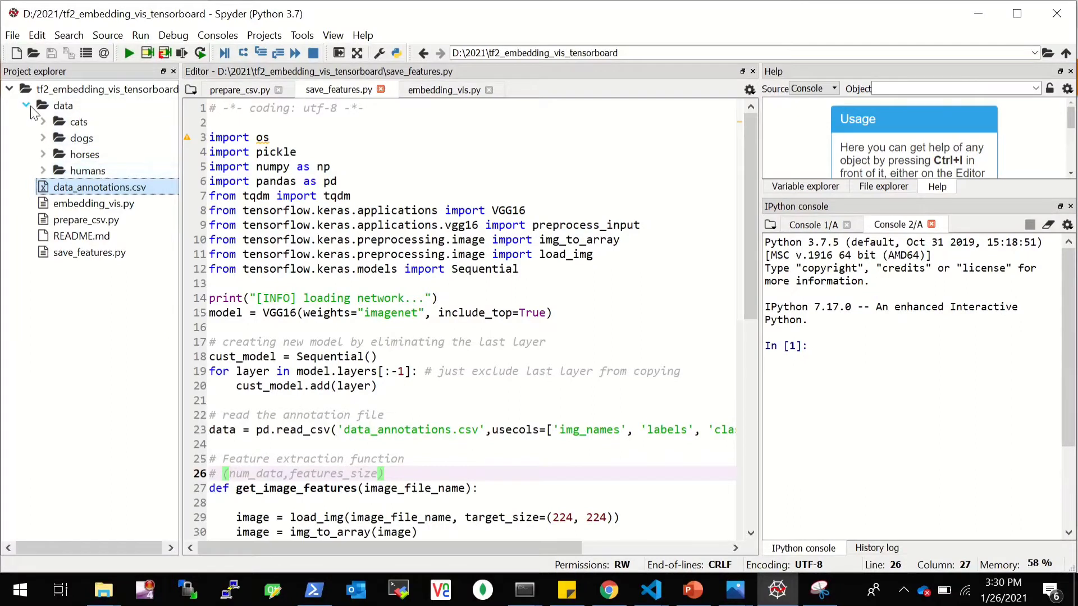
left_click(26, 106)
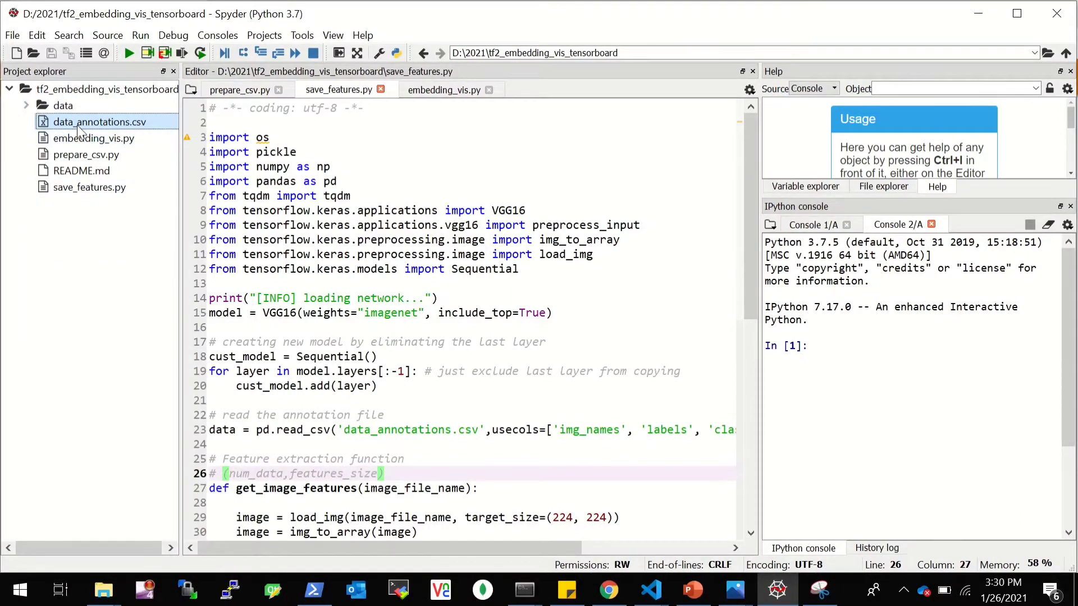
right_click(100, 121)
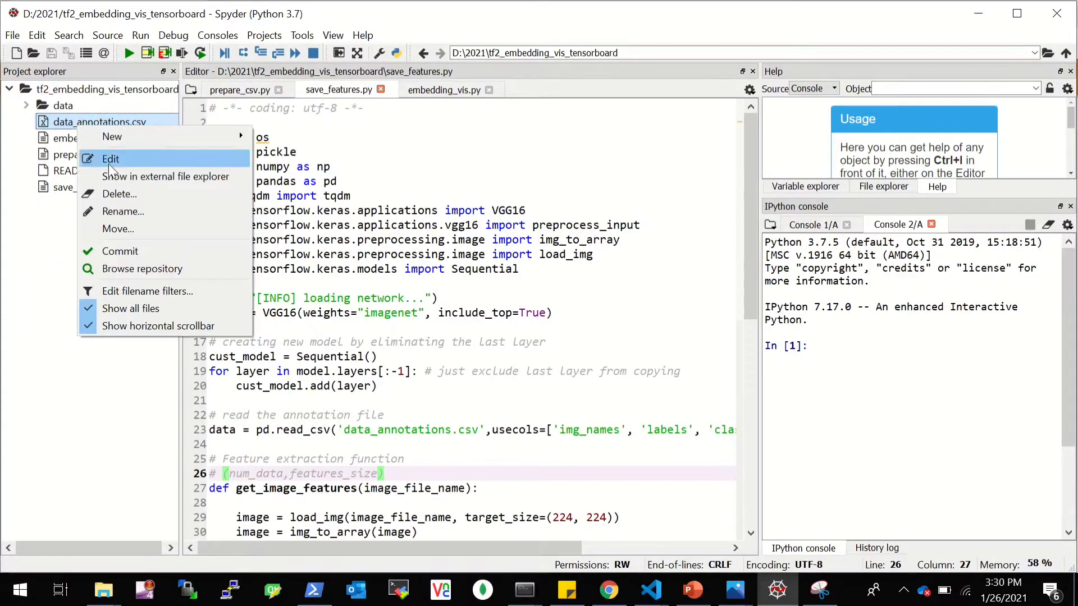
left_click(119, 194)
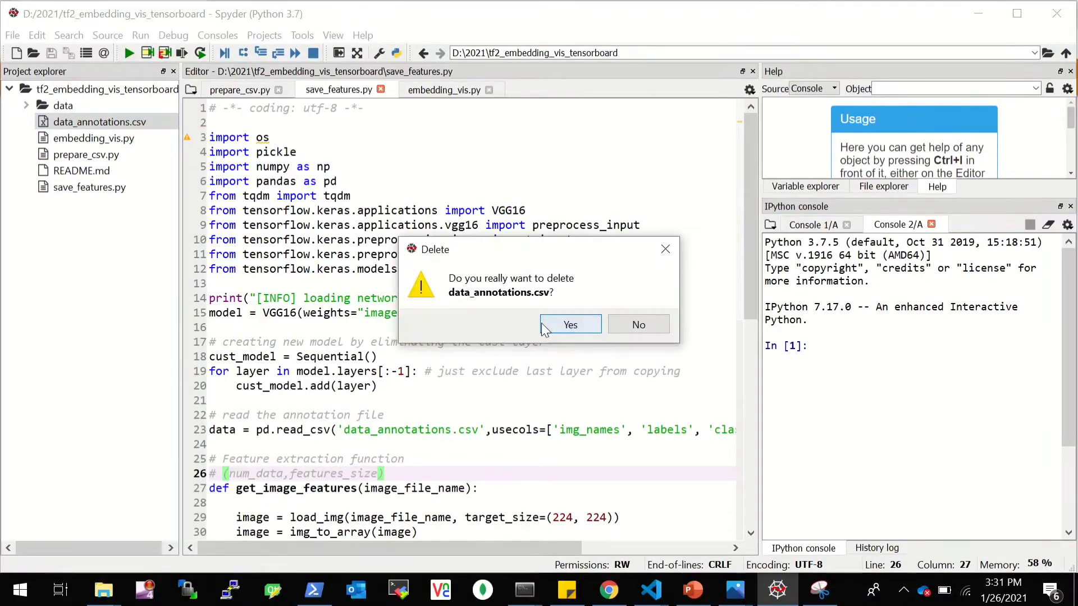
left_click(571, 324)
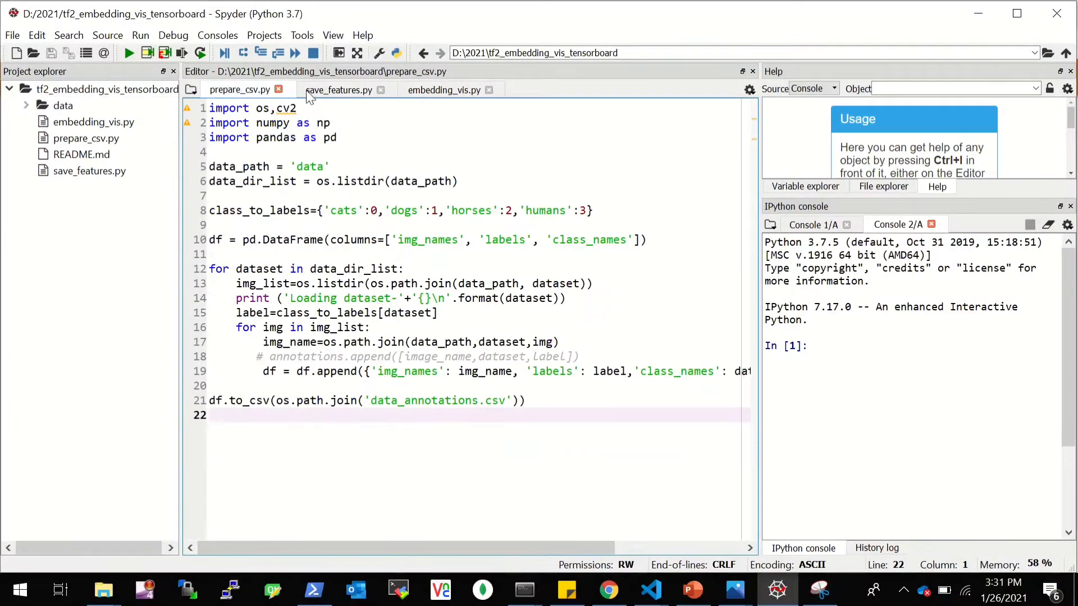
mouse_move(444, 90)
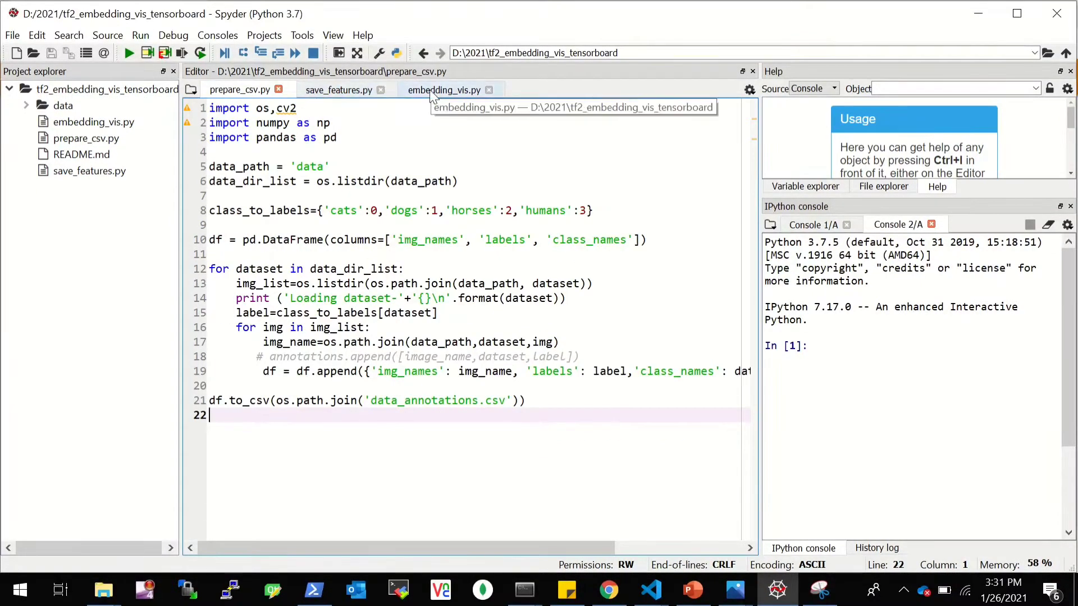
mouse_move(299, 316)
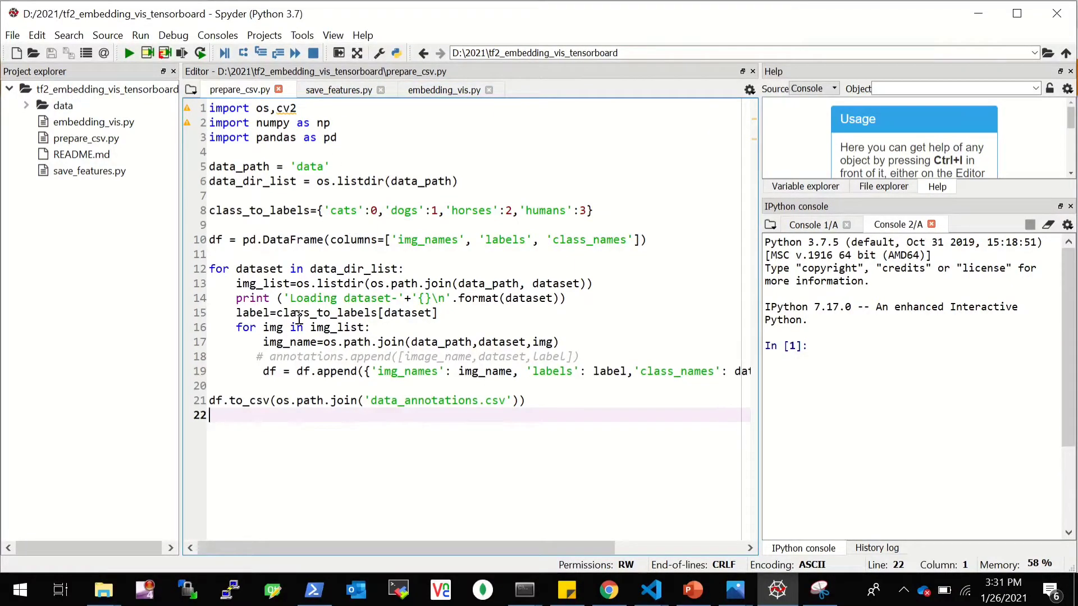
mouse_move(434, 381)
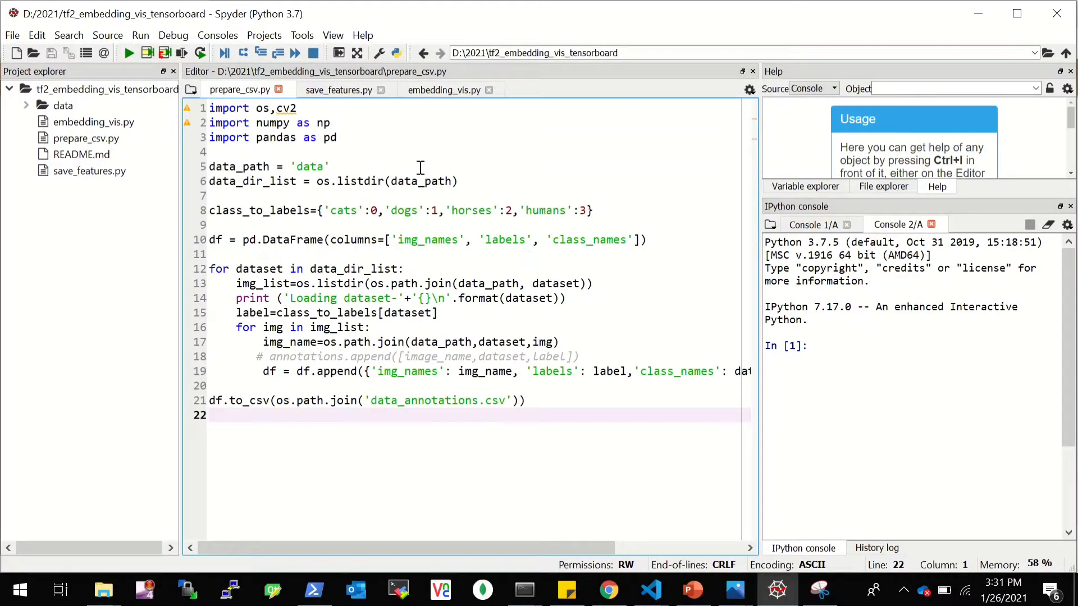
Step: Browse save_features.py and embedding_vis.py, then settle on prepare_csv.py in the editor
left_click(338, 89)
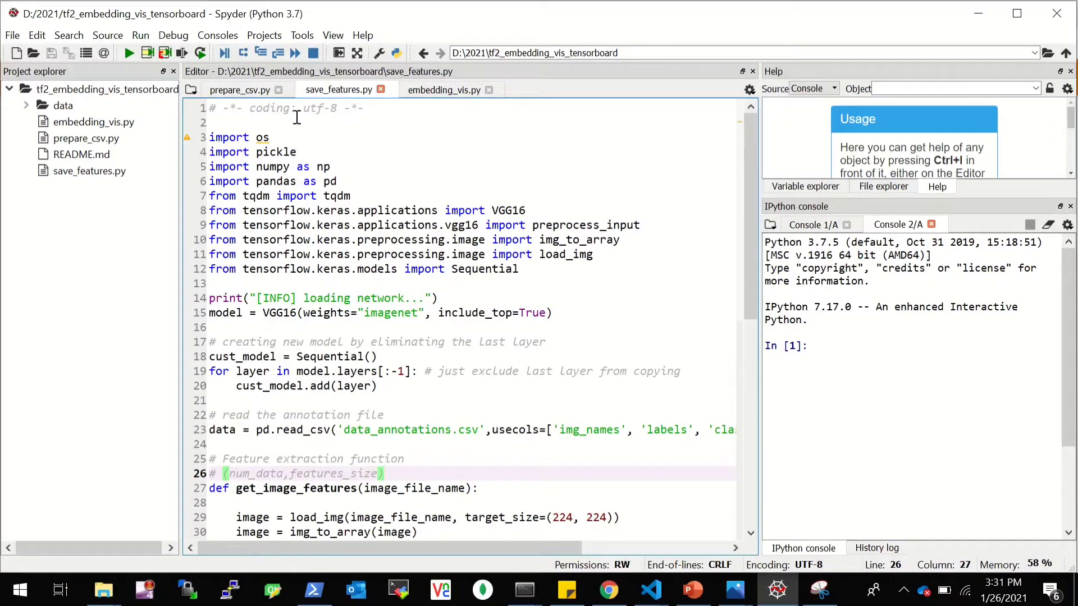
mouse_move(354, 145)
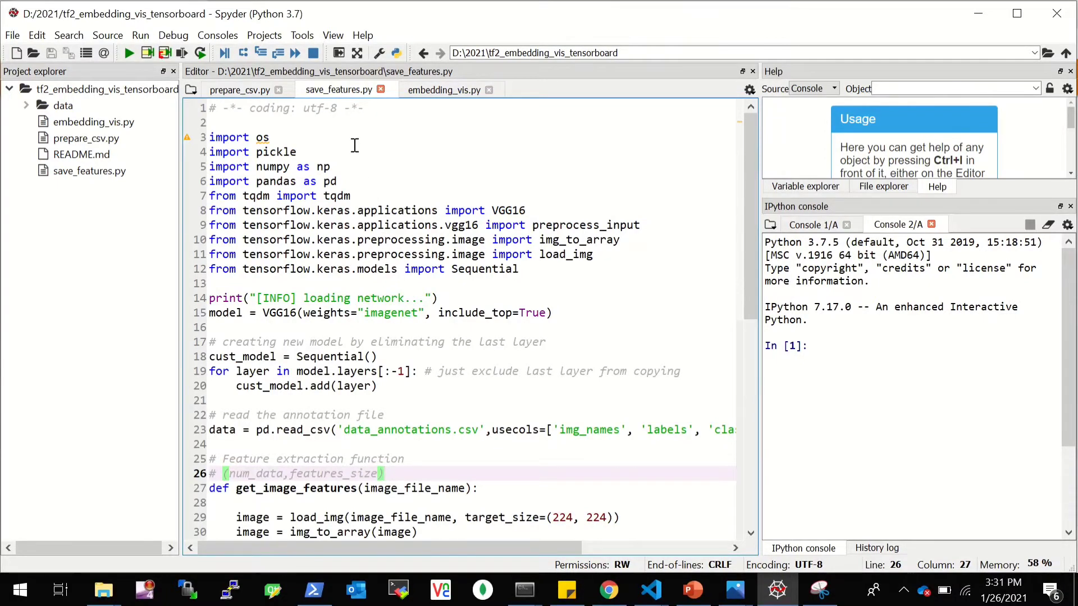
left_click(445, 90)
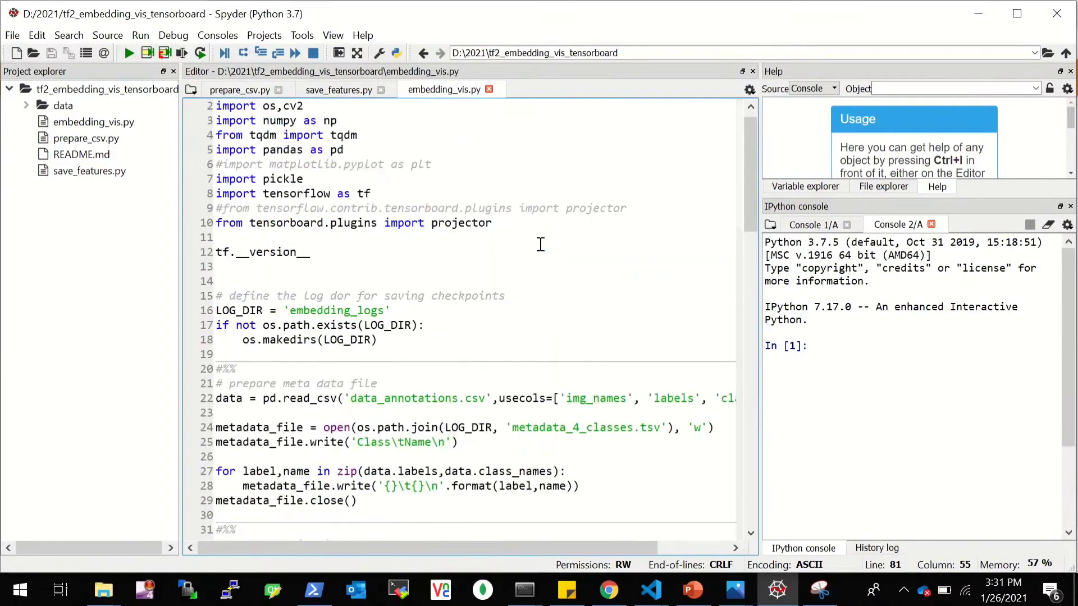
scroll("up", 3)
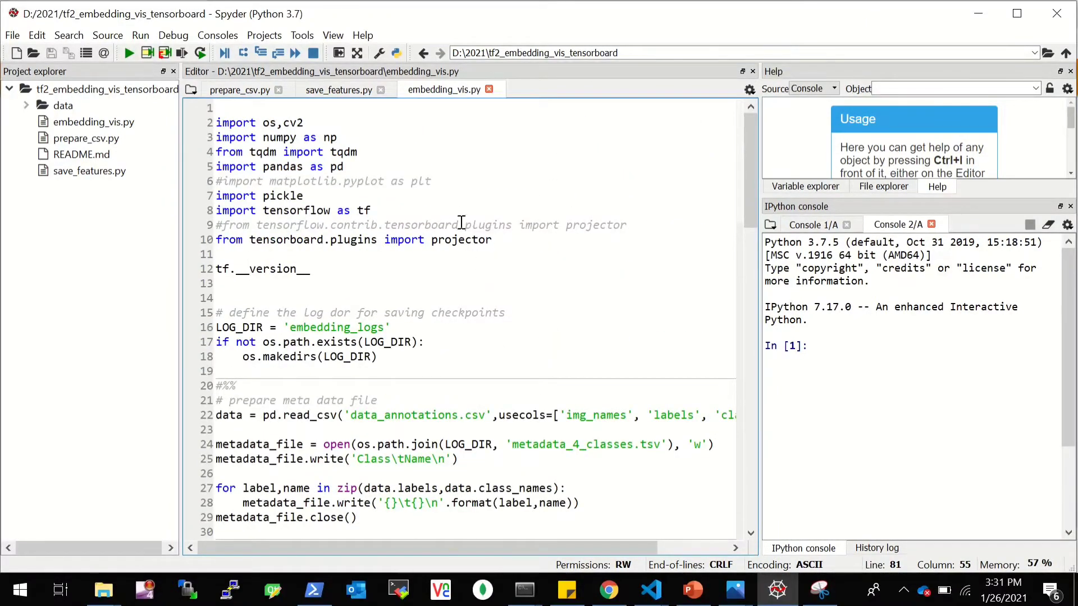
mouse_move(239, 90)
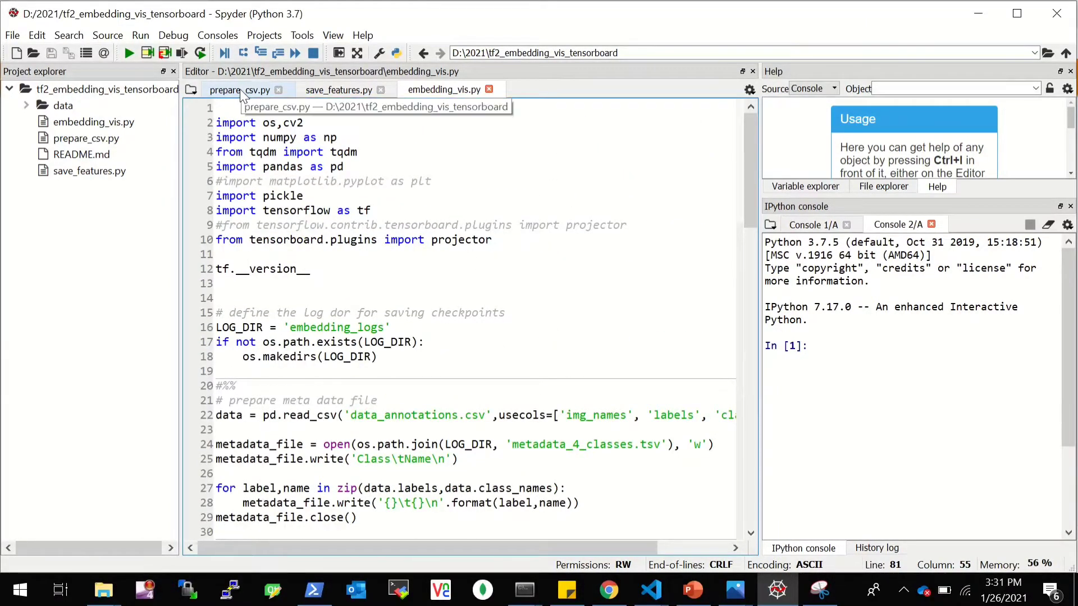
left_click(239, 90)
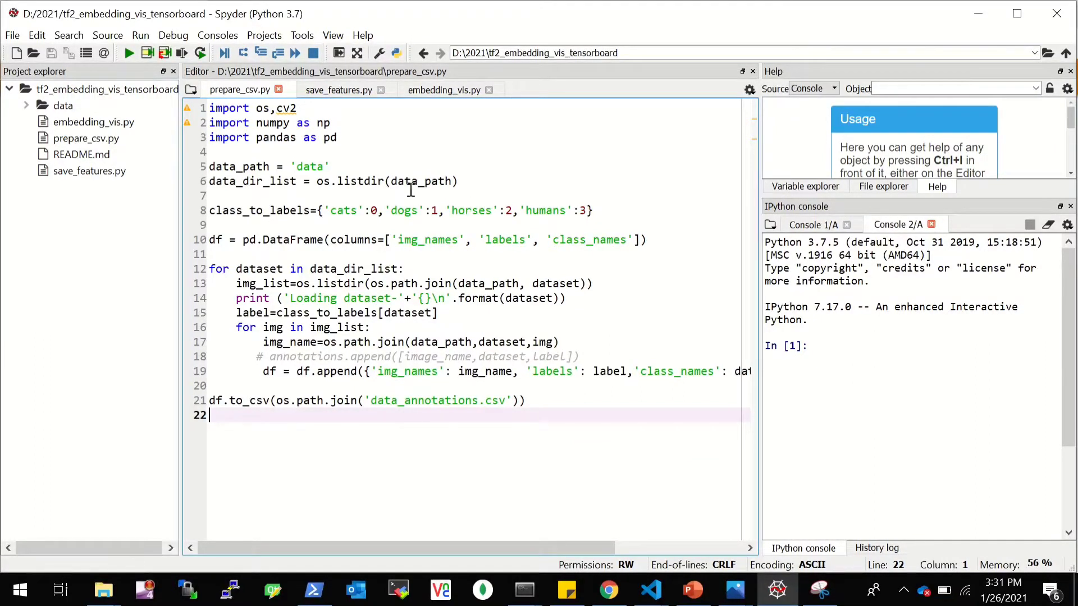
mouse_move(295, 108)
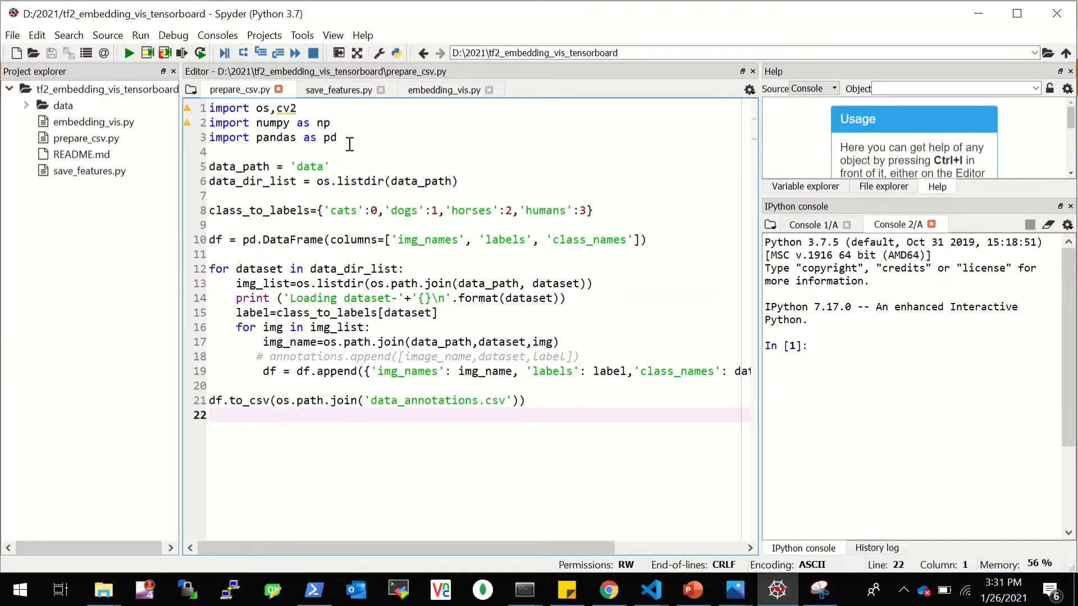
Step: Run prepare_csv.py's imports, data path lines and annotation-building loop so cats, dogs, horses and humans load
left_click(446, 182)
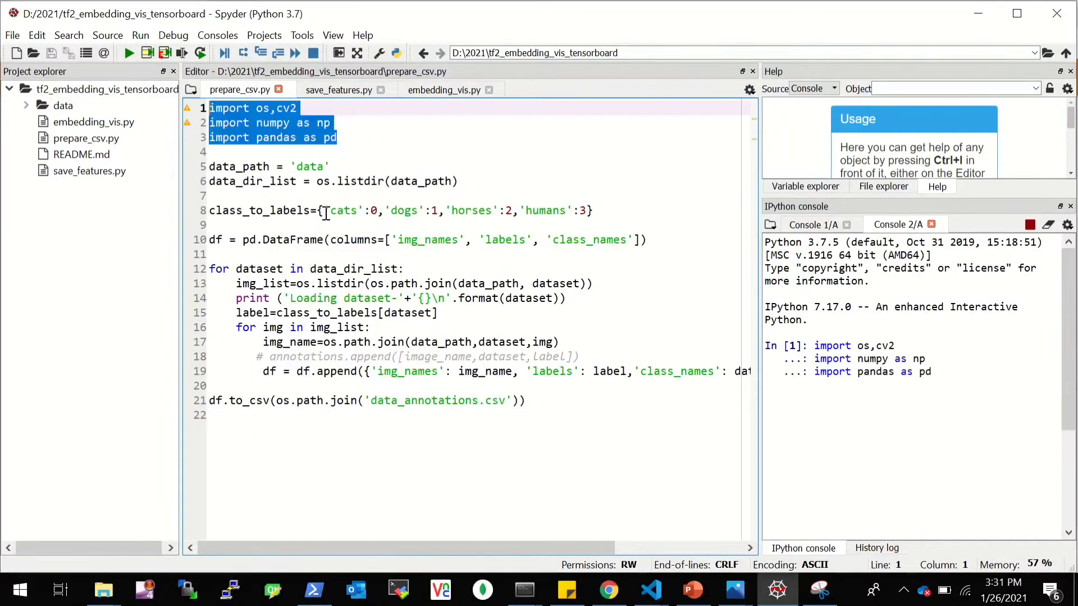
left_click(128, 53)
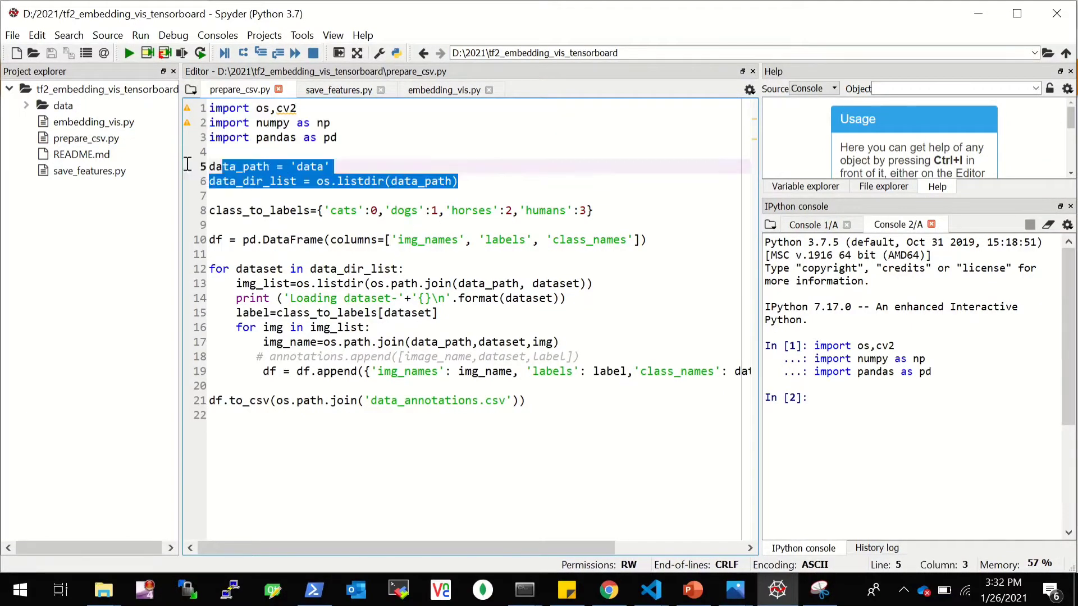
key("F9")
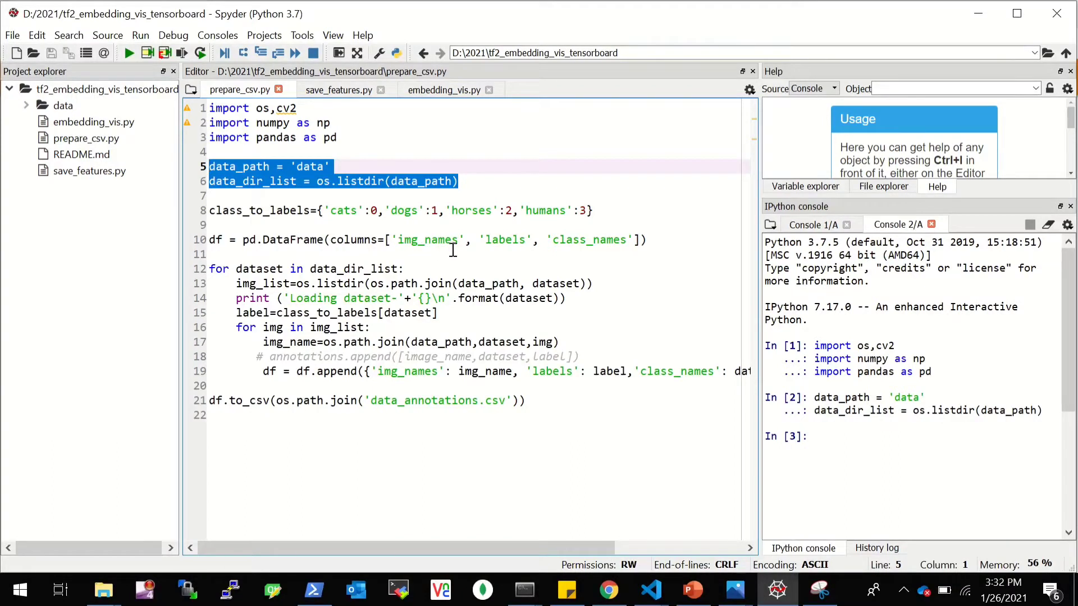
mouse_move(499, 239)
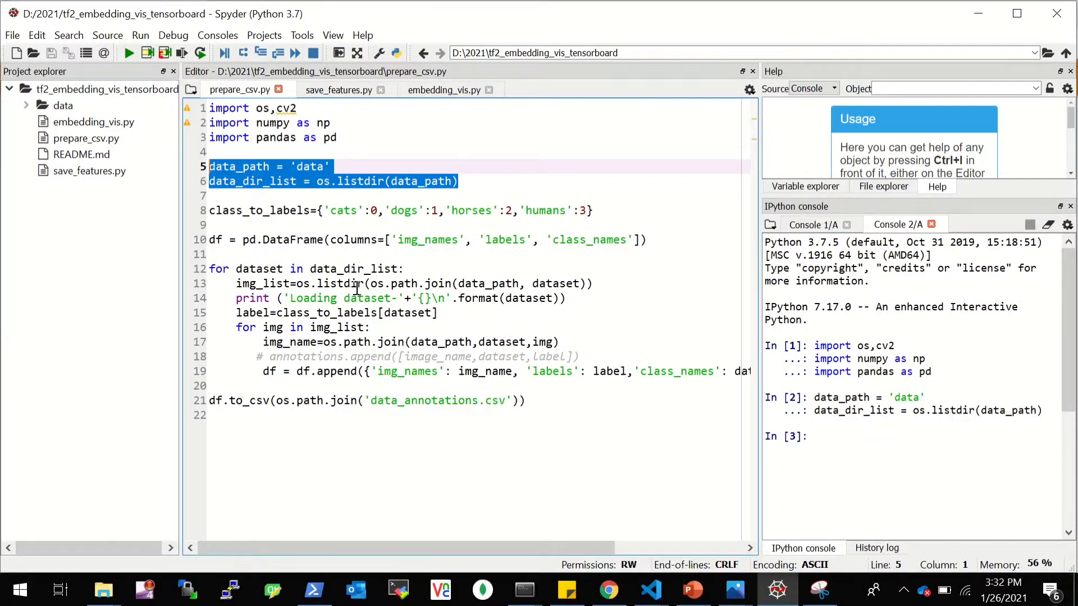
mouse_move(276, 345)
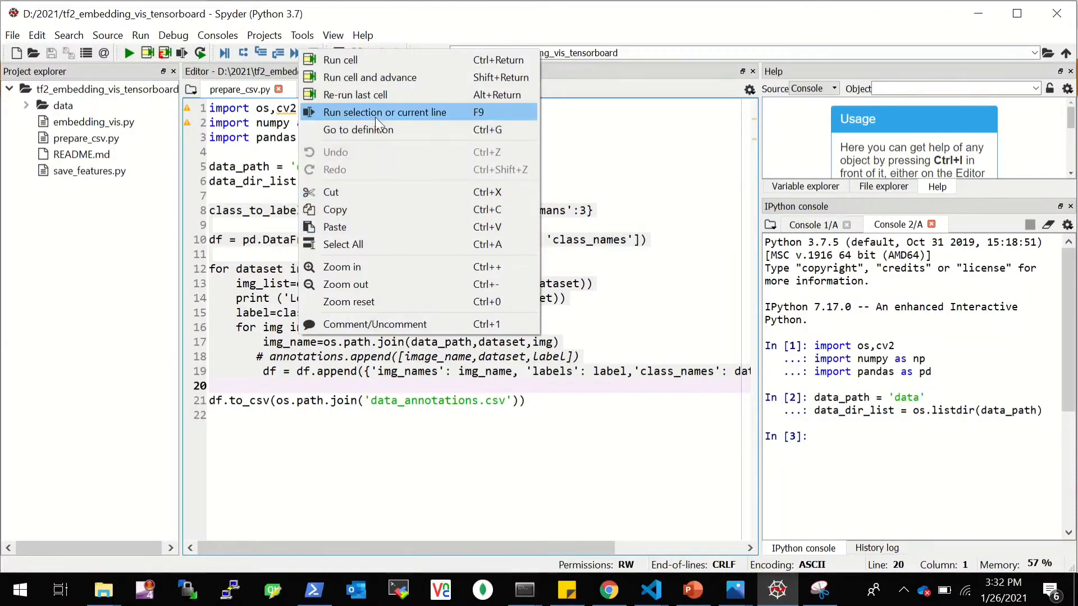
left_click(384, 112)
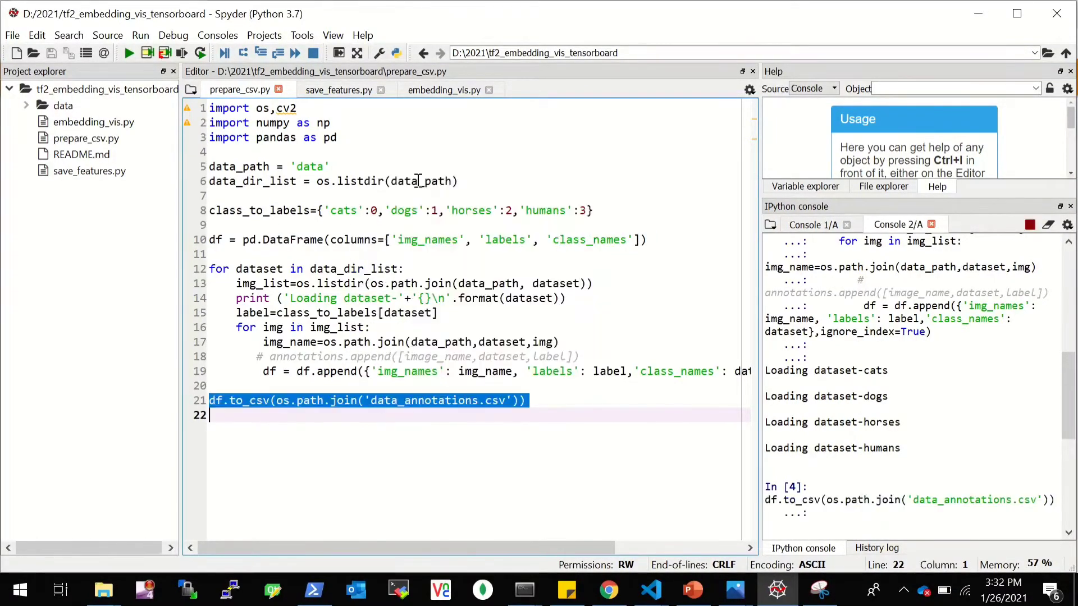
Step: Review the 400-row data_annotations.csv to its end, close it and return to save_features.py
double_click(100, 121)
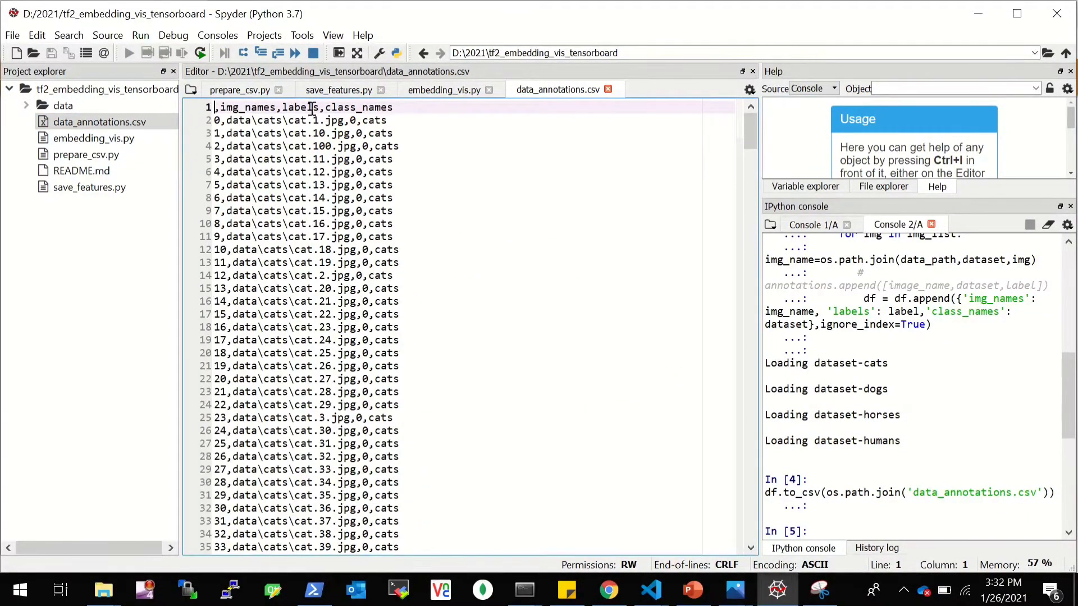
scroll("down", 3)
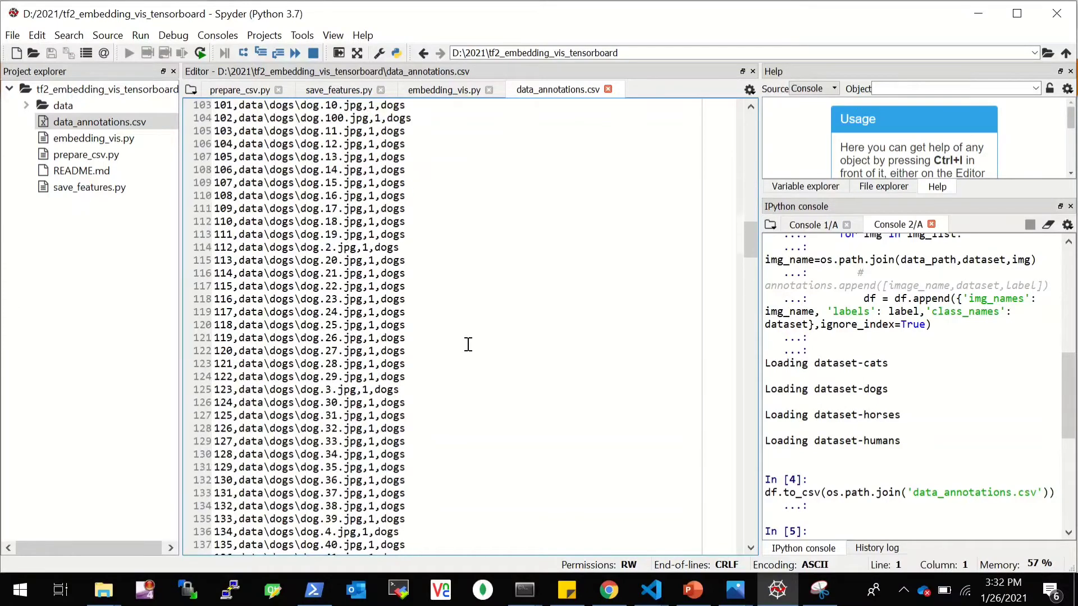
scroll("down", 3)
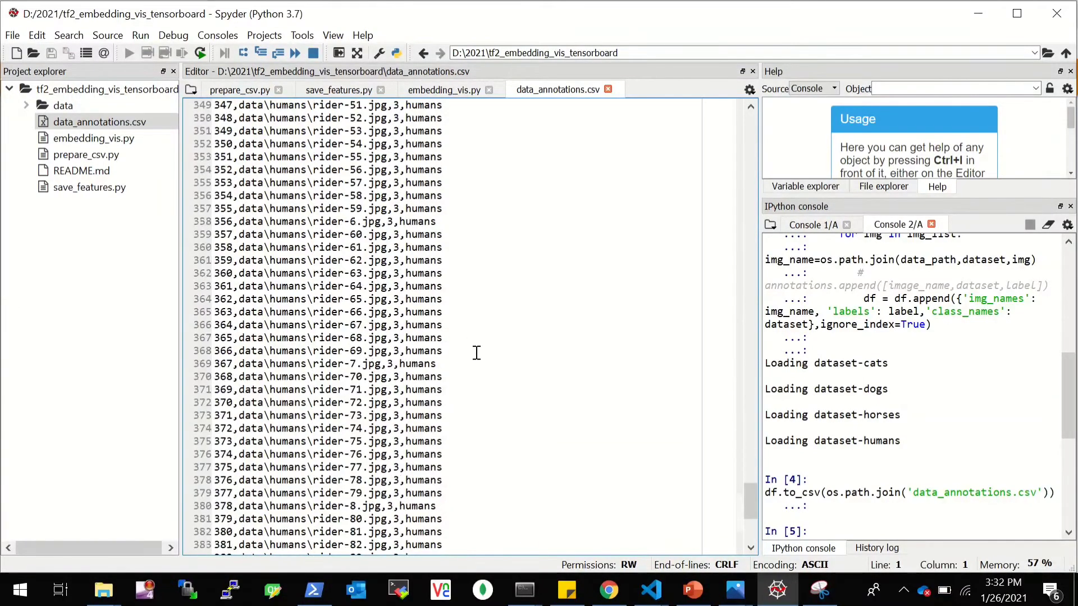
scroll("down", 3)
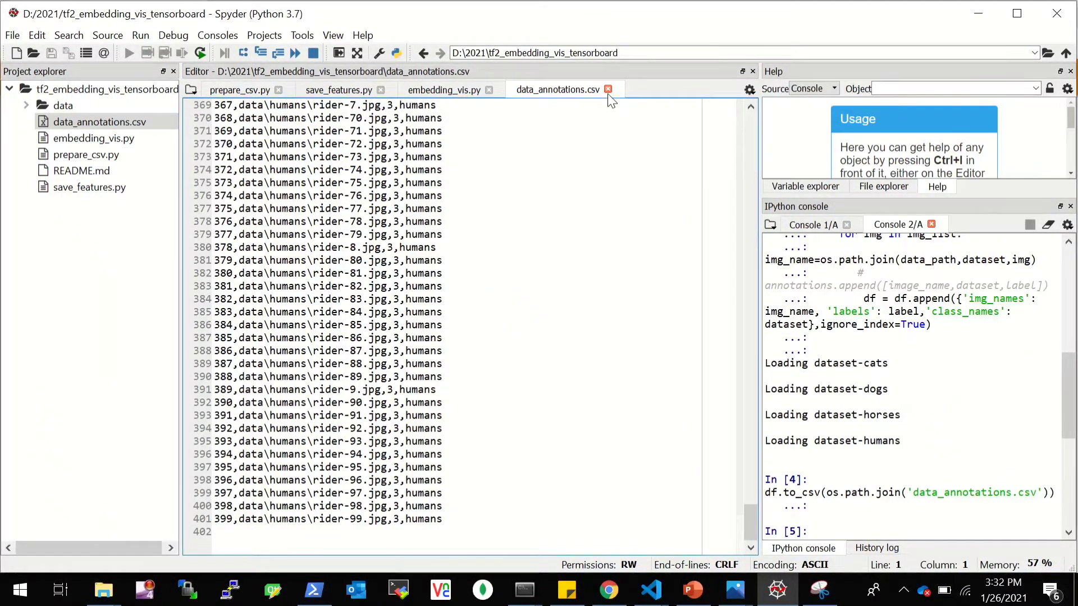
left_click(239, 90)
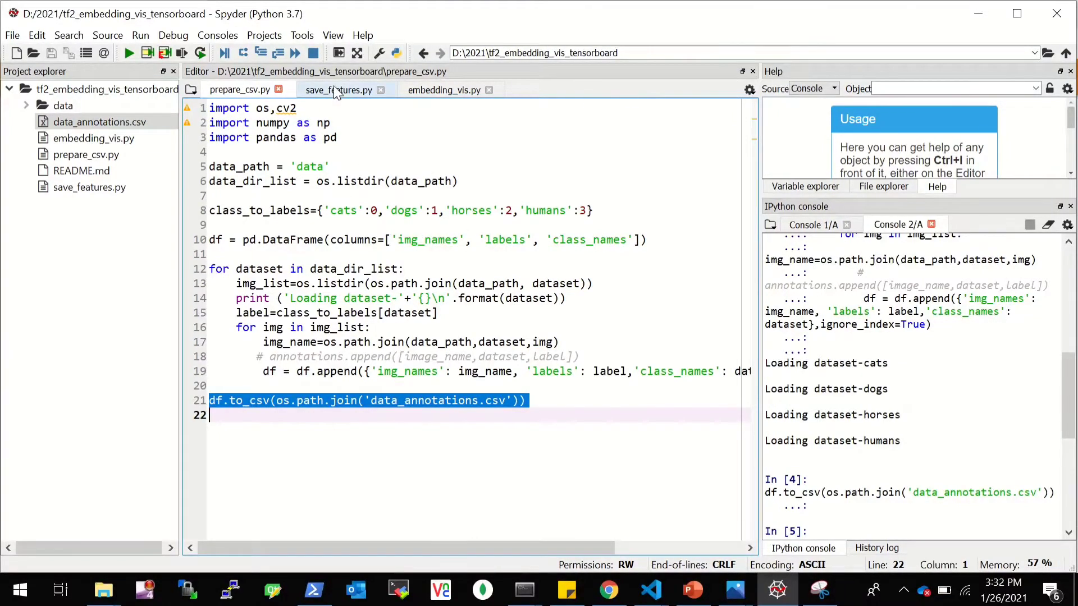
left_click(338, 90)
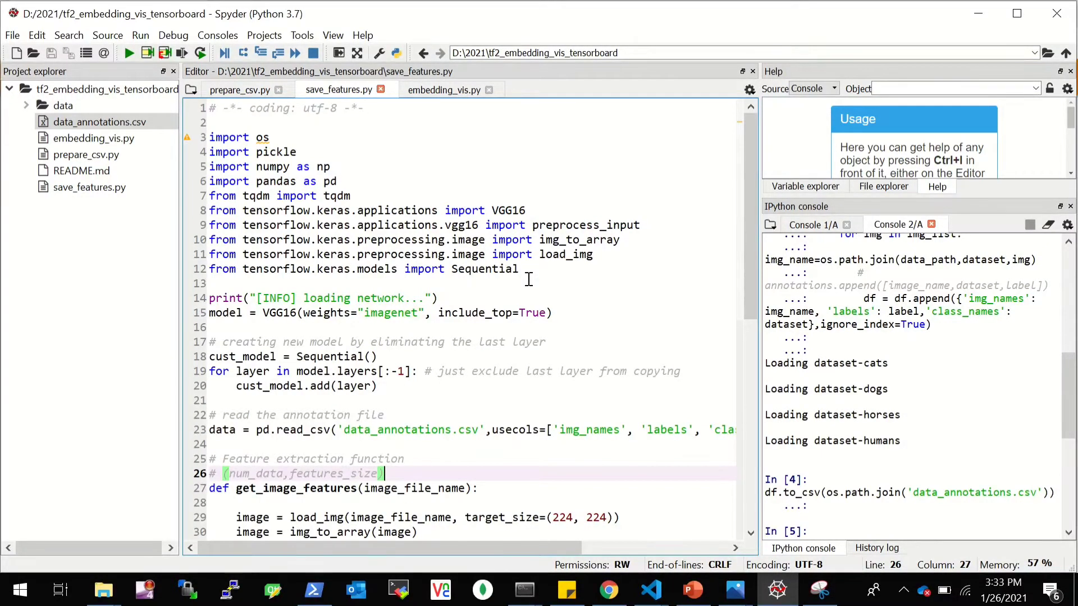
mouse_move(419, 288)
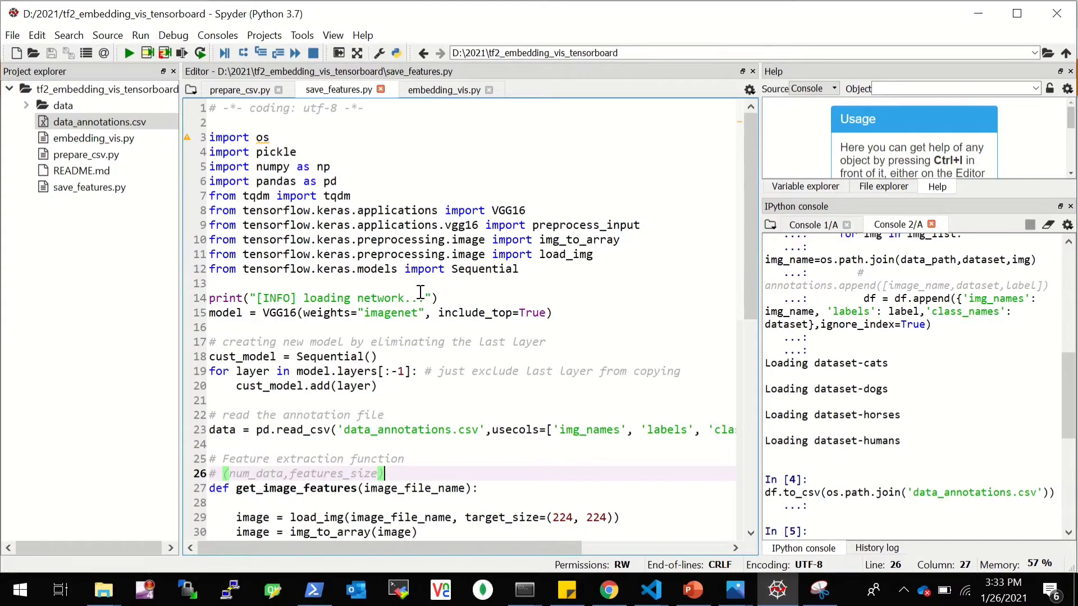
Step: Run save_features.py's imports and VGG16 loading in Console 1/A via Run selection
double_click(281, 313)
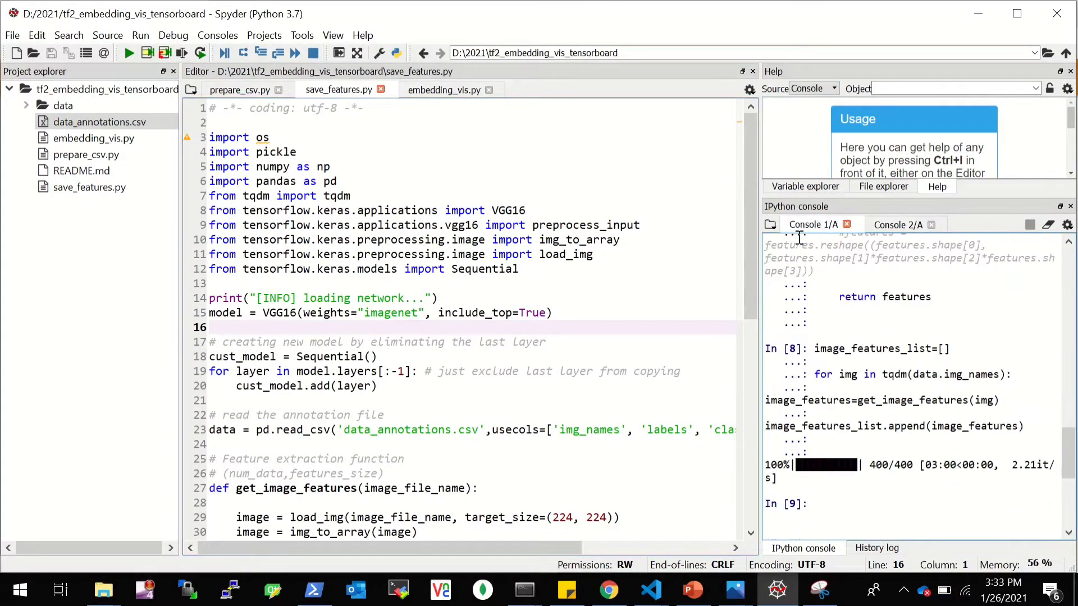
left_click(522, 268)
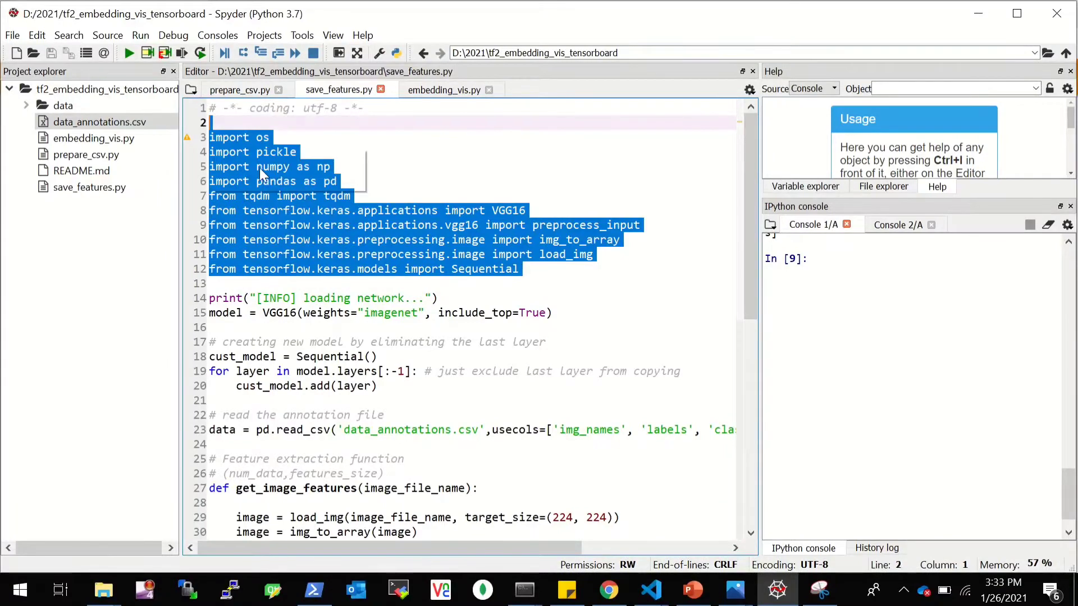
right_click(275, 165)
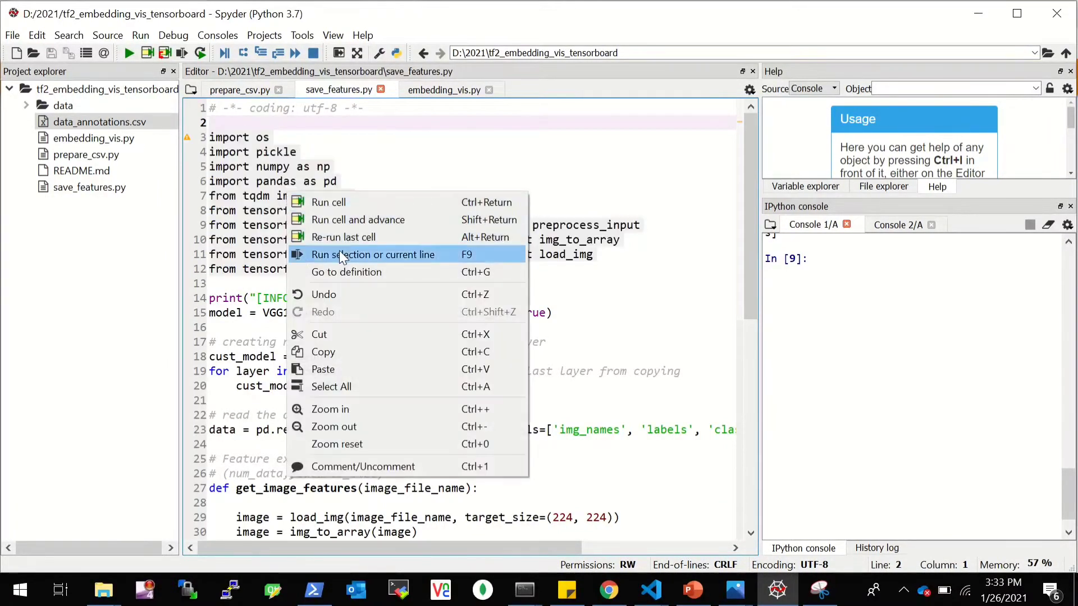
left_click(373, 255)
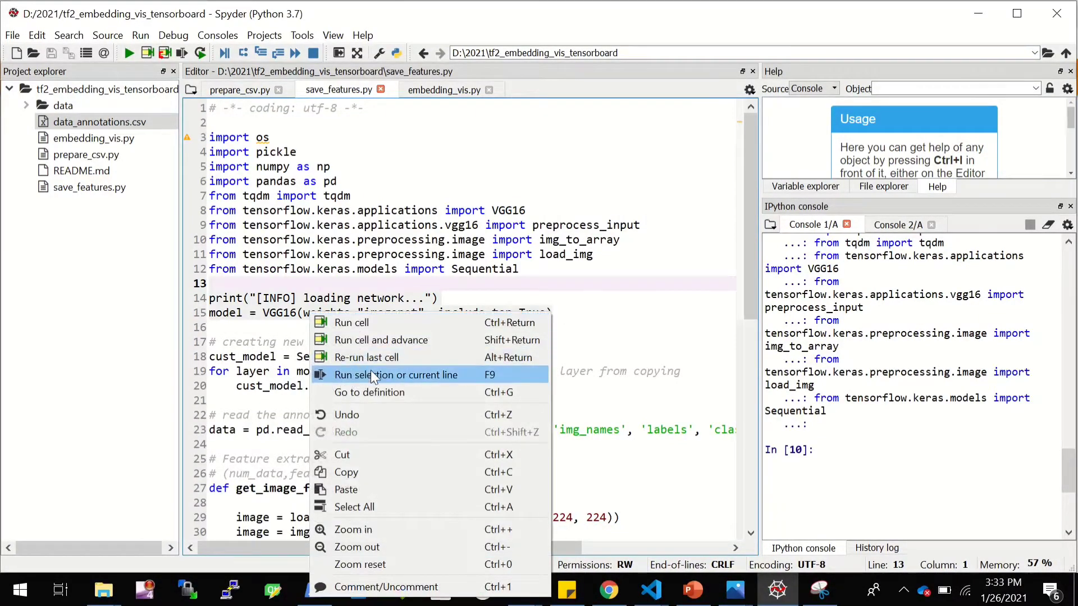
left_click(397, 375)
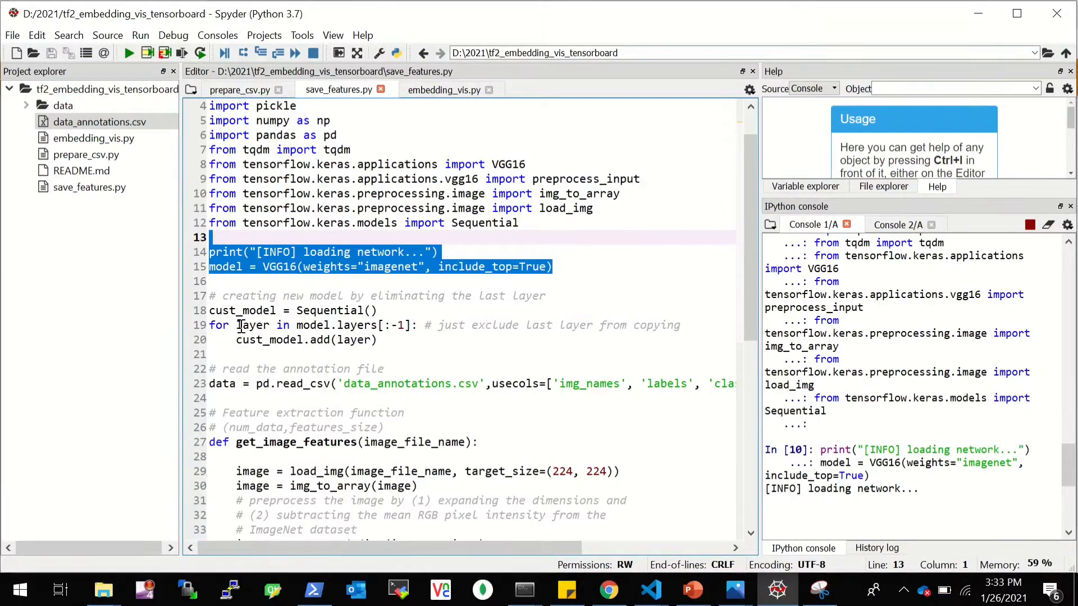
mouse_move(354, 339)
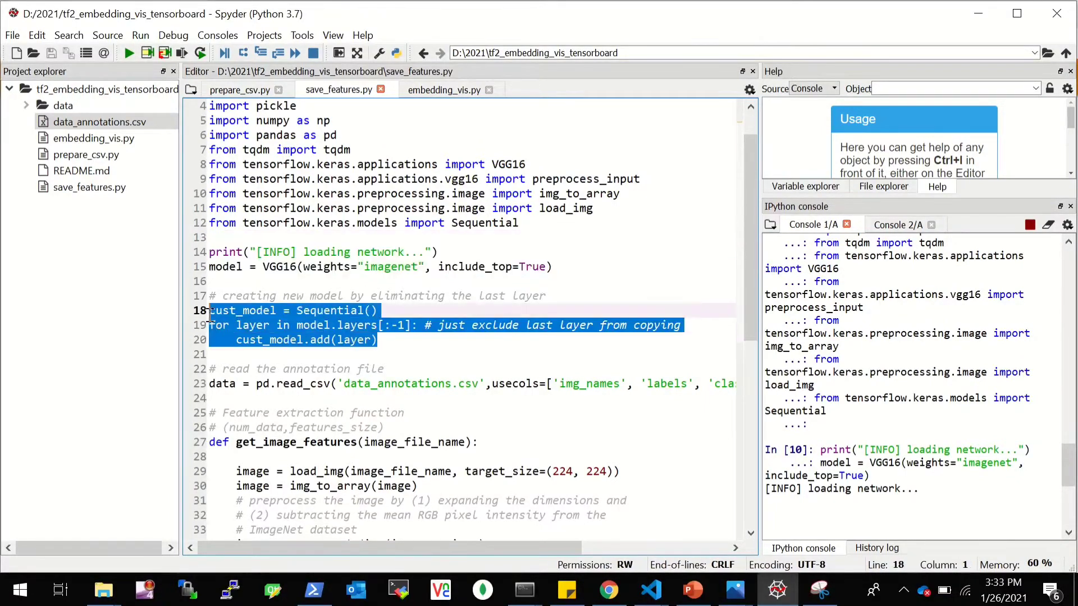
Step: Run the cust_model loop dropping VGG16's last layer, glancing at the annotation slide in between
left_click(404, 157)
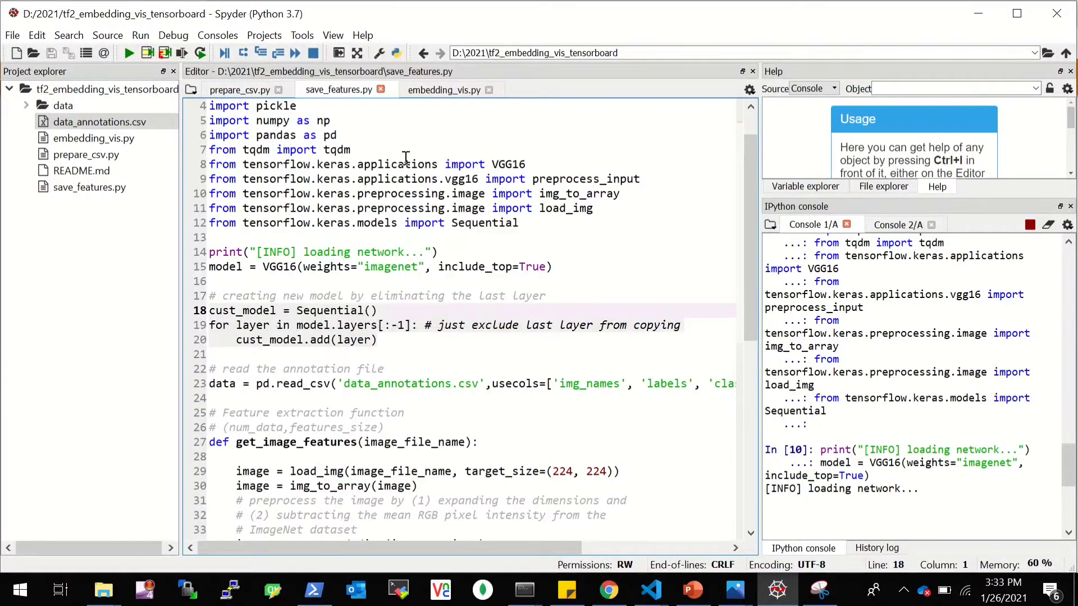
left_click(691, 589)
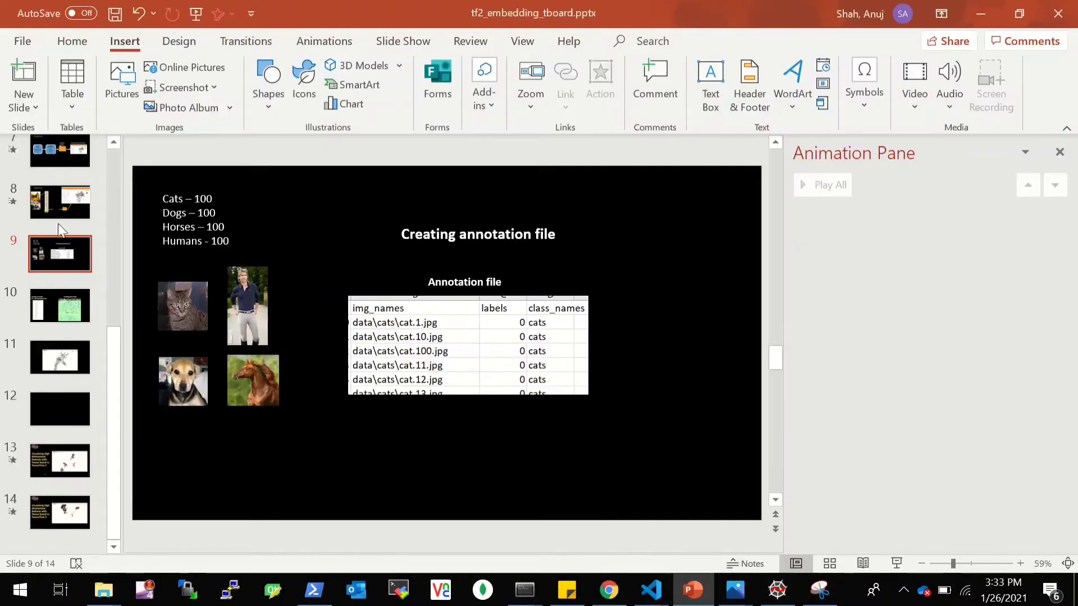
left_click(59, 201)
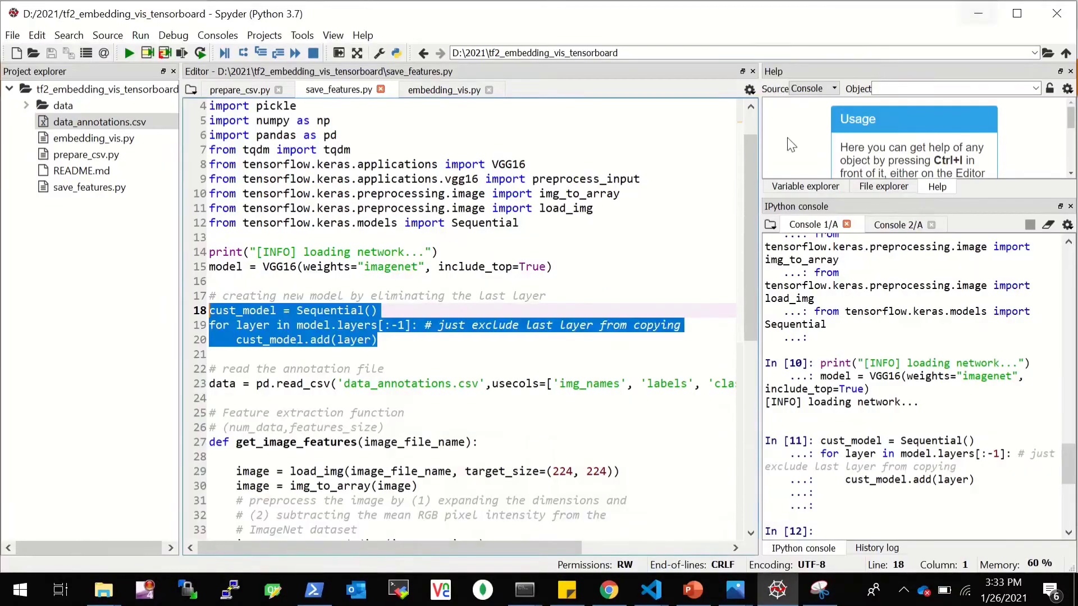
Step: Query cust_model.summary() in the console, showing fc2 with 134,260,544 total parameters
left_click(213, 354)
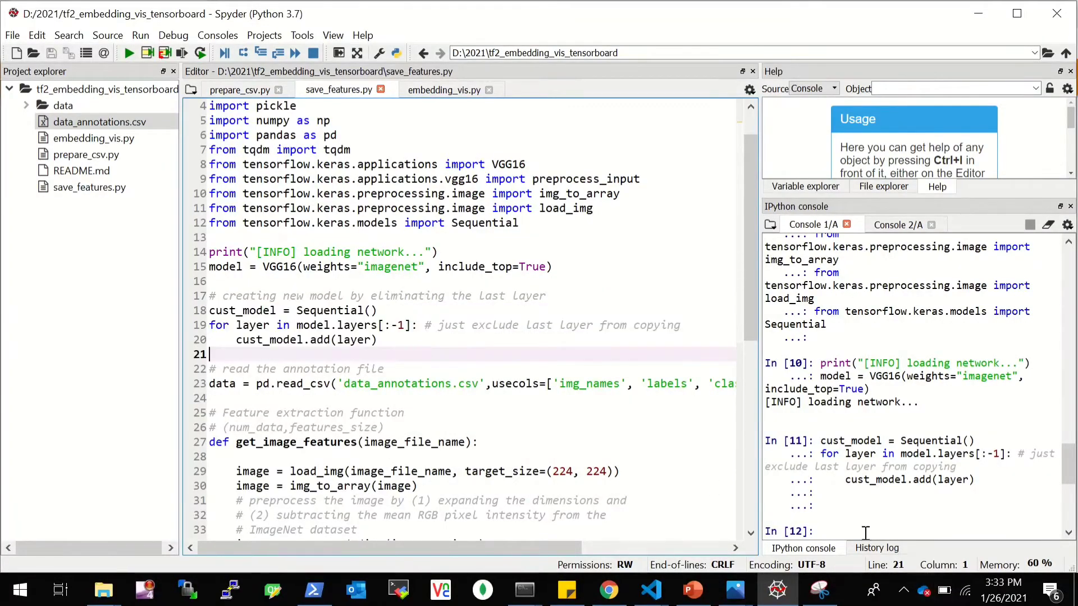
type("cust")
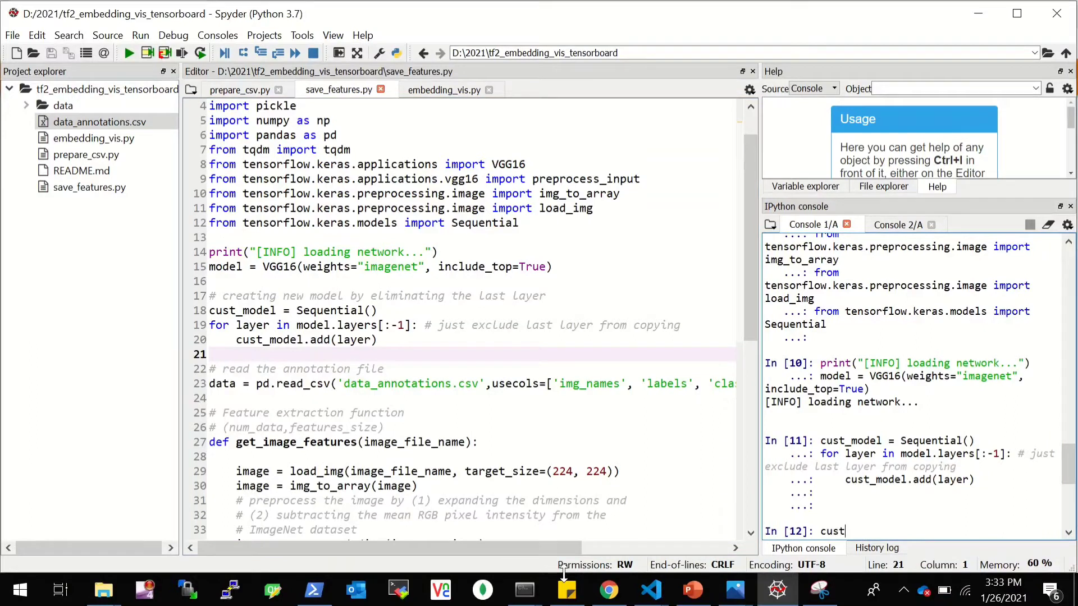
type("_model.summary")
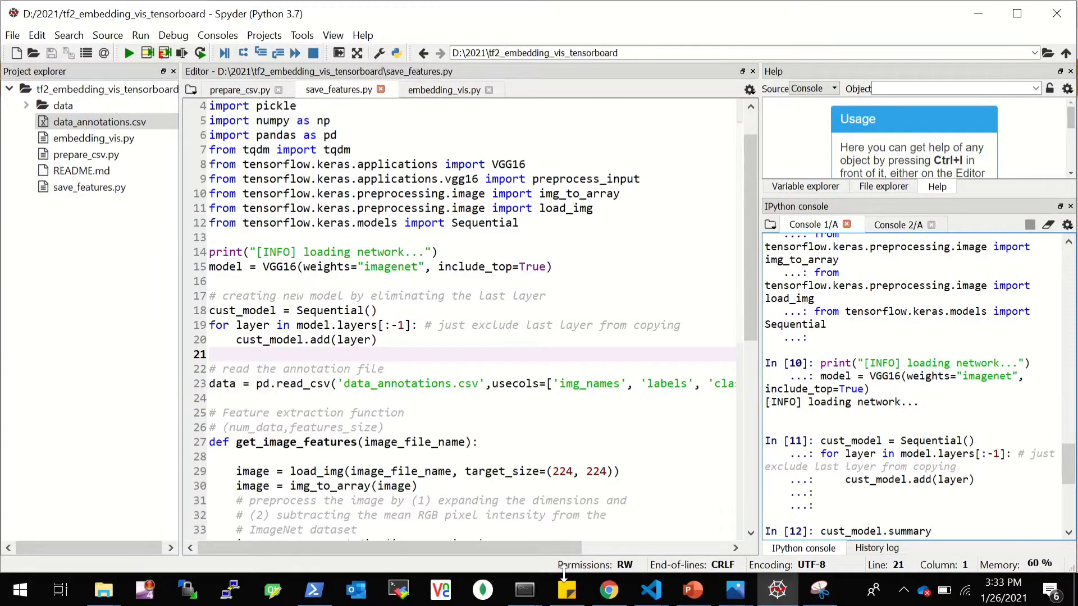
scroll("down", 3)
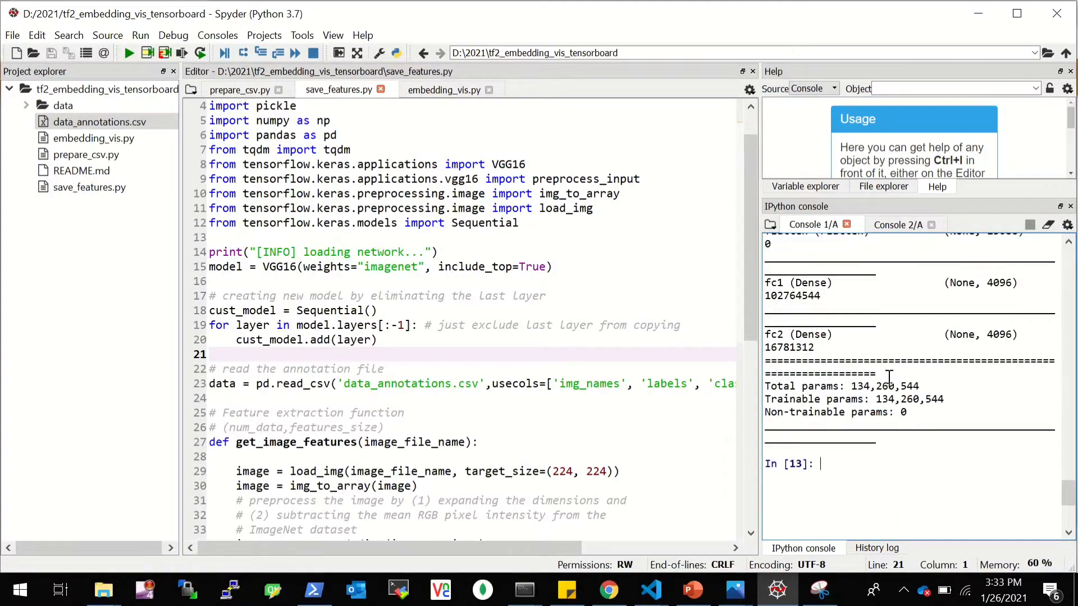
mouse_move(489, 337)
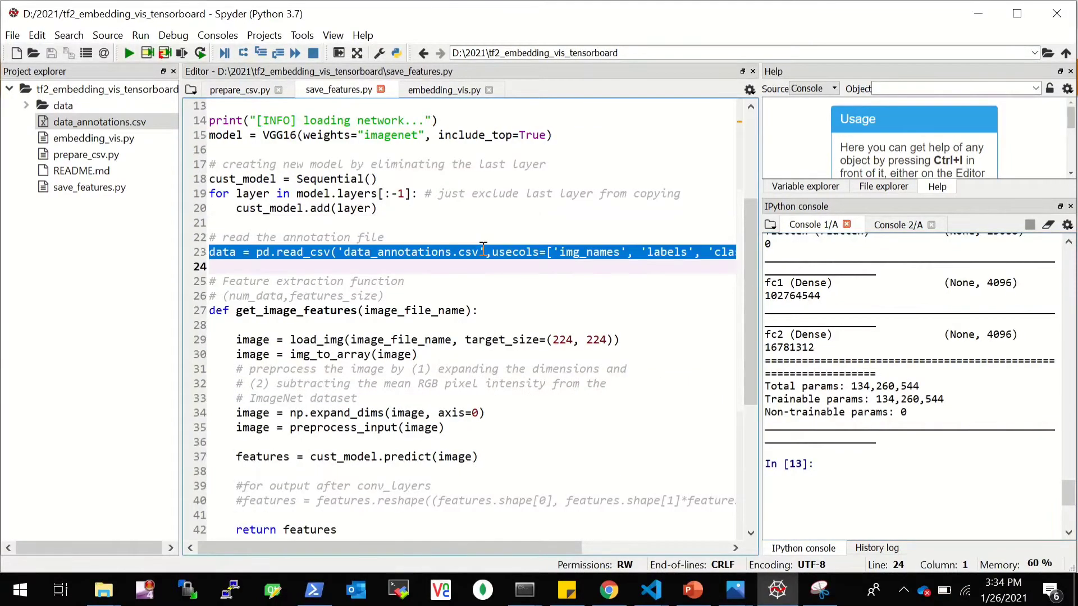
Step: Run the annotation-file loading line and point out the 4096 fc2 feature size in get_image_features
key("f9")
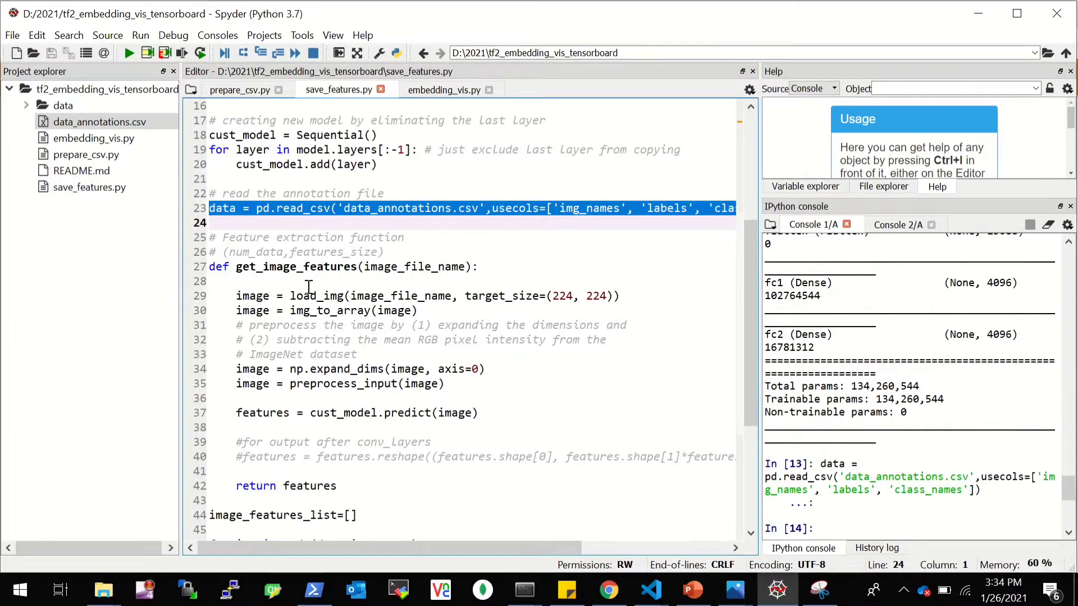
scroll("down", 3)
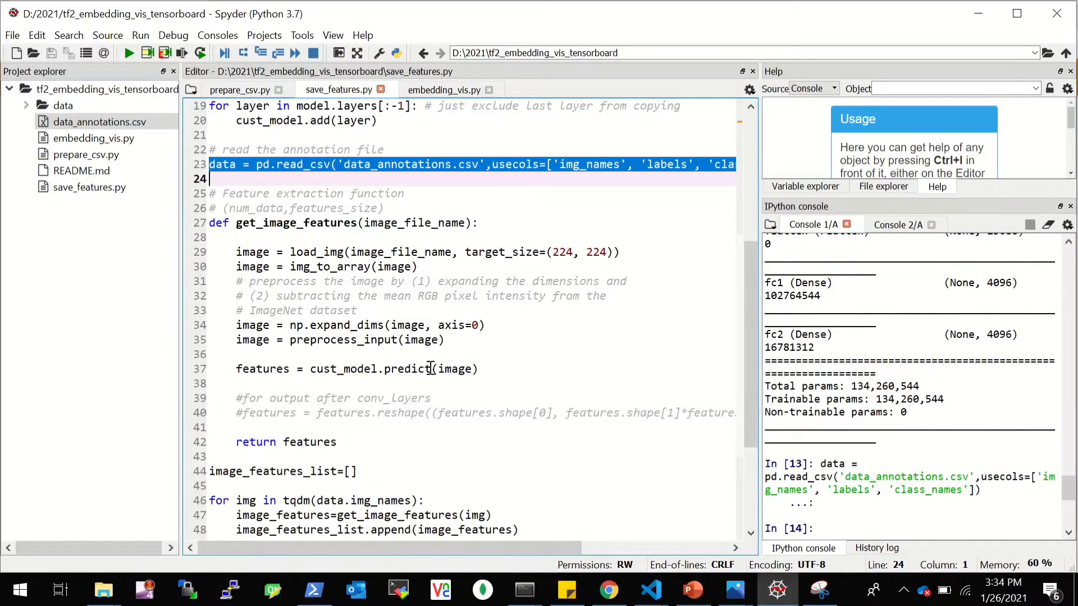
double_click(389, 369)
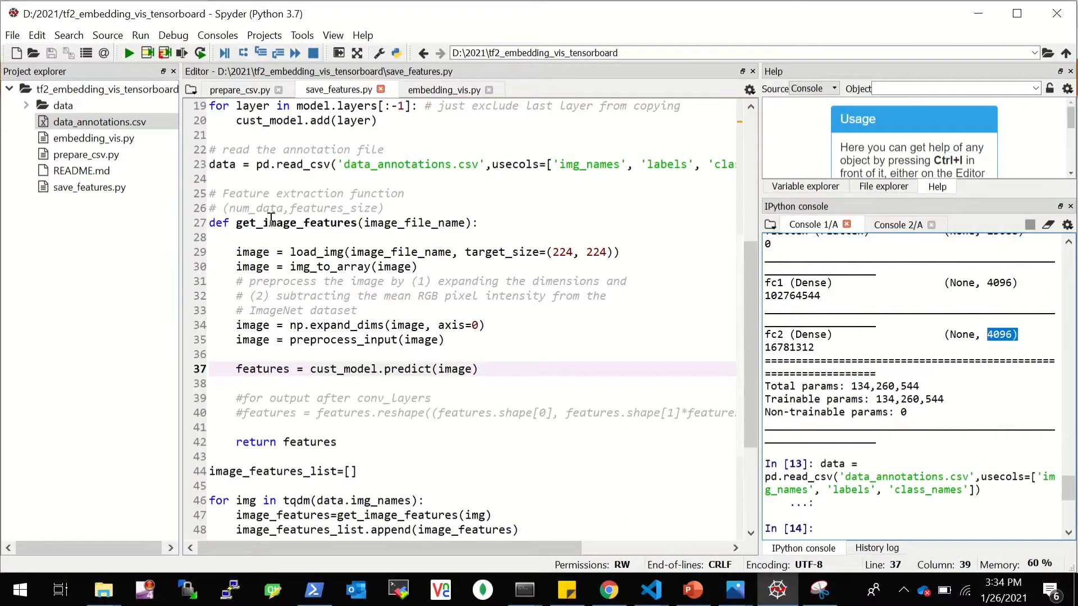
double_click(254, 209)
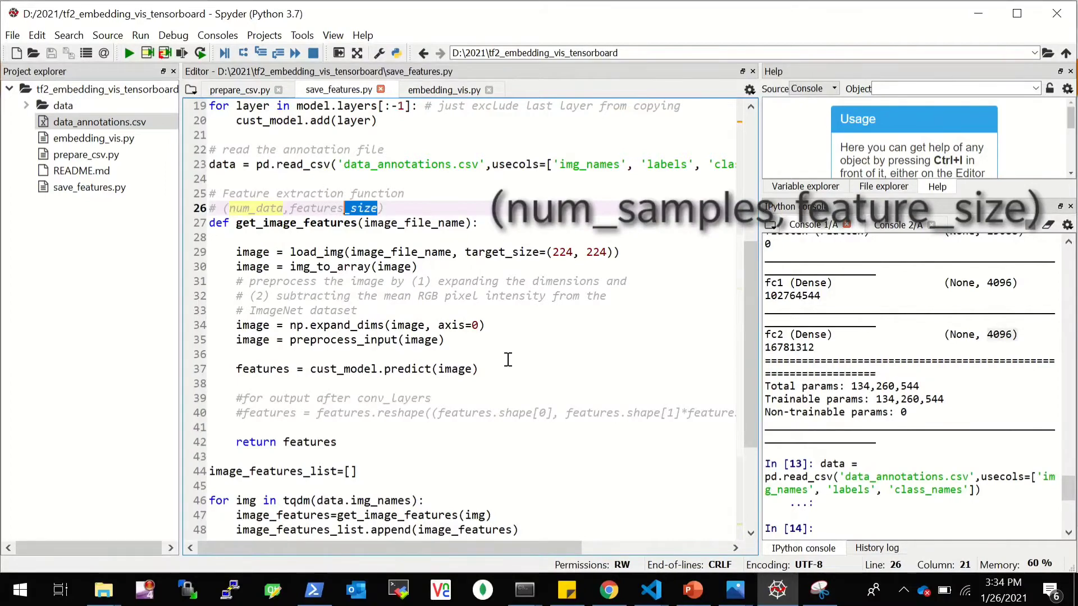
Step: Review the commented reshape alternative, then run the feature-extraction loop over all 400 images
scroll("down", 3)
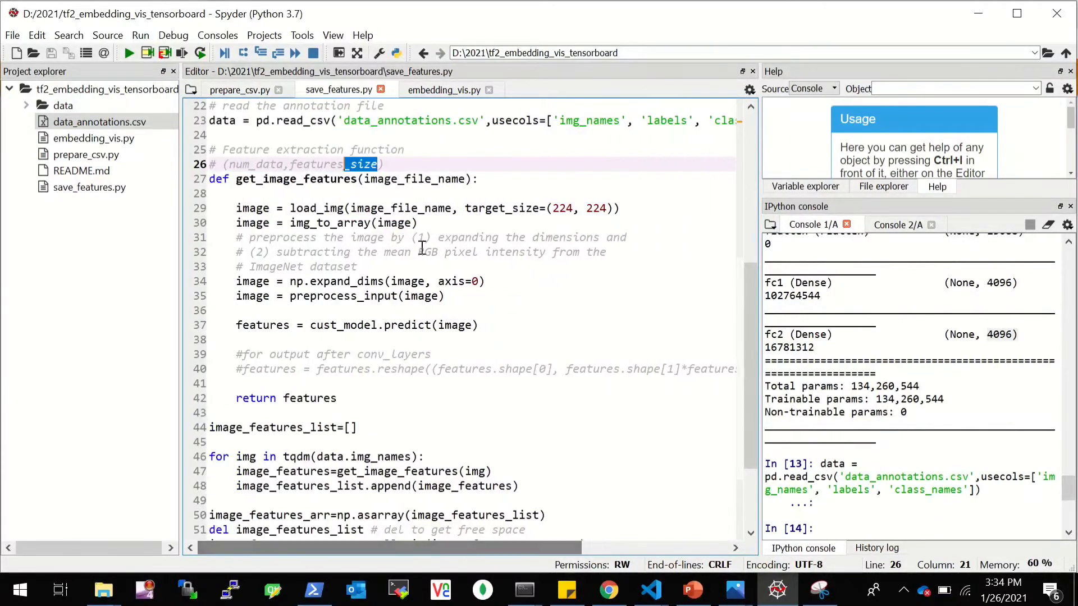
left_click(275, 164)
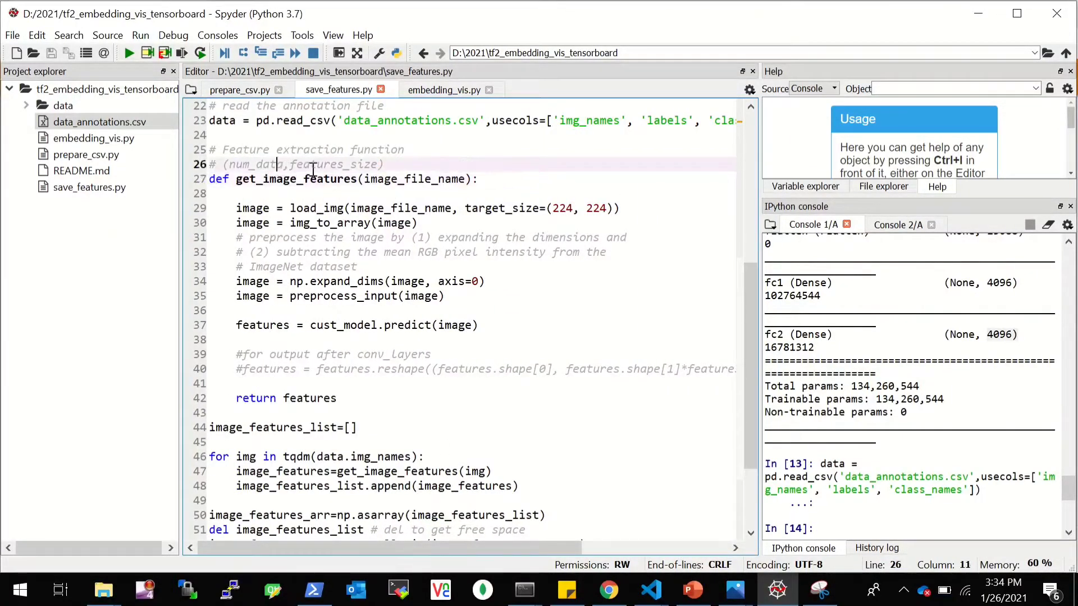
double_click(400, 369)
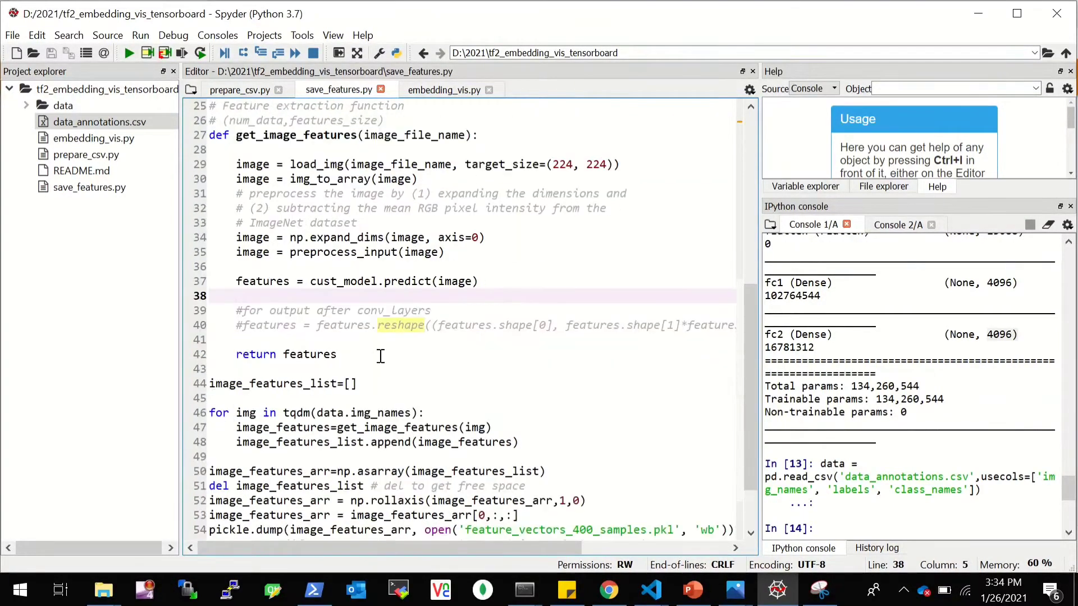
scroll("up", 3)
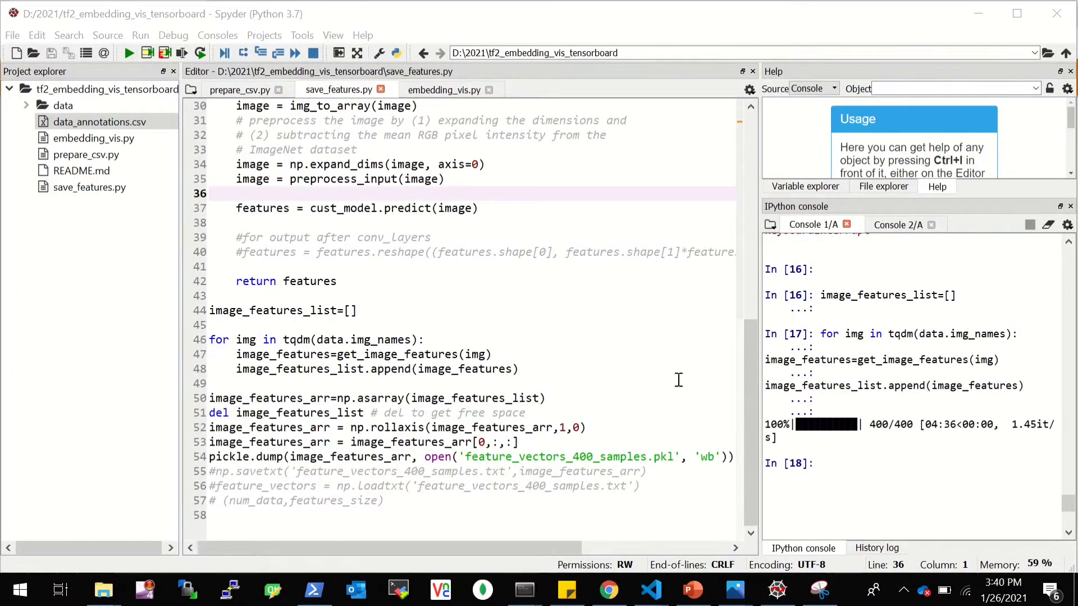
mouse_move(470, 369)
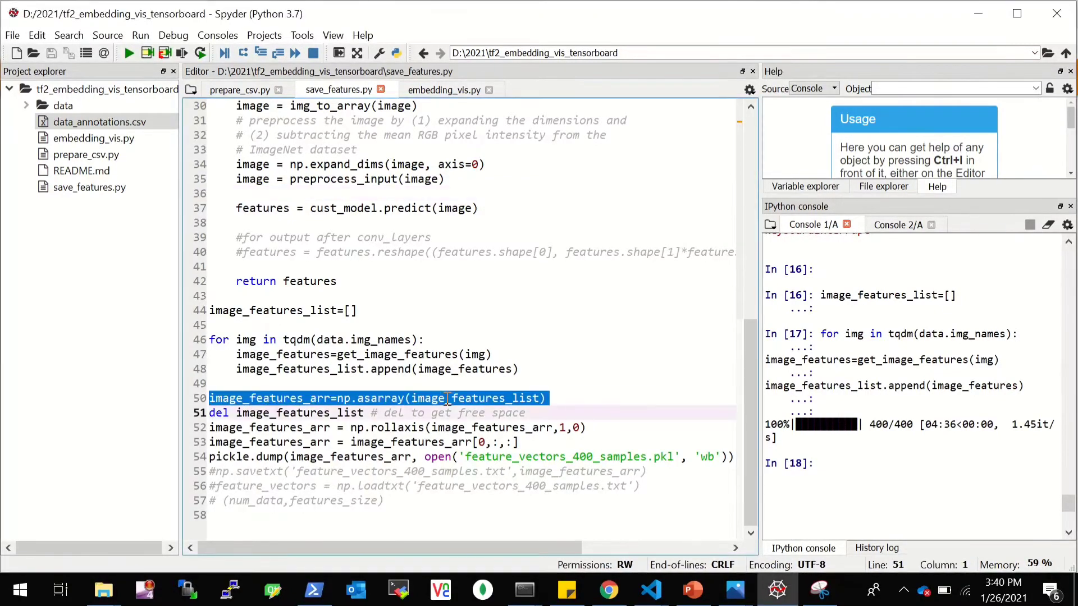
Step: Convert the feature list to a NumPy array and check image_features_arr.shape is (400, 1, 4096)
key("f9")
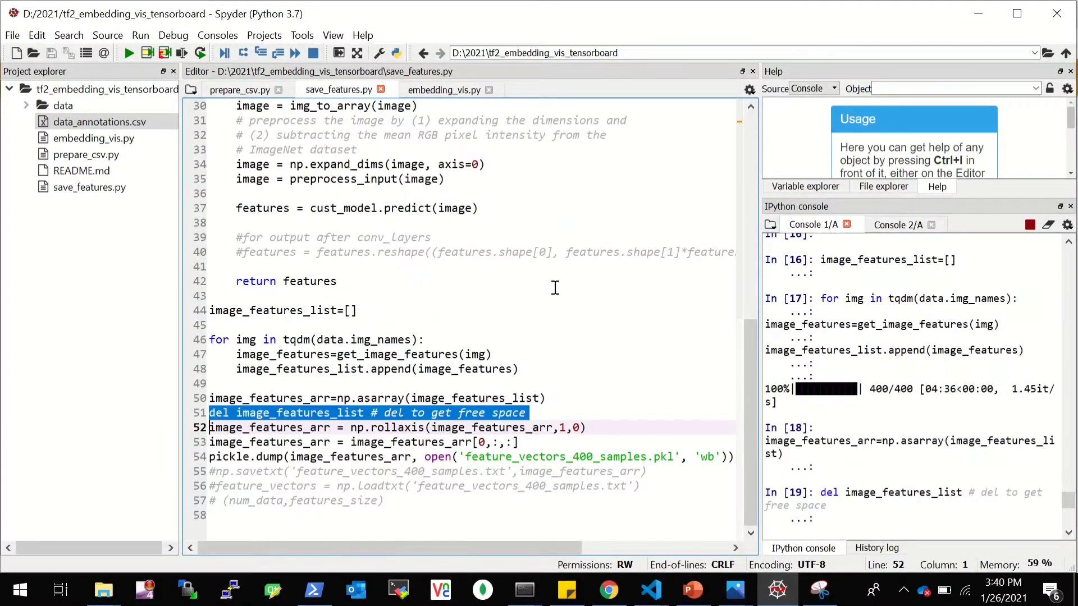
scroll("down", 3)
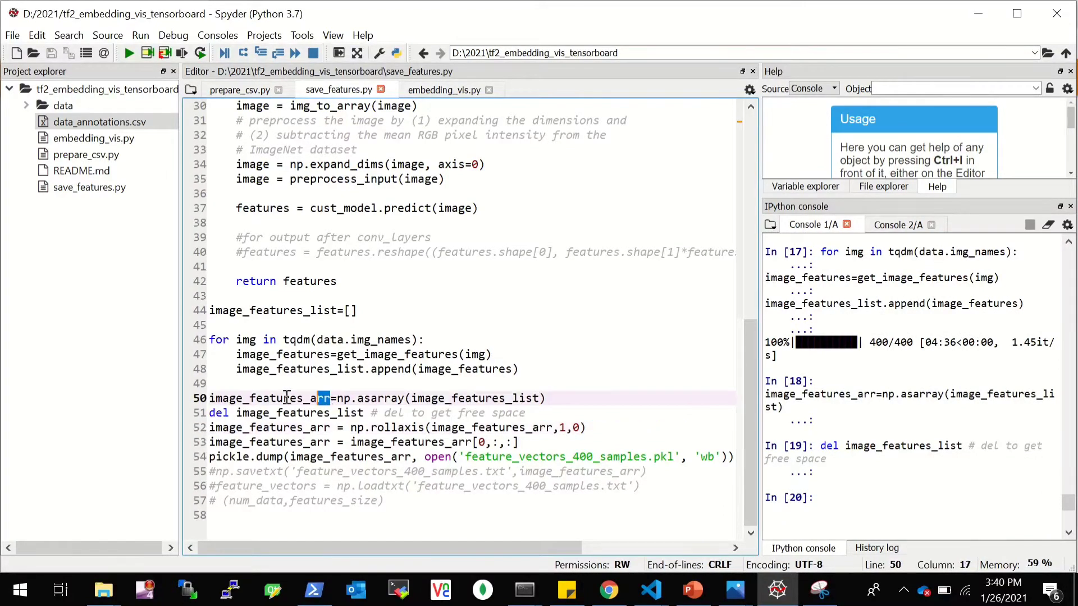
double_click(270, 397)
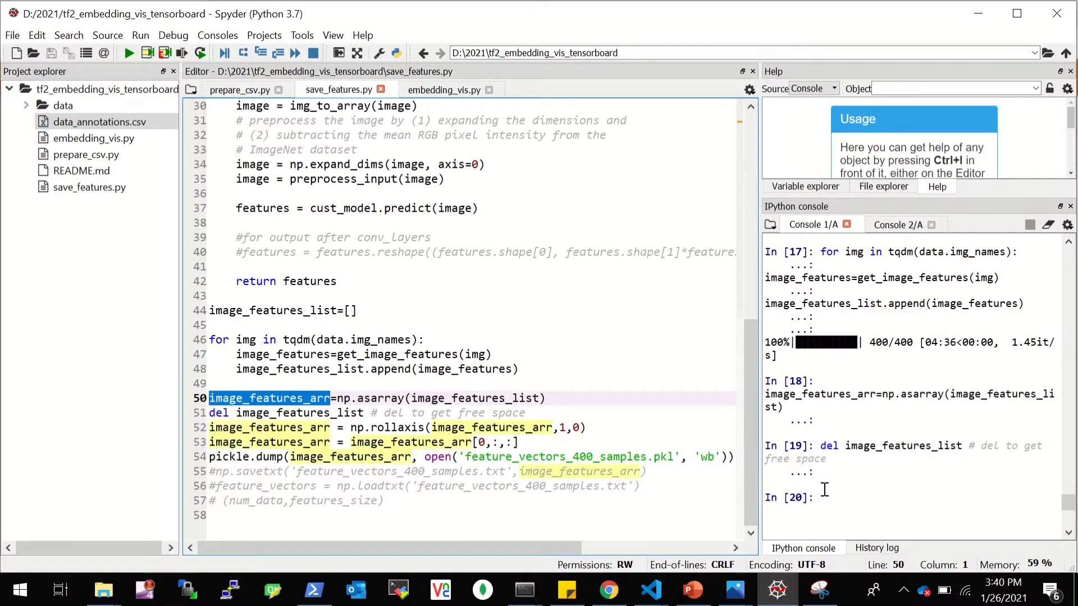
type("image_features_arr")
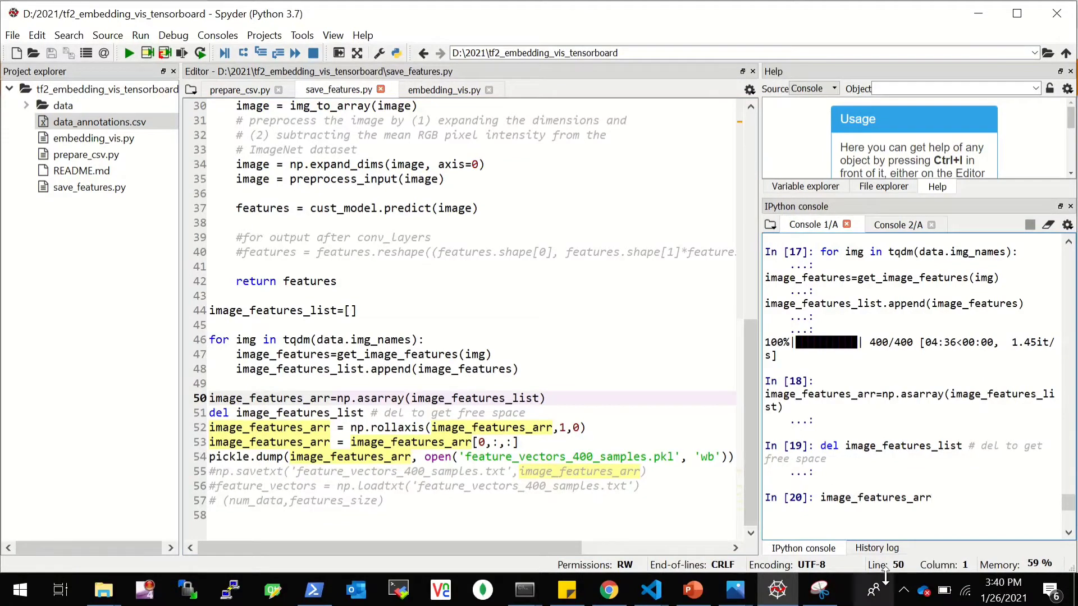
type(".shape")
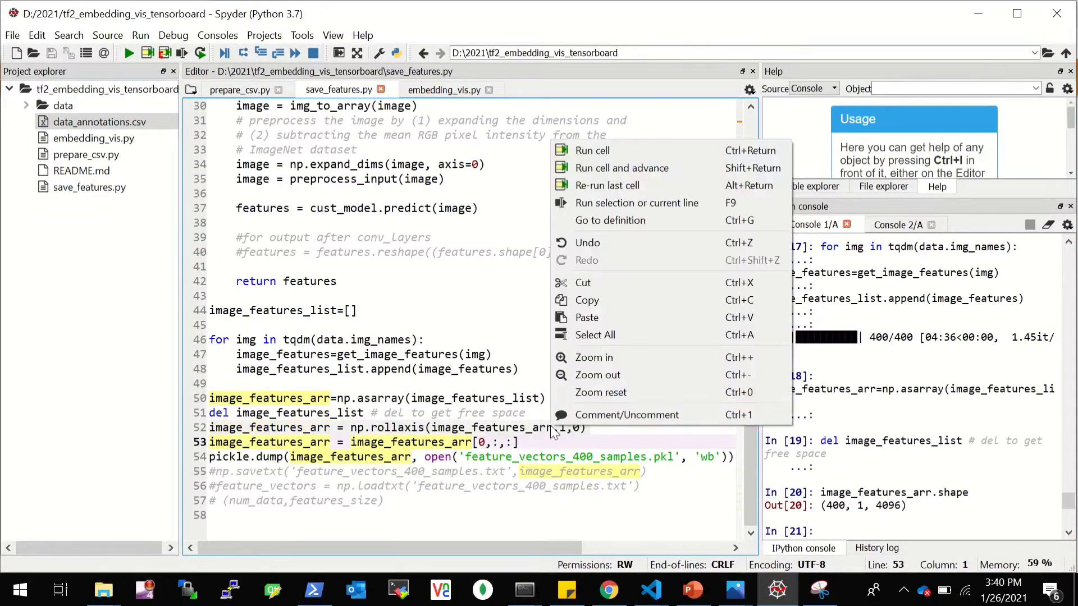
Step: Run rollaxis and slicing so image_features_arr becomes (400, 4096), confirming against the comment
left_click(637, 203)
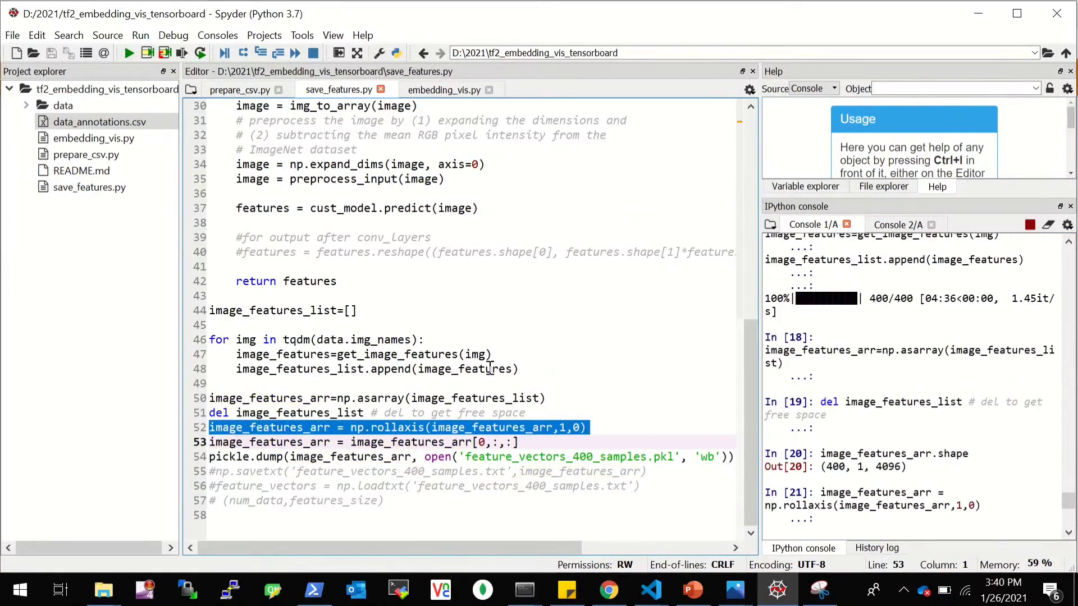
right_click(470, 442)
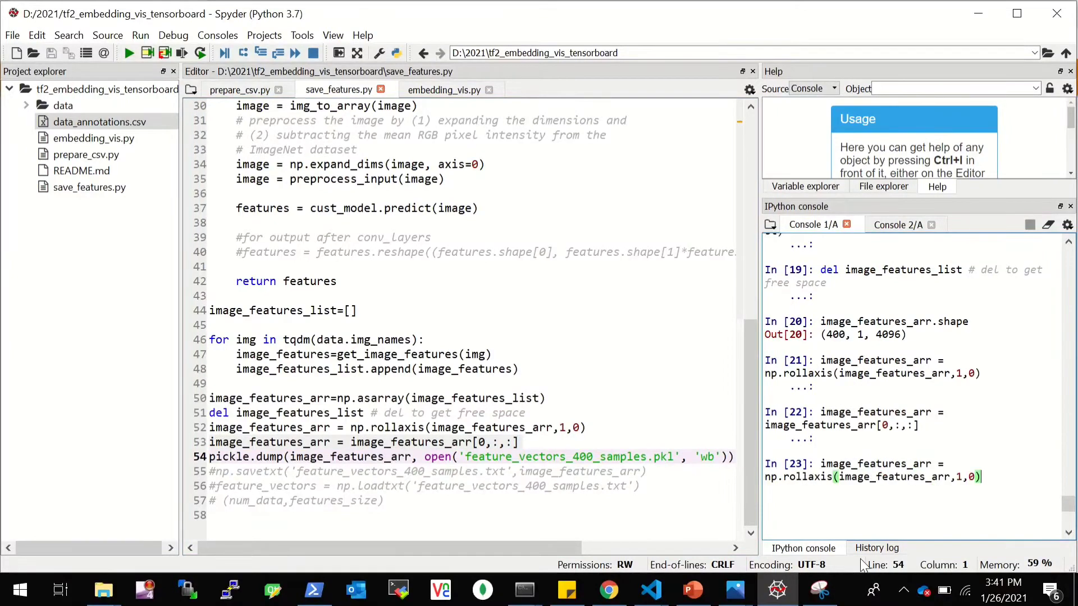
type("image_features_arr.shape")
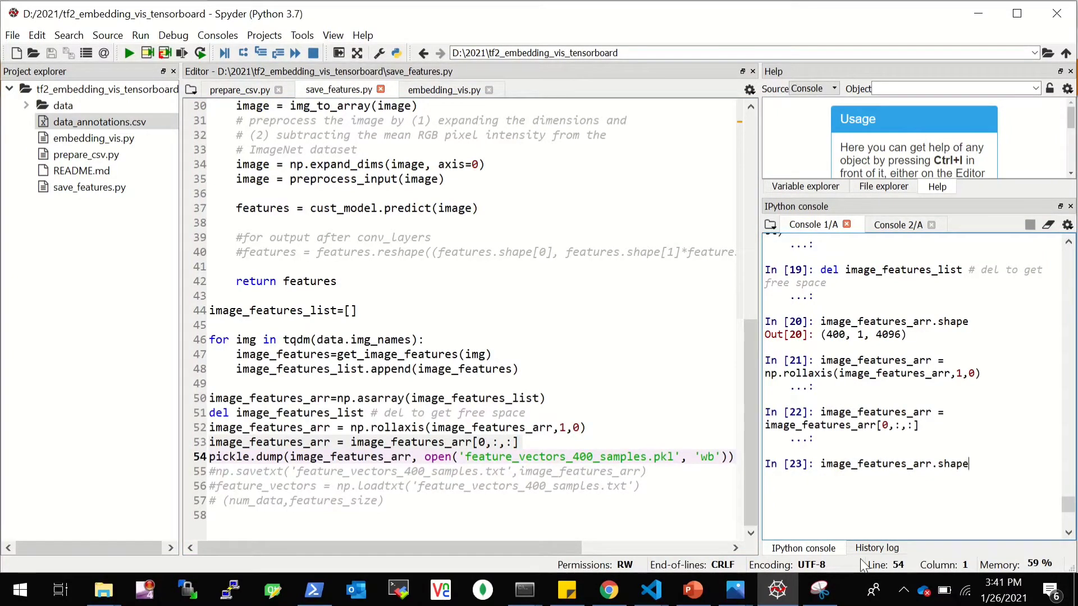
key("Return")
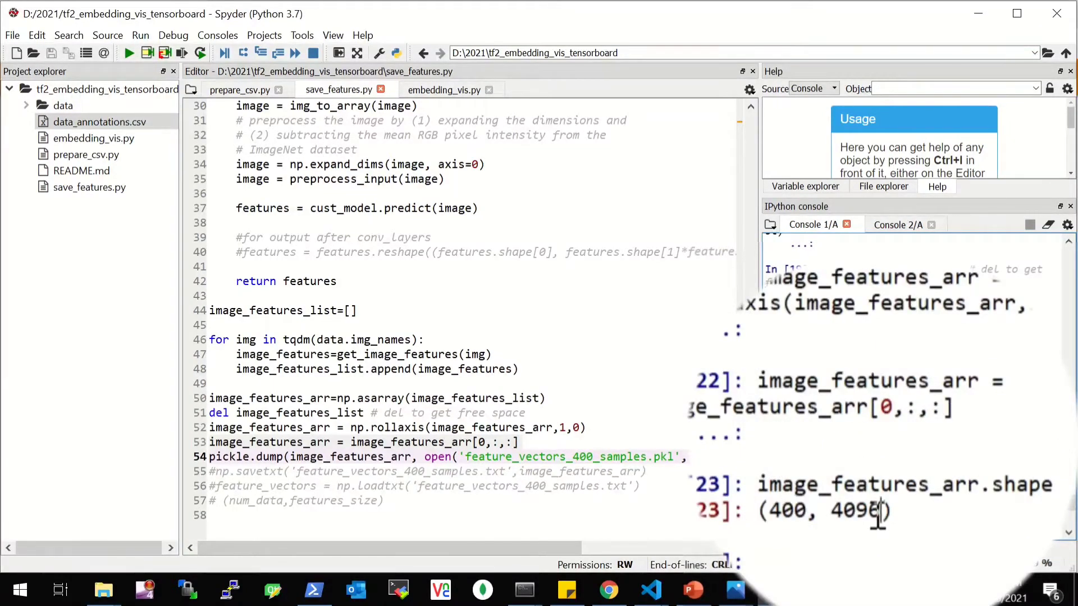
double_click(858, 509)
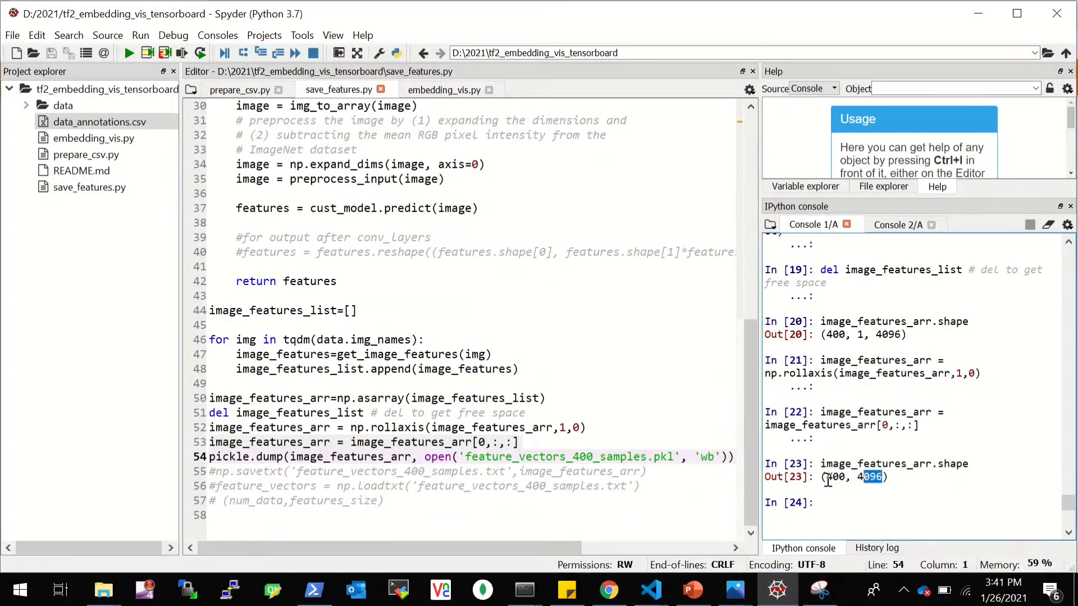
double_click(854, 476)
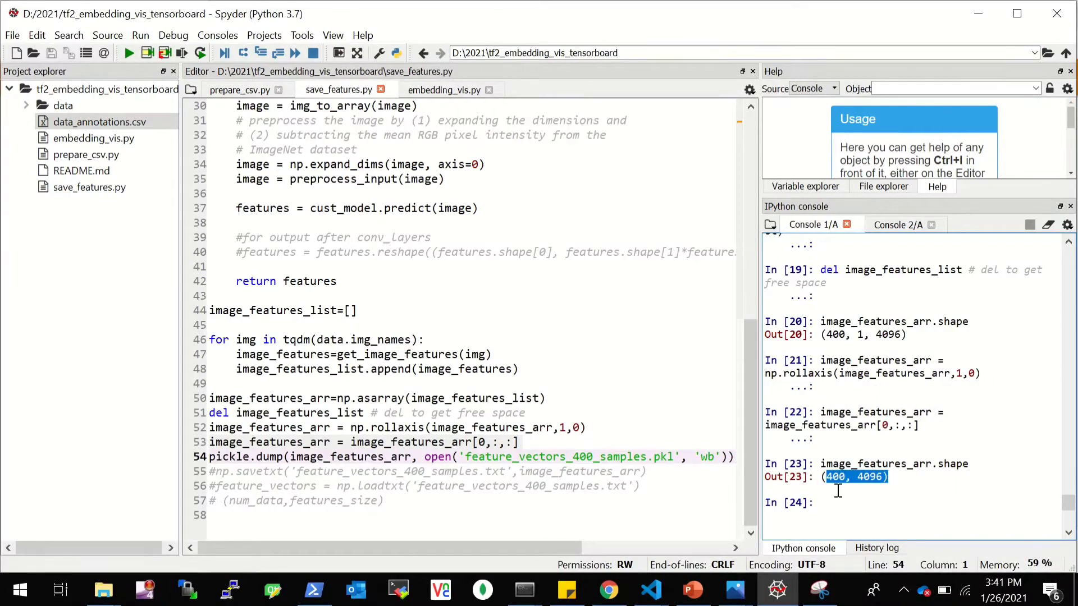
left_click(385, 501)
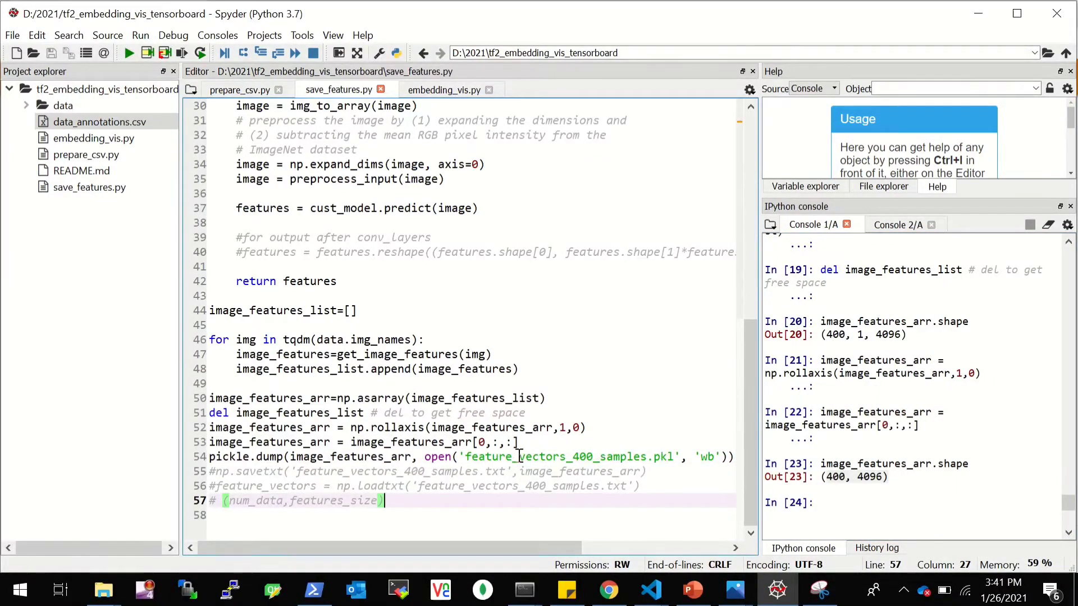
mouse_move(501, 474)
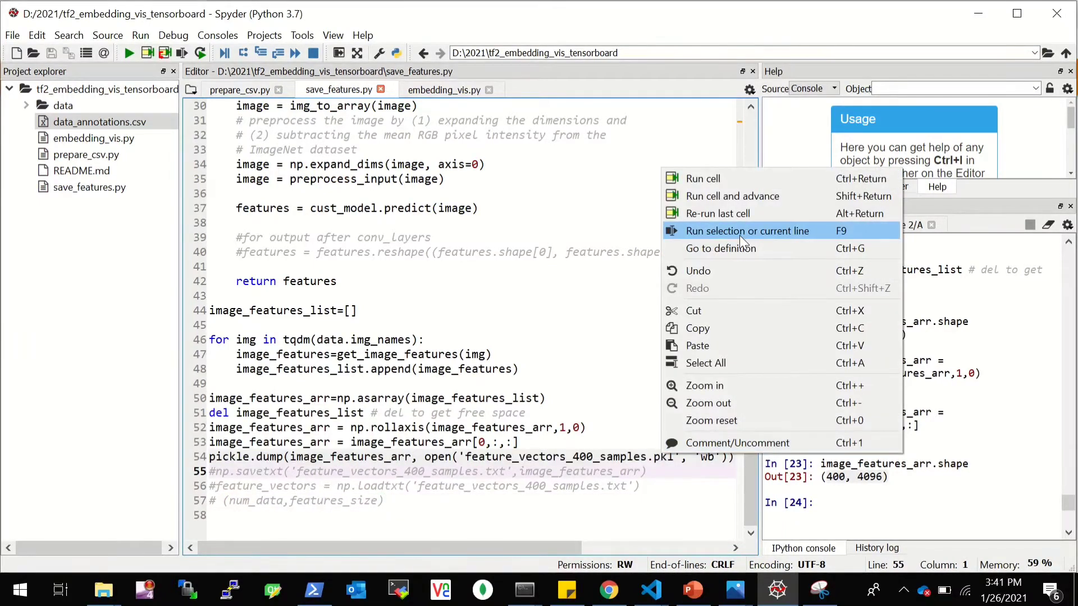
Step: Run the pickle.dump line so feature_vectors_400_samples.pkl shows up in the project files
left_click(748, 230)
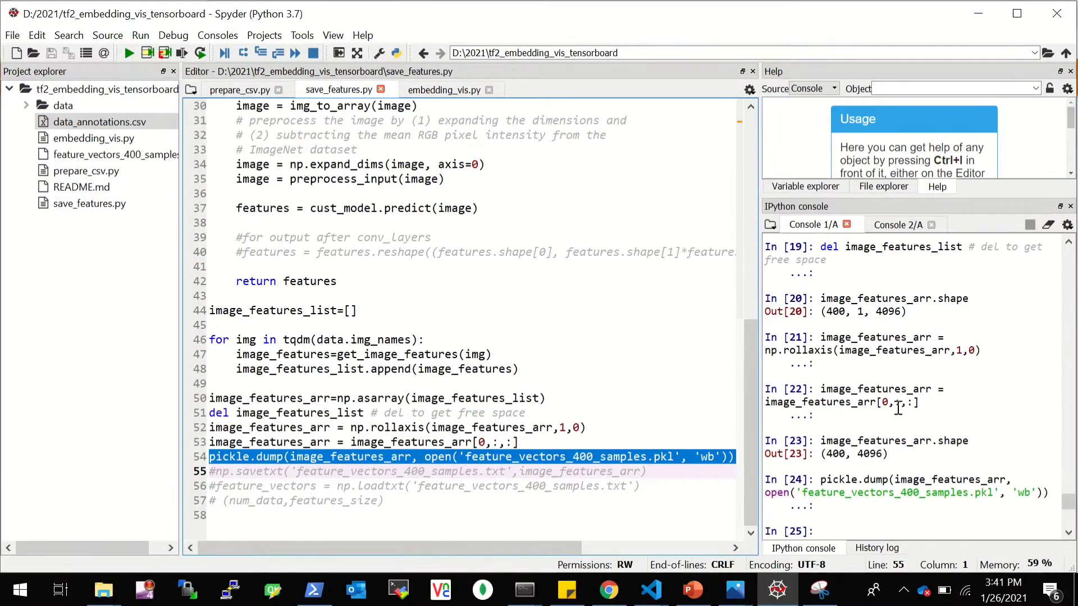
left_click(110, 154)
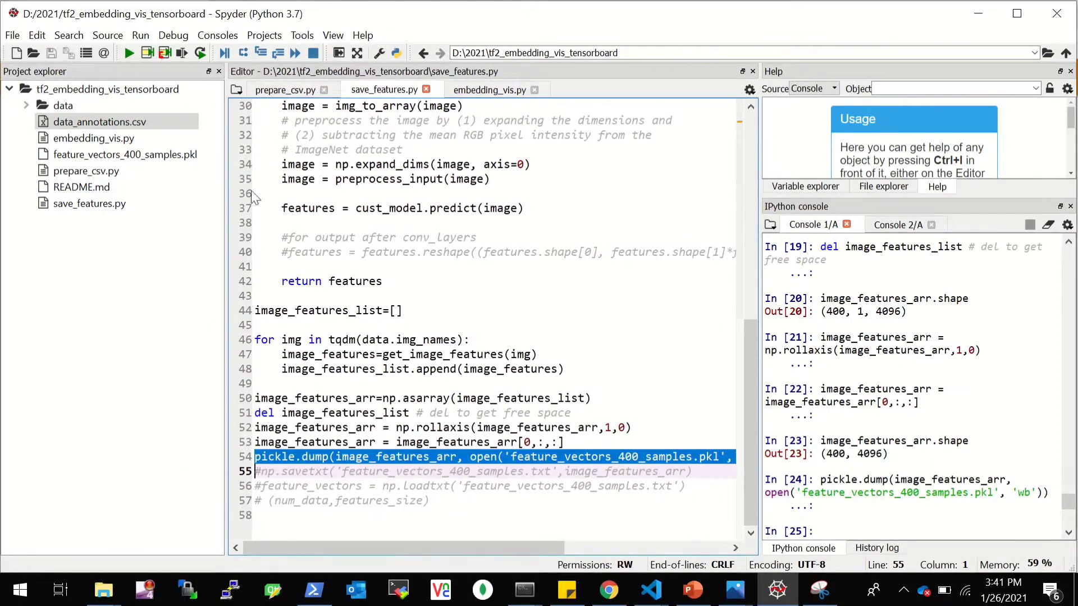
left_click(99, 122)
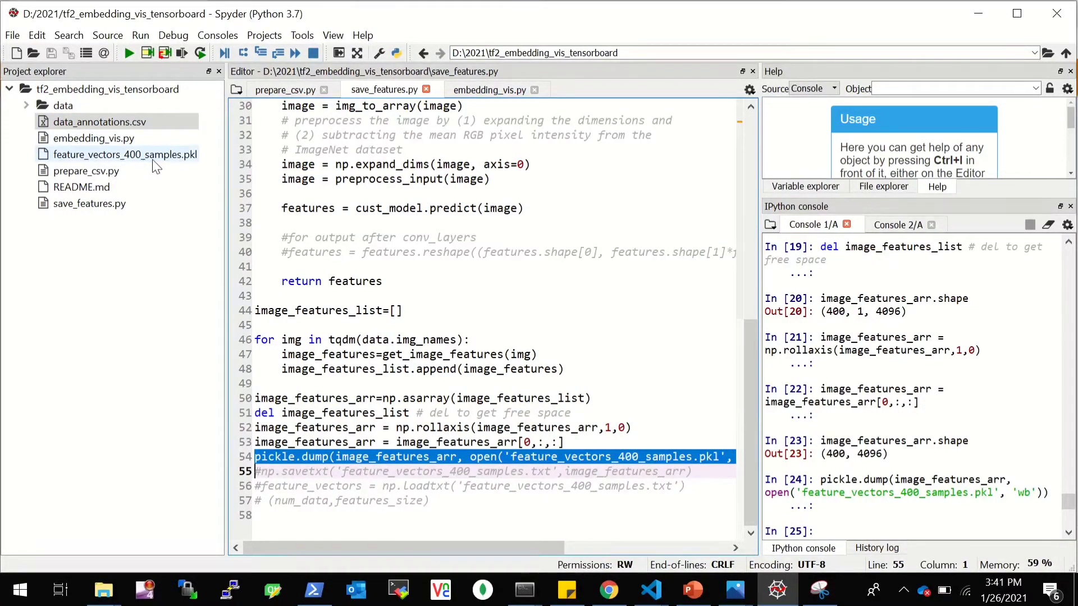
Step: Restart the kernel in embedding_vis.py and run the imports cell that creates embedding_logs
left_click(490, 90)
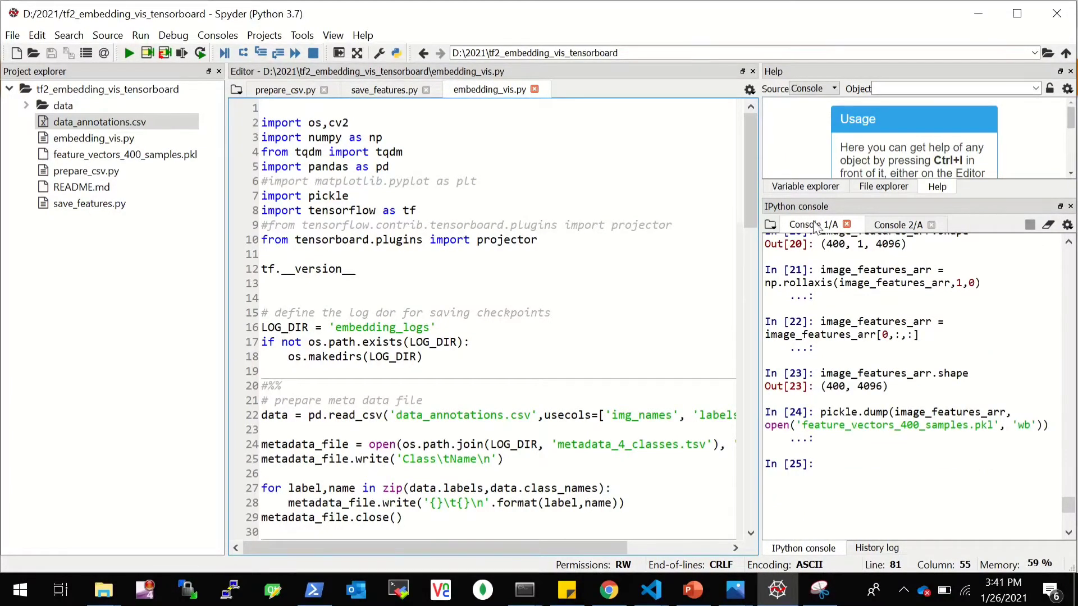
left_click(1030, 224)
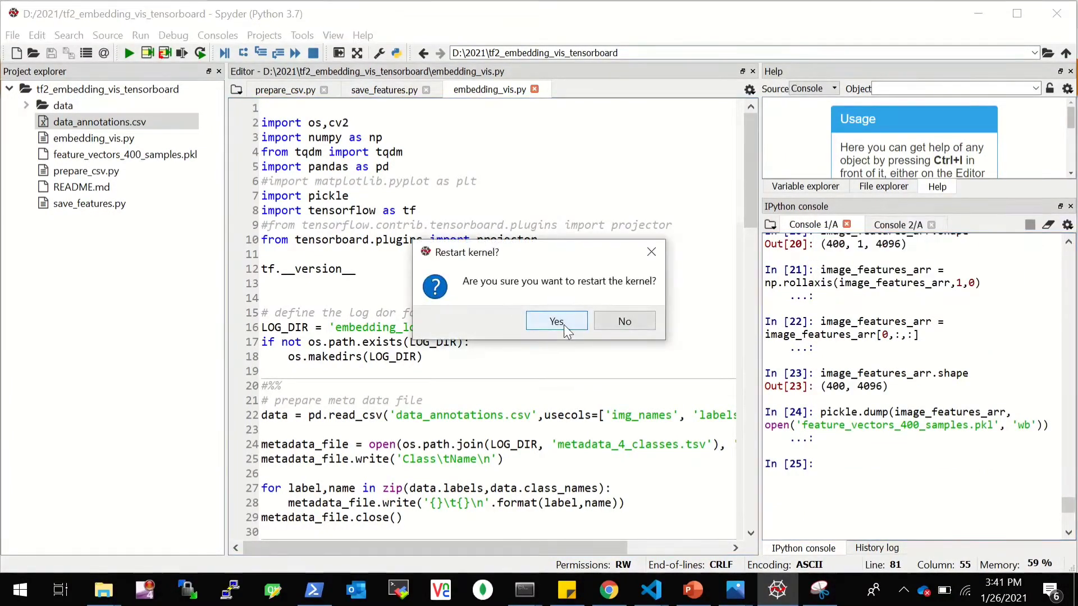
left_click(556, 321)
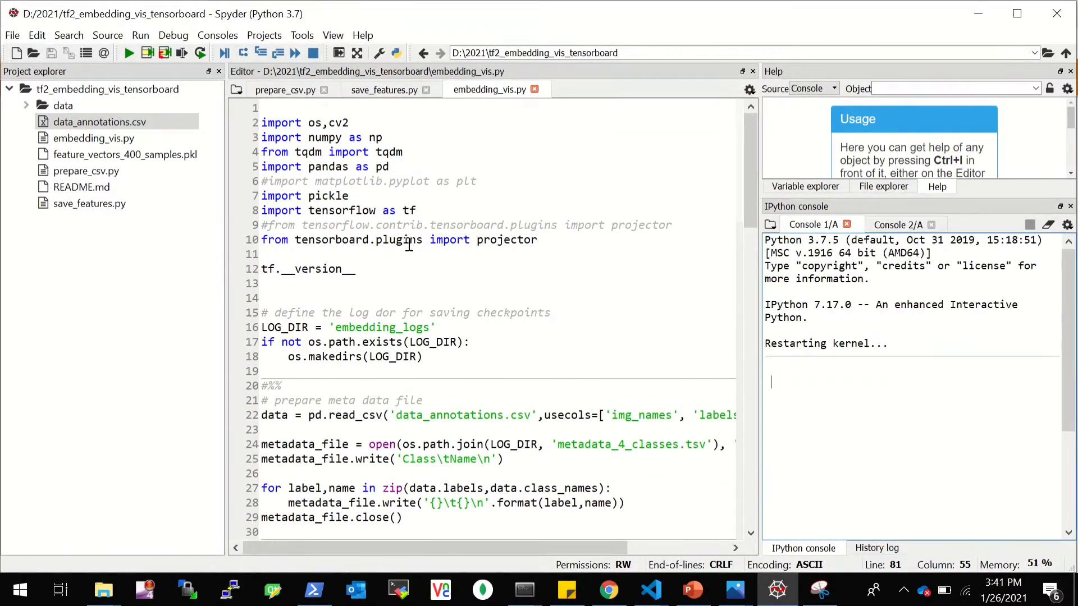
mouse_move(361, 239)
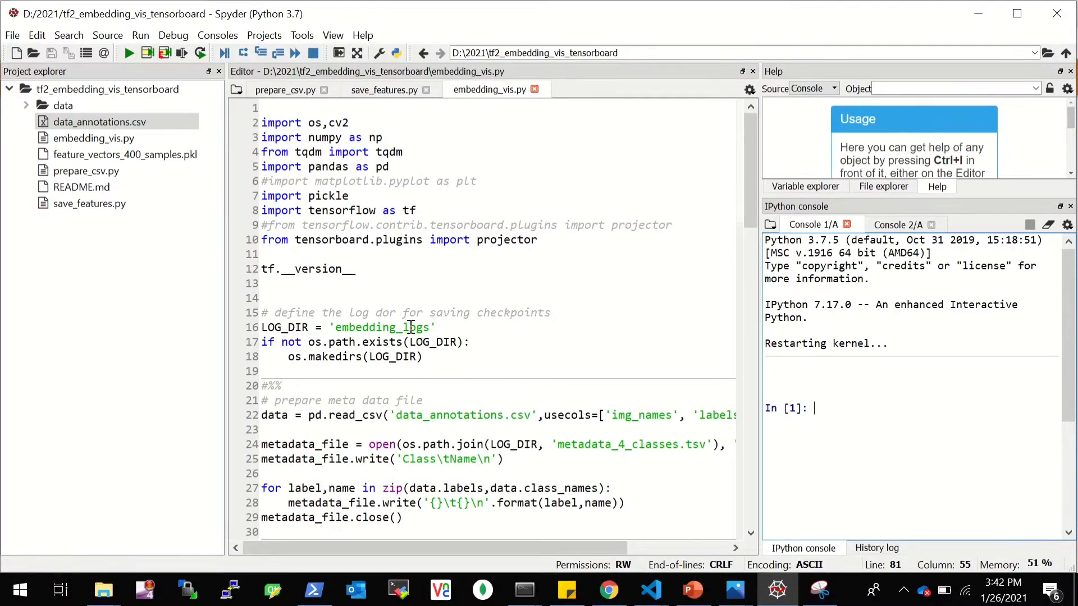
left_click(438, 327)
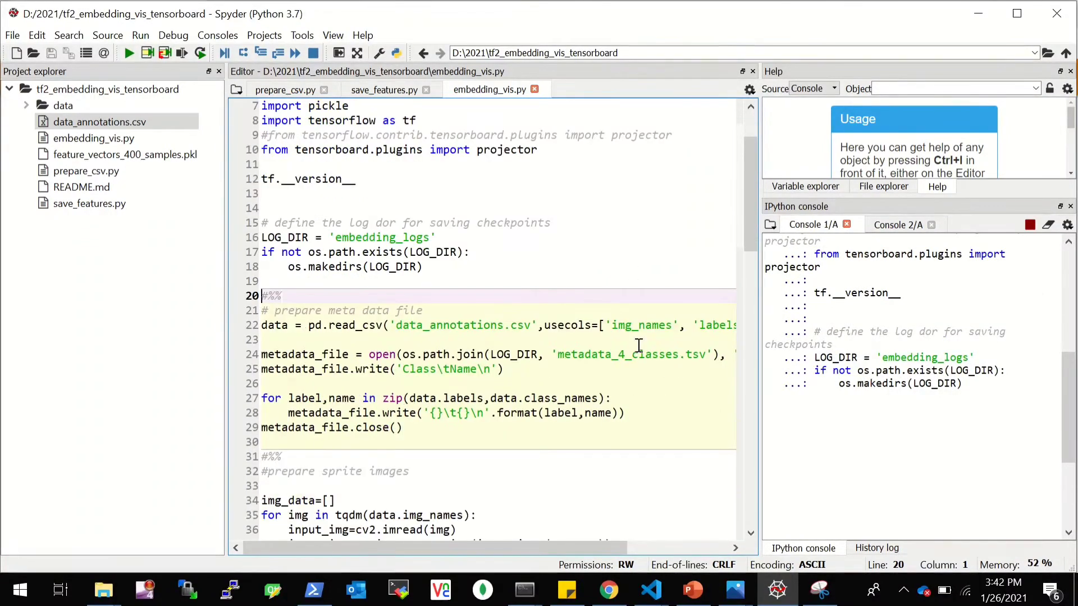
mouse_move(693, 314)
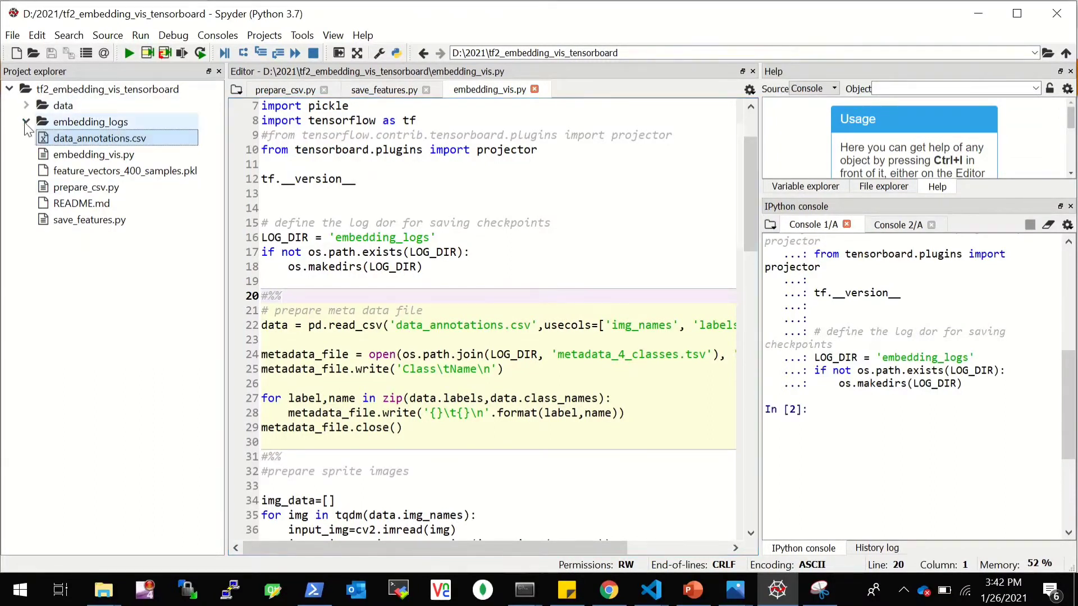
left_click(89, 121)
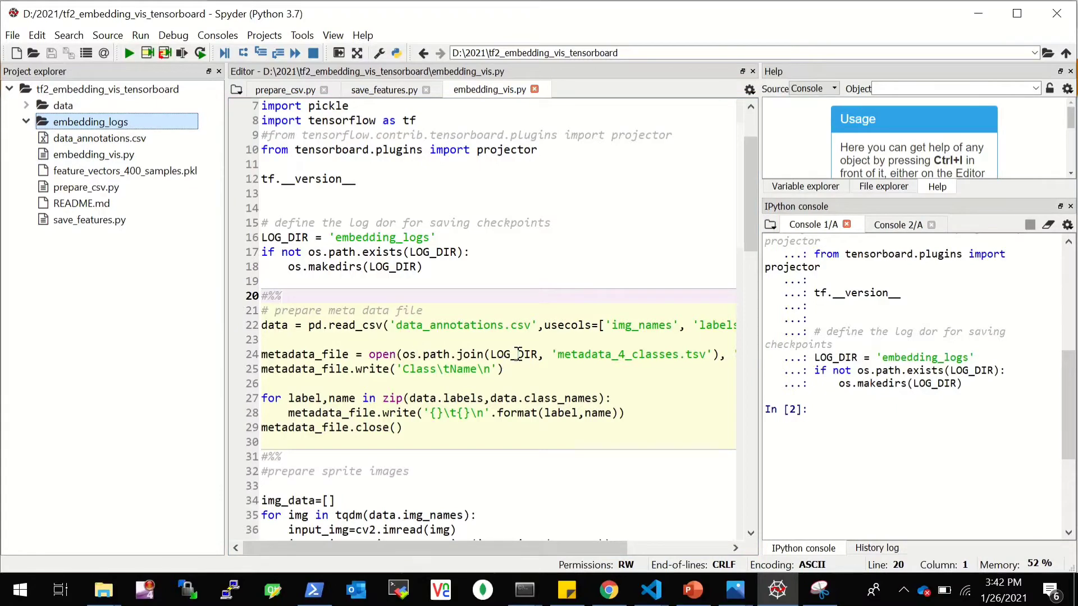
scroll("down", 3)
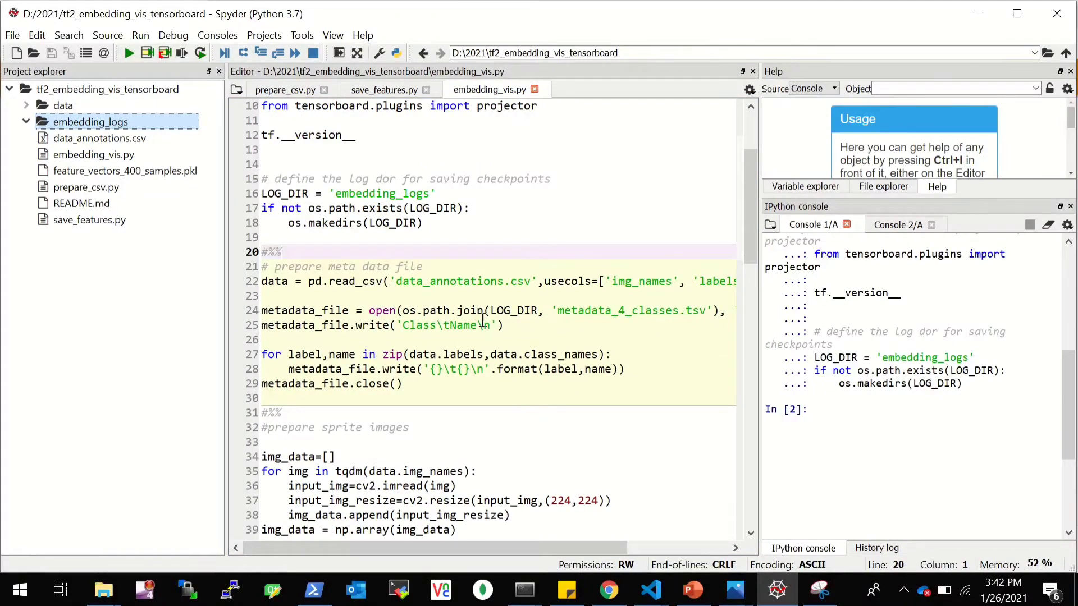
mouse_move(389, 268)
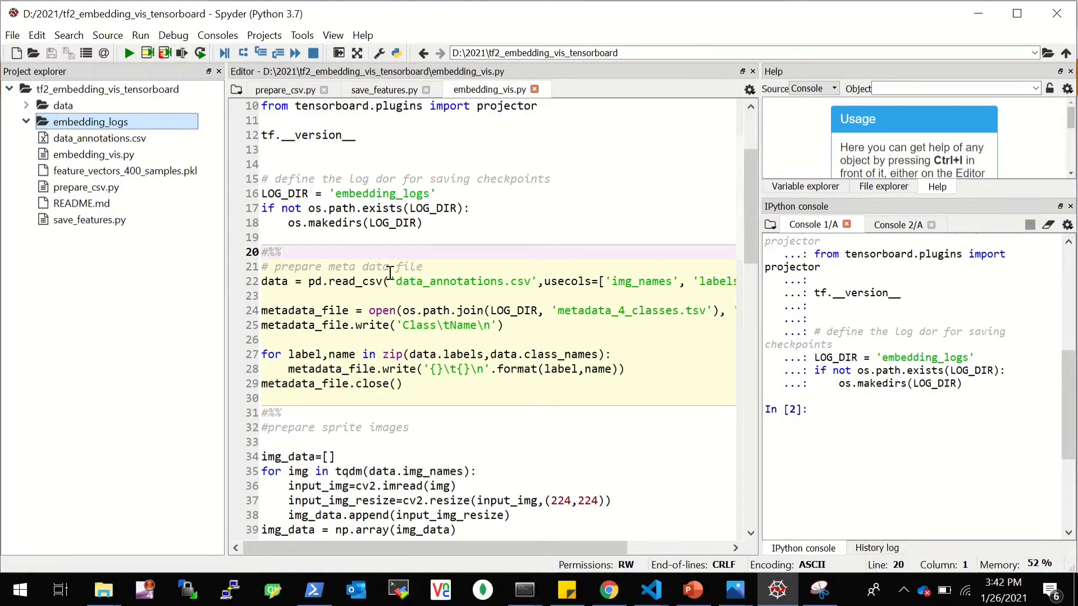
mouse_move(428, 299)
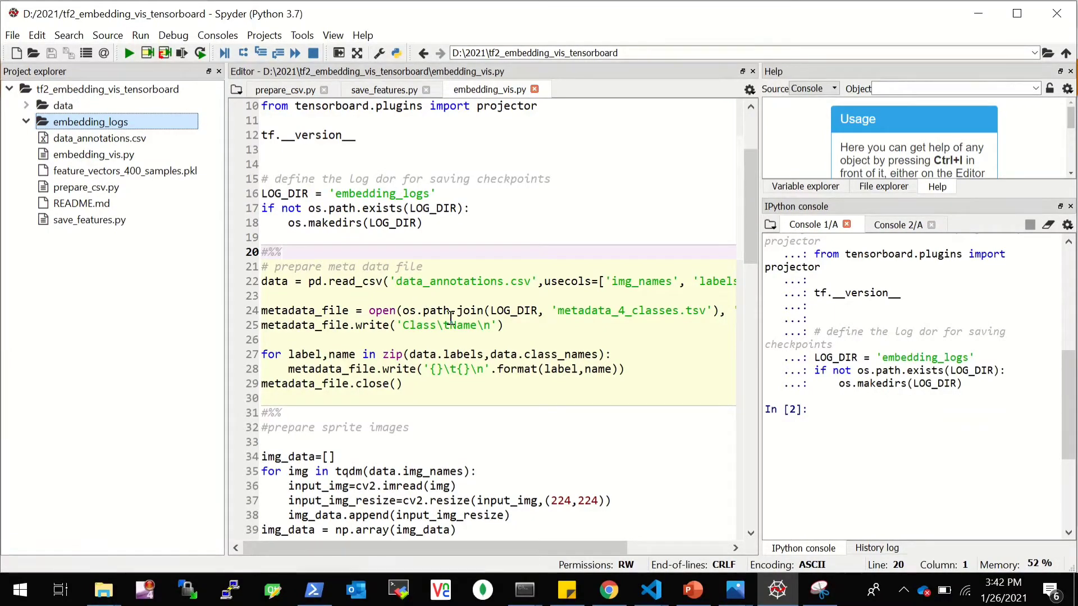
left_click(607, 590)
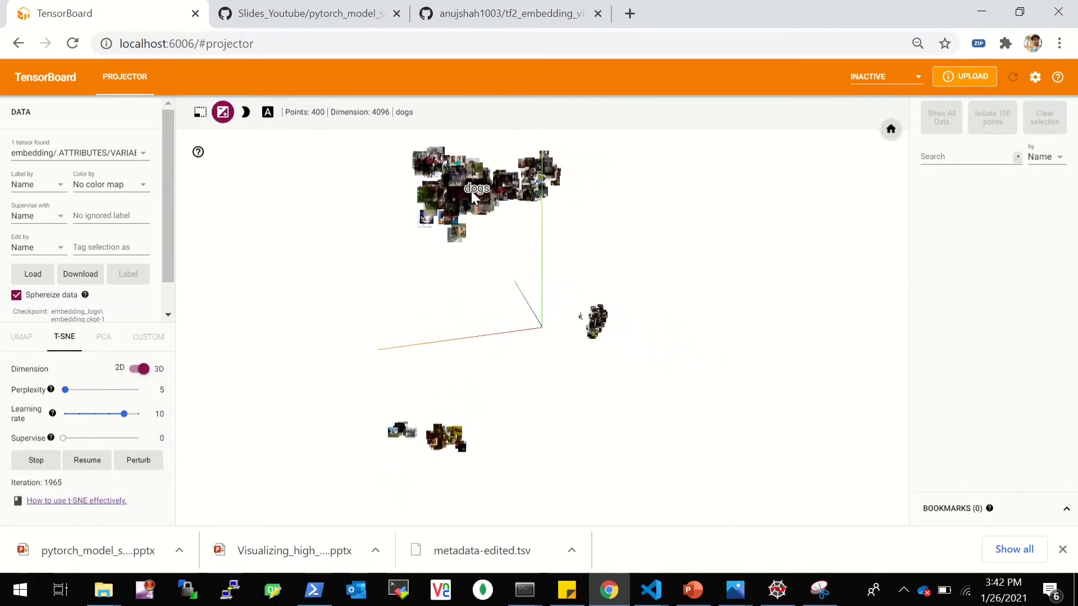
left_click(776, 590)
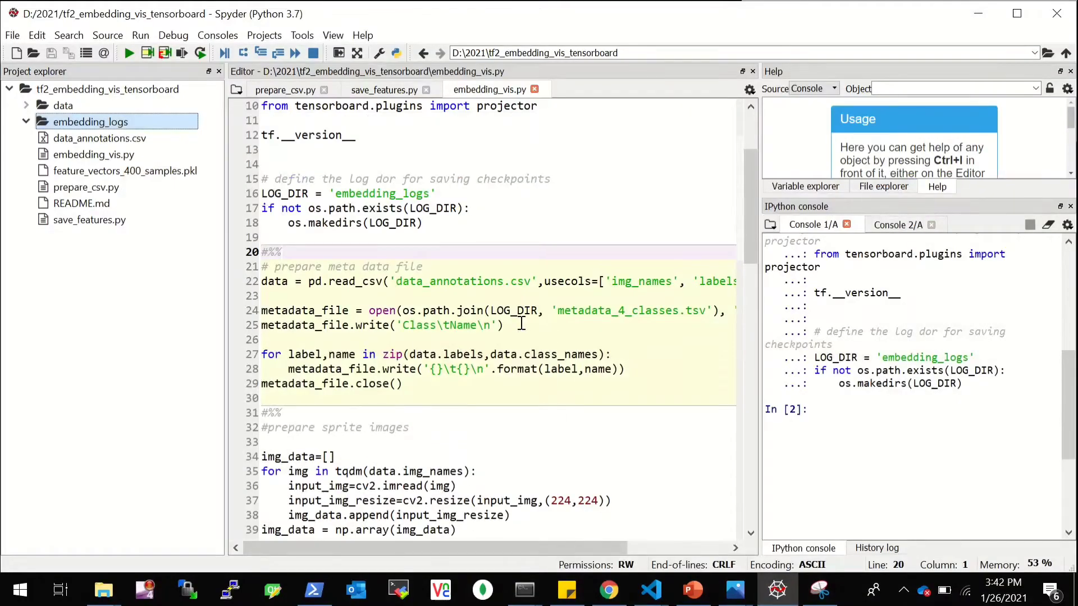
mouse_move(440, 281)
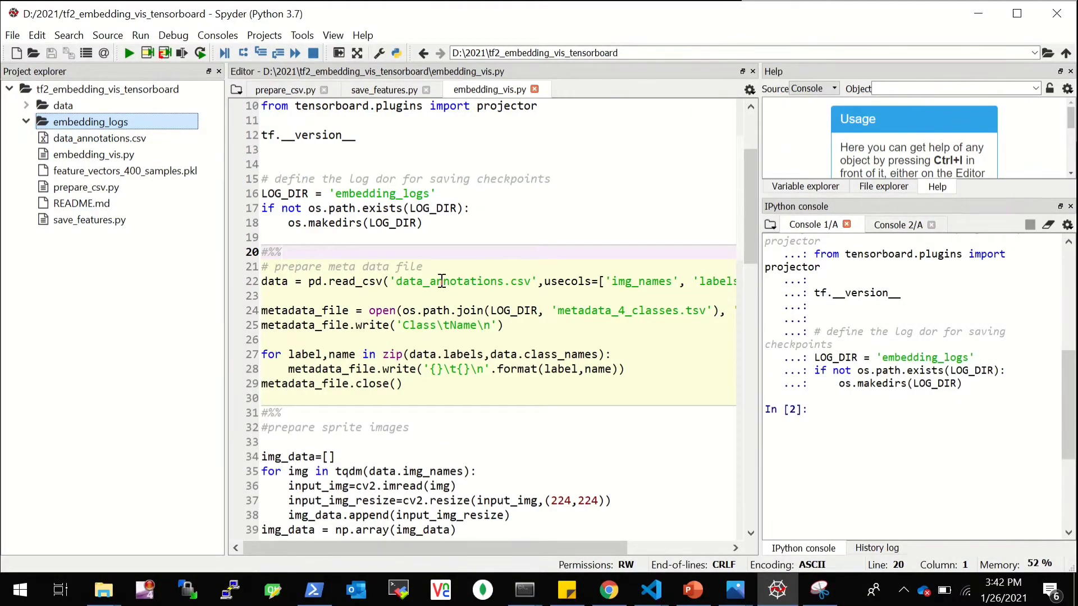
Step: Load data_annotations.csv, create metadata_4_classes.tsv with its Class/Name header, and inspect the csv columns
right_click(439, 295)
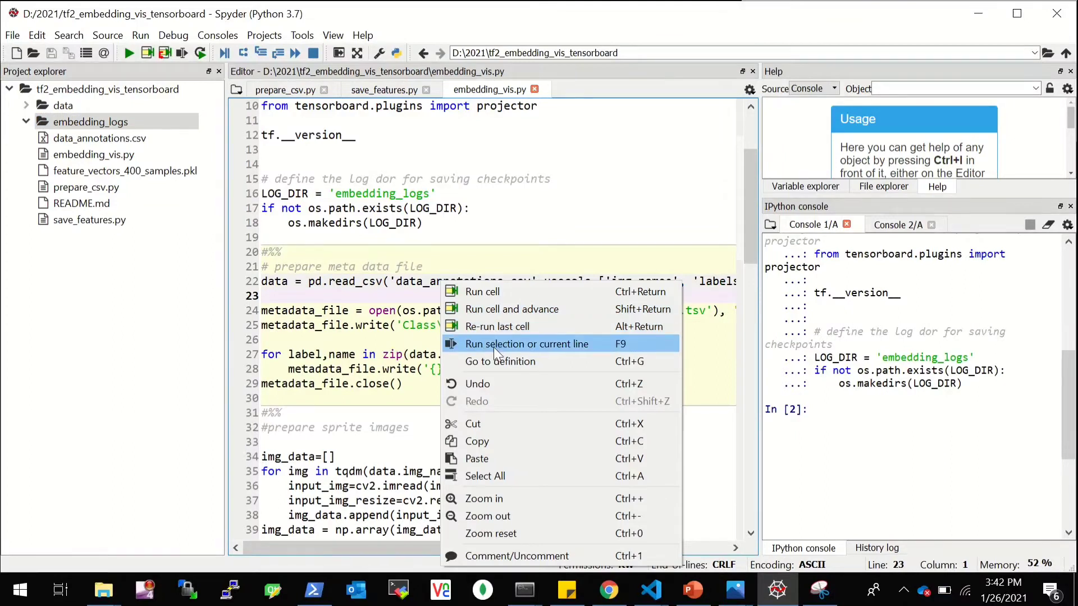
left_click(527, 343)
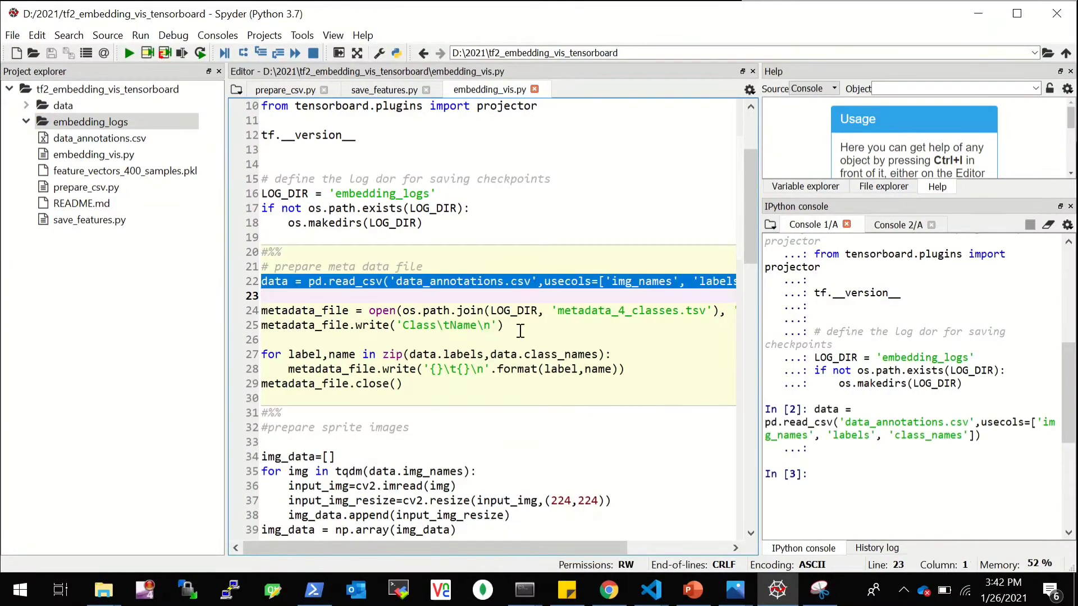
left_click(604, 324)
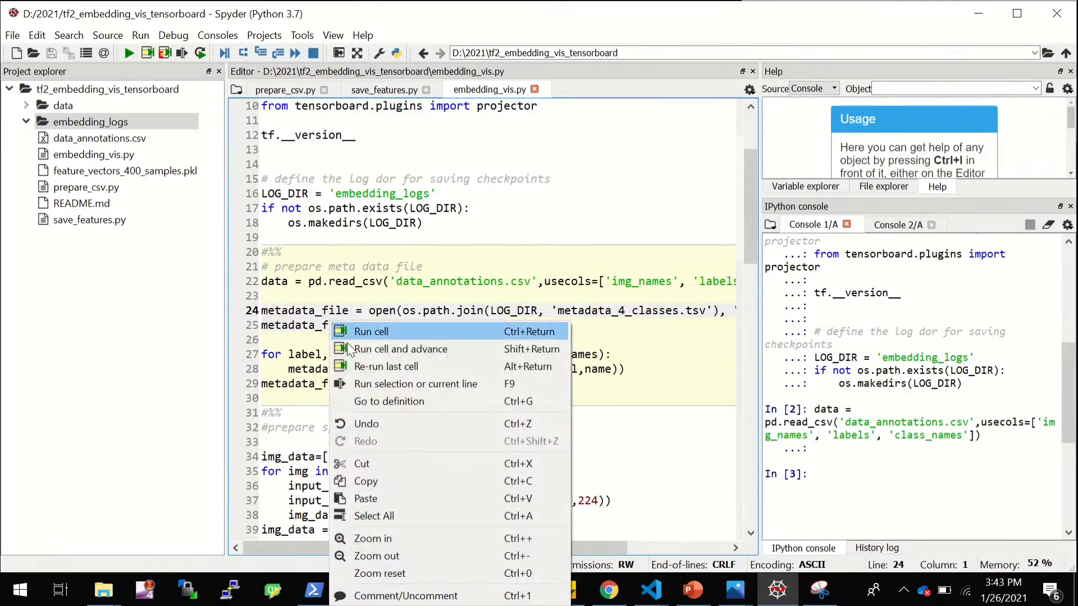
left_click(369, 331)
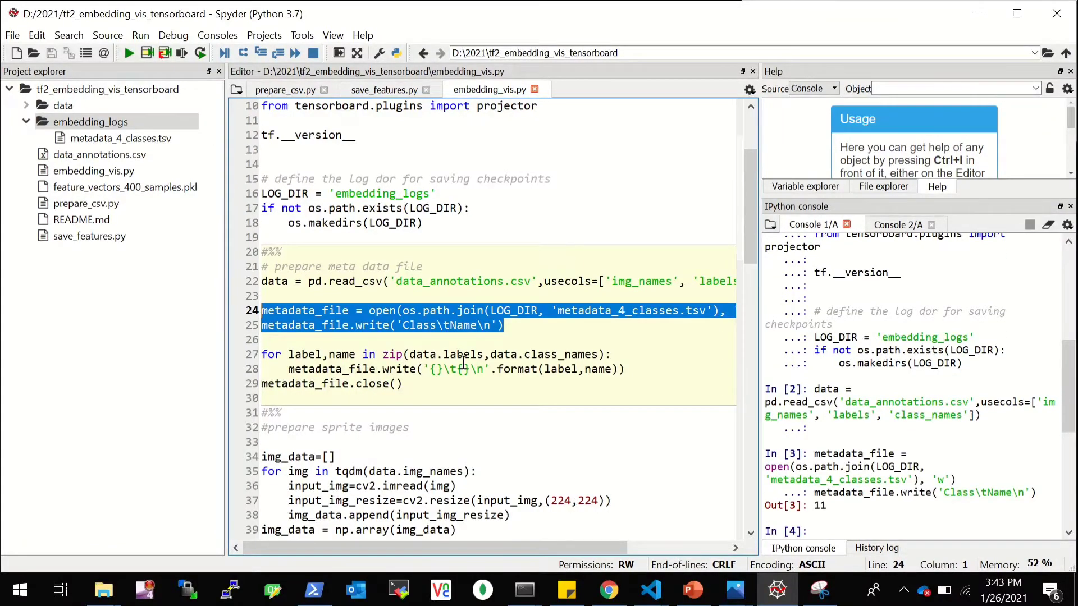
left_click(99, 154)
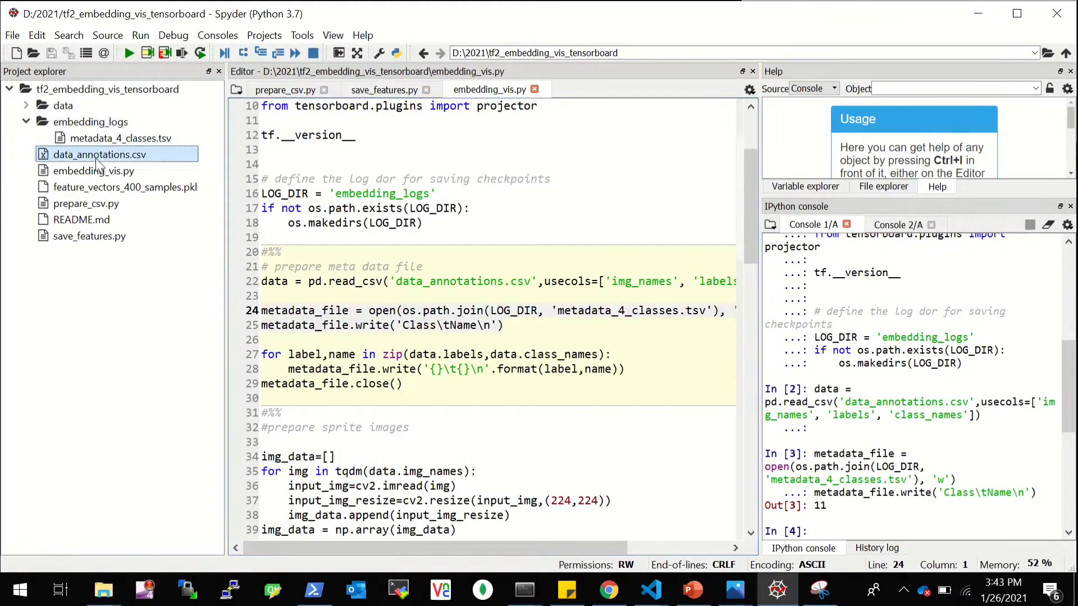
double_click(101, 154)
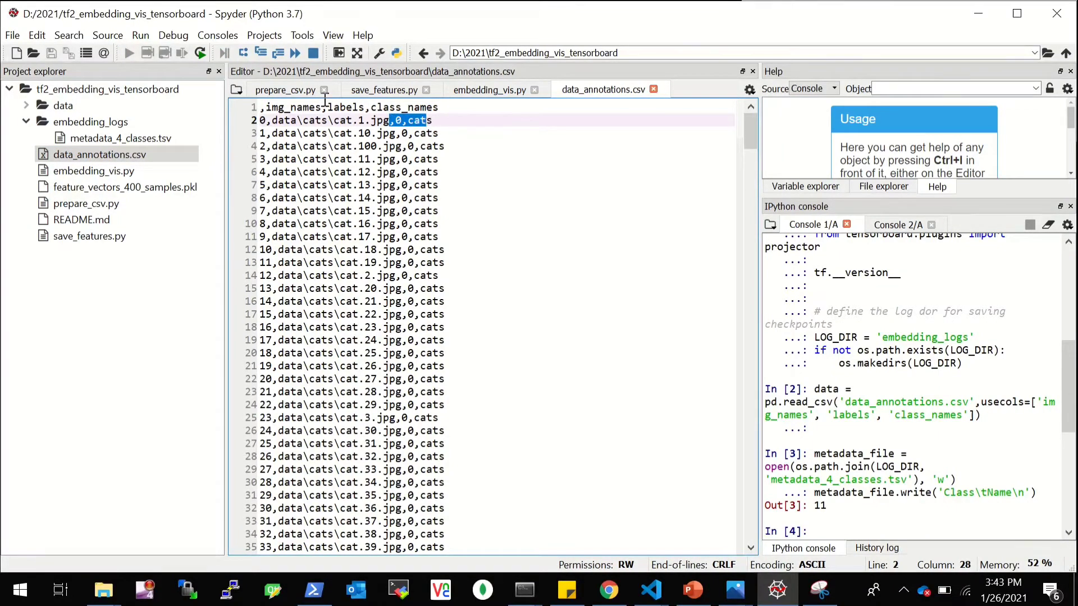
Step: Run the loop writing every label and class name, then check metadata_4_classes.tsv contents
left_click(491, 90)
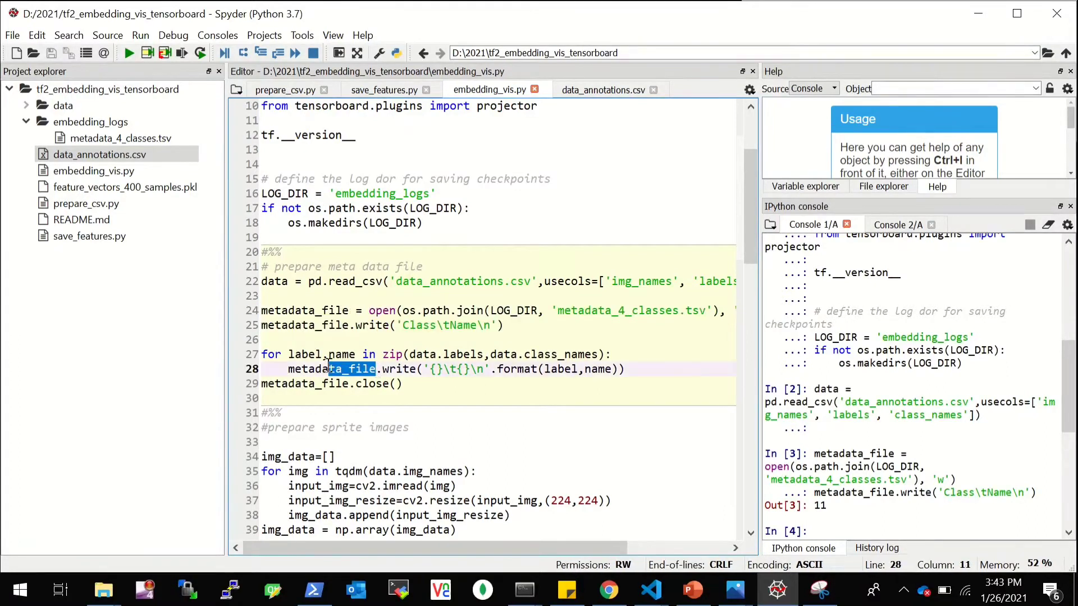
left_click(409, 384)
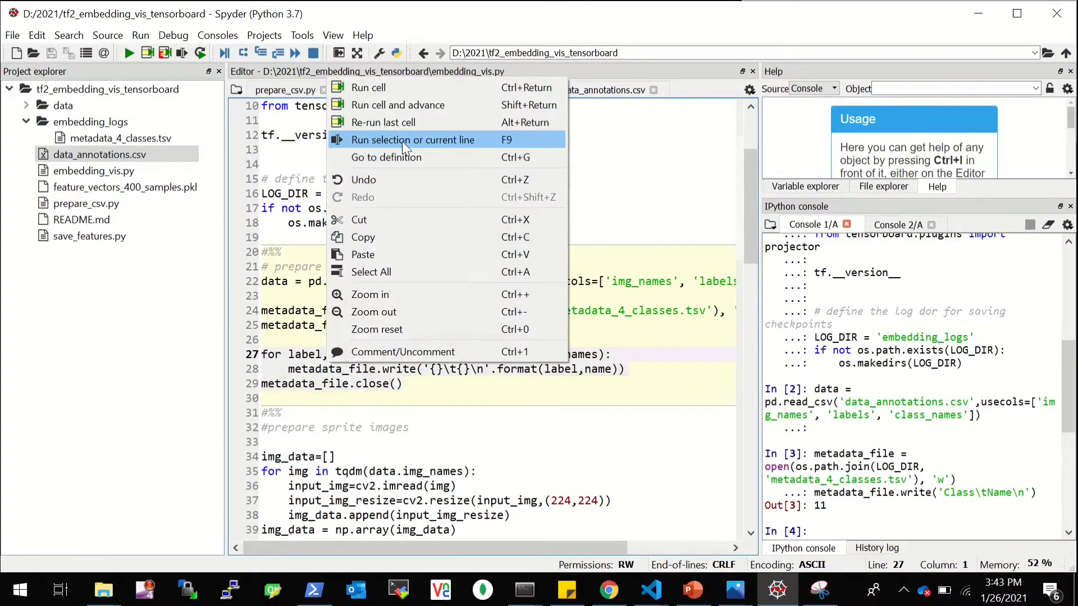
left_click(413, 140)
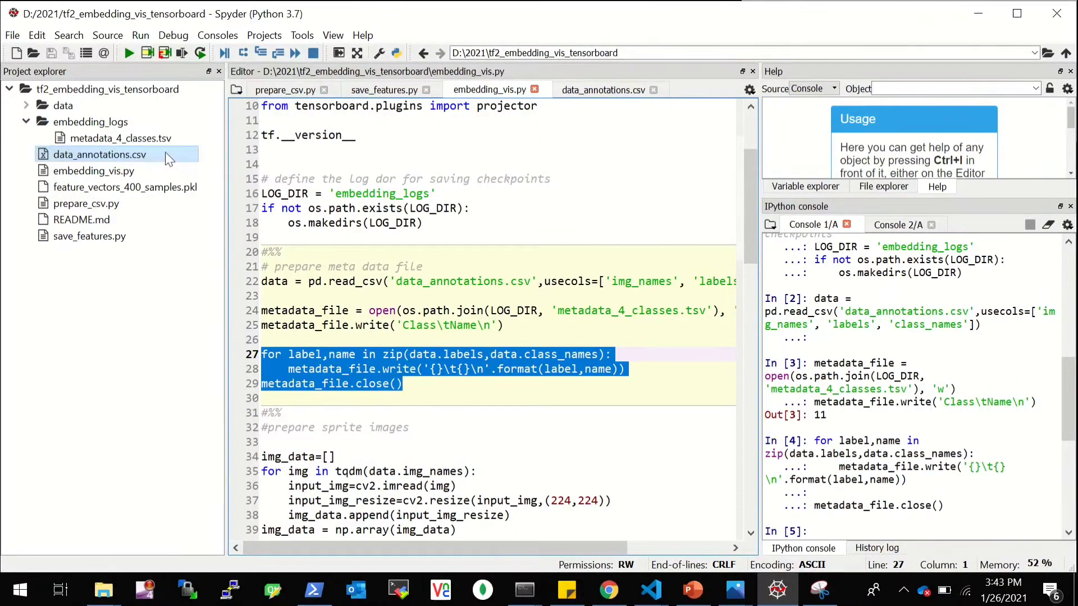
double_click(120, 137)
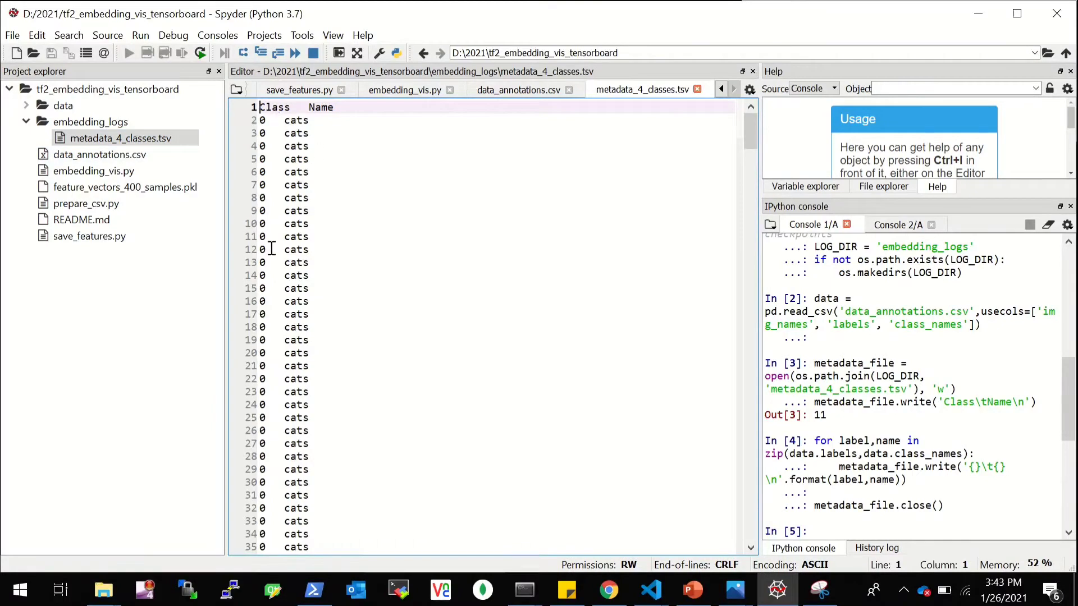
scroll("down", 3)
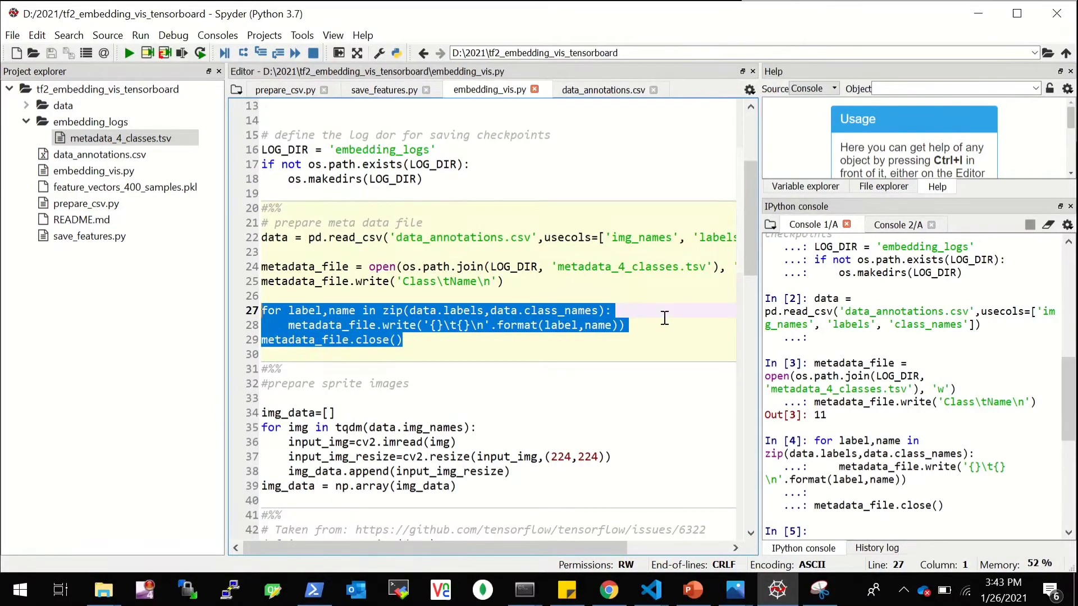
scroll("down", 3)
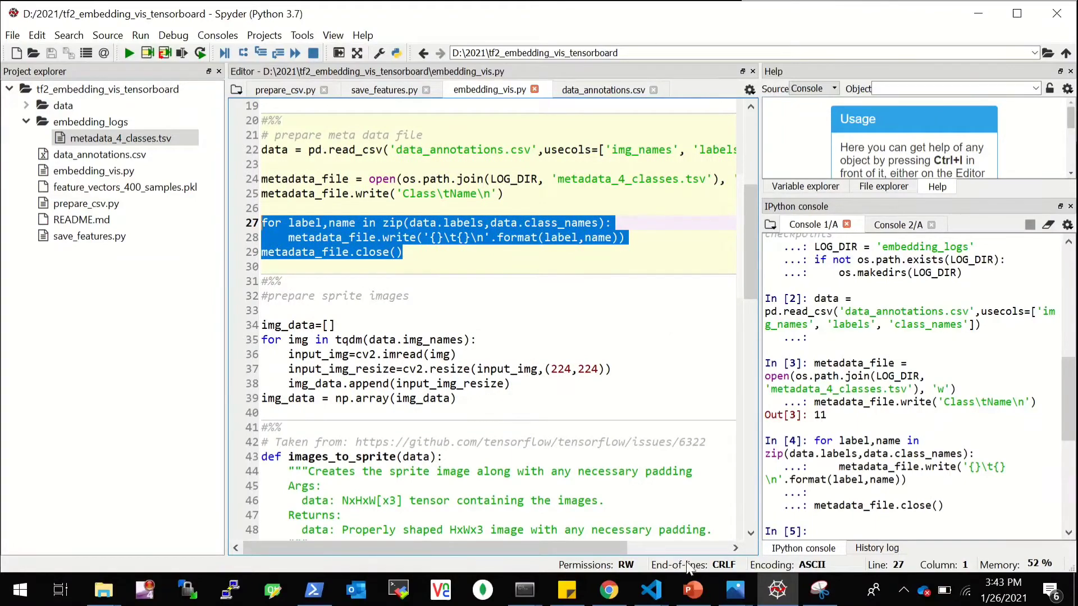
Step: Switch to PowerPoint and show slide 10 with the sprite image of all photos
left_click(692, 589)
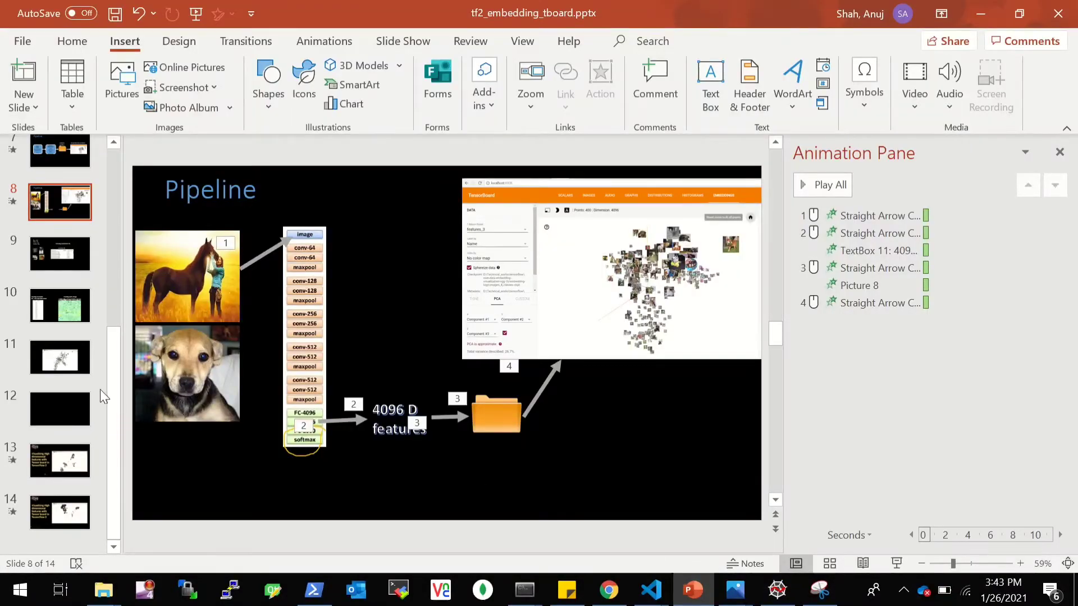
left_click(60, 305)
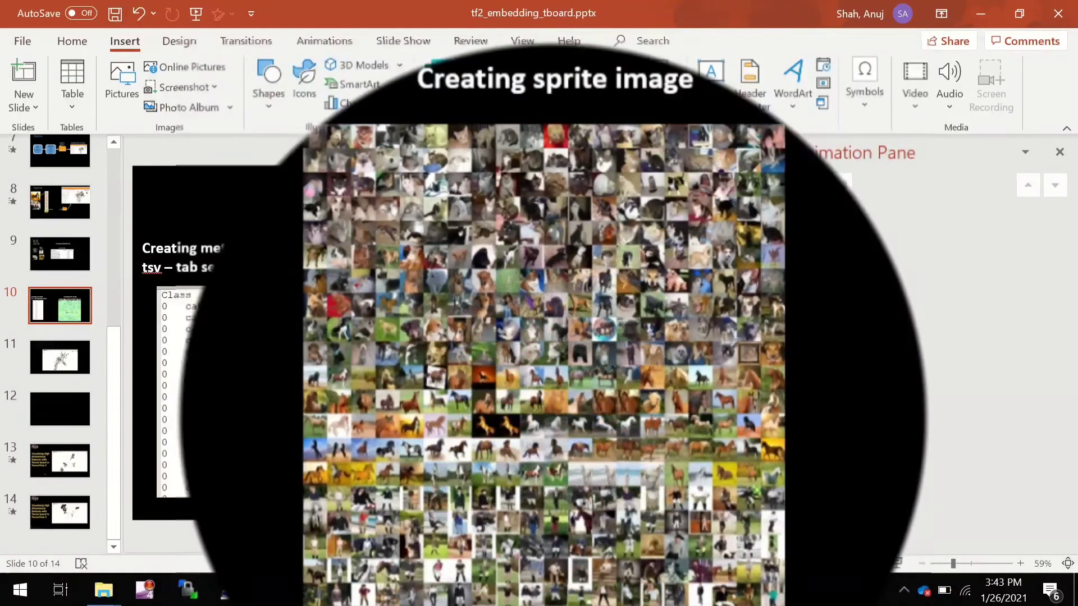
mouse_move(337, 159)
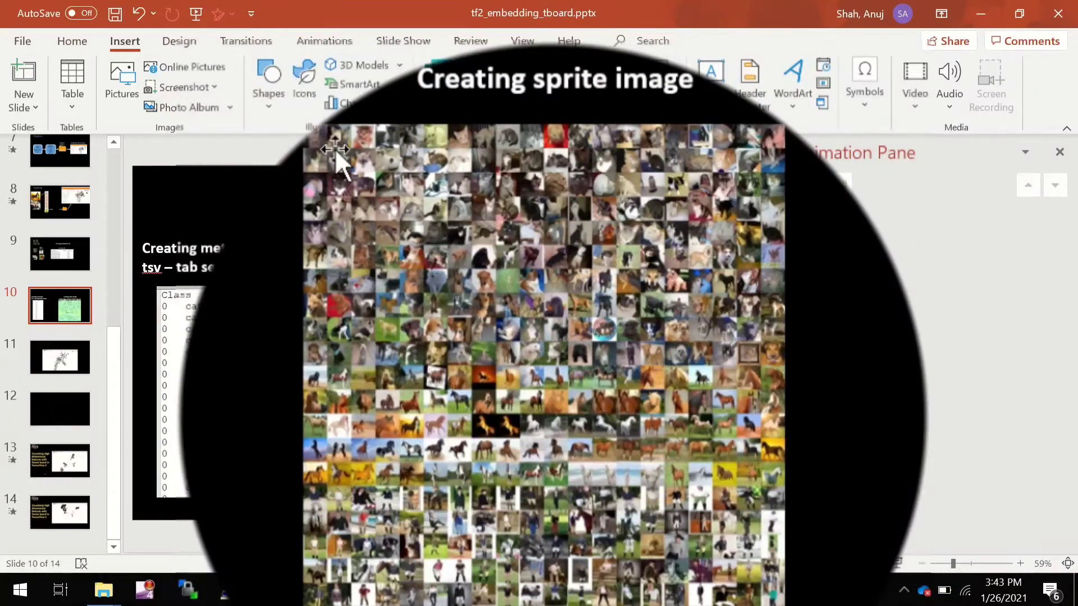
mouse_move(670, 419)
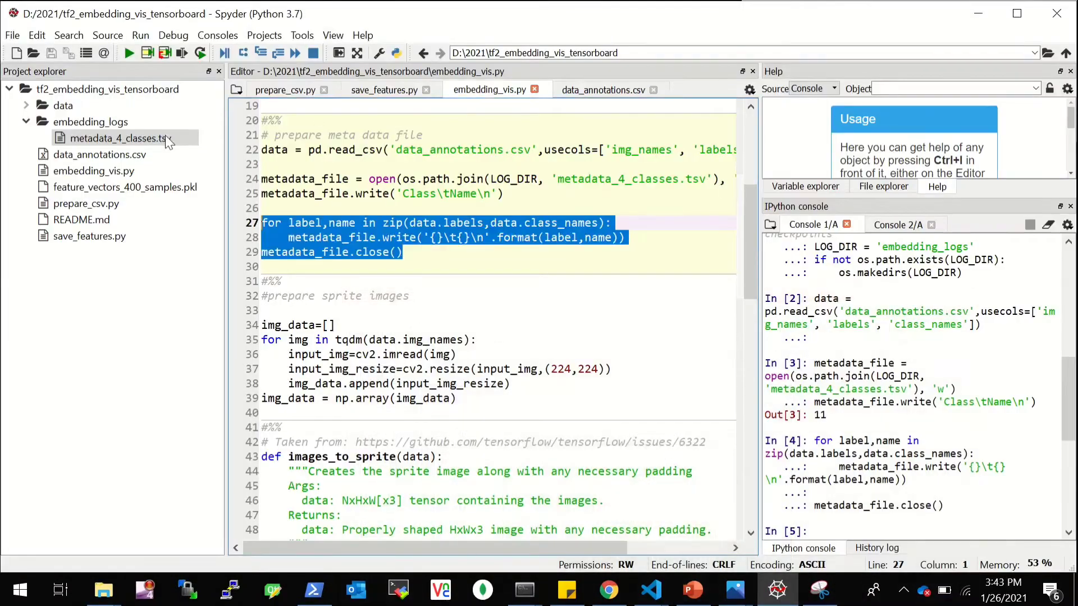
left_click(608, 589)
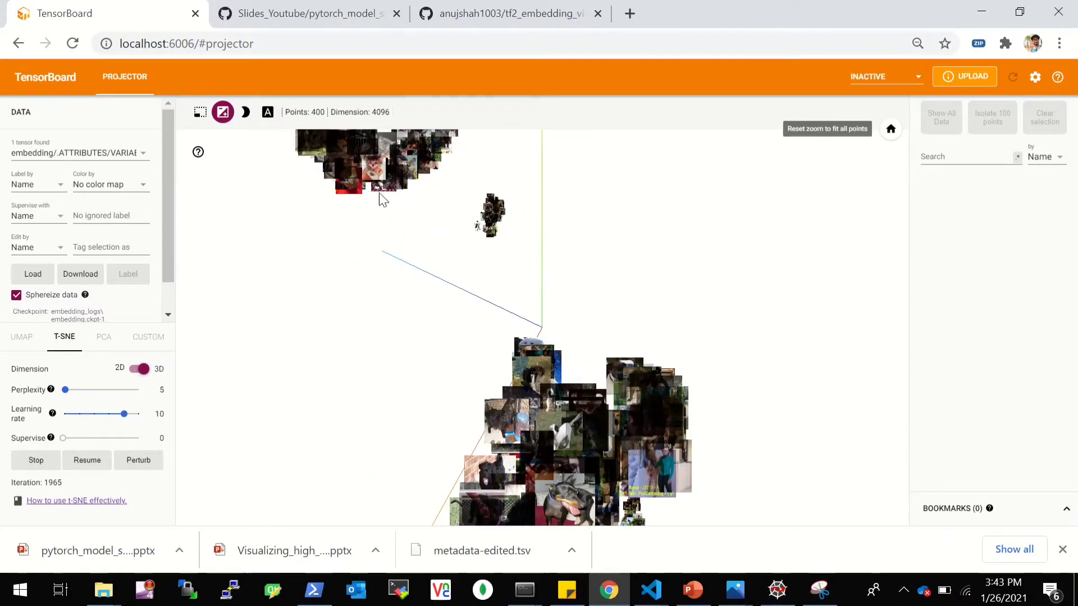
left_click(267, 111)
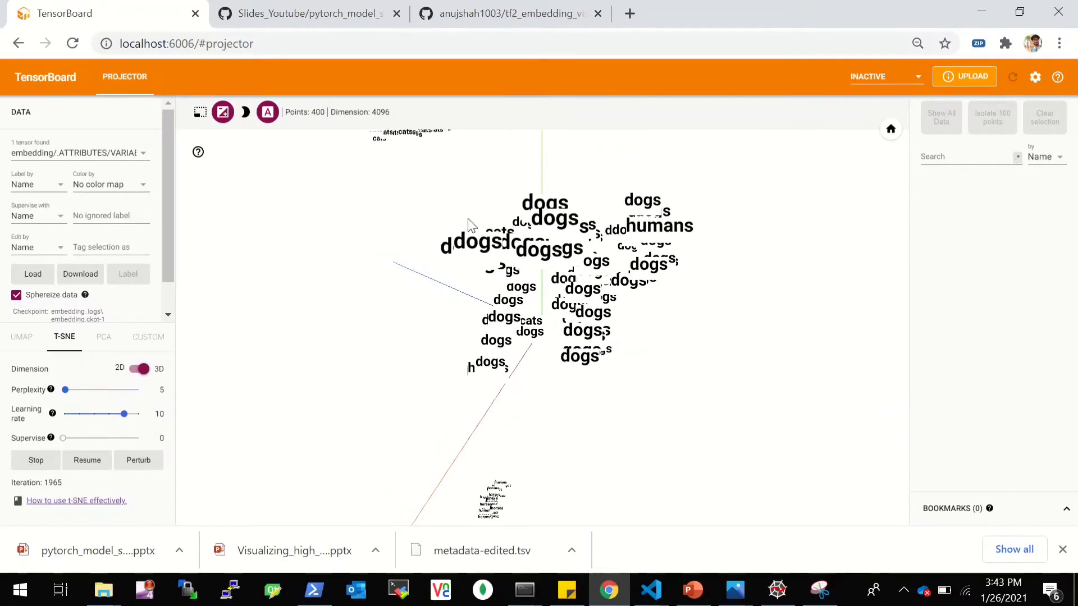
mouse_move(267, 111)
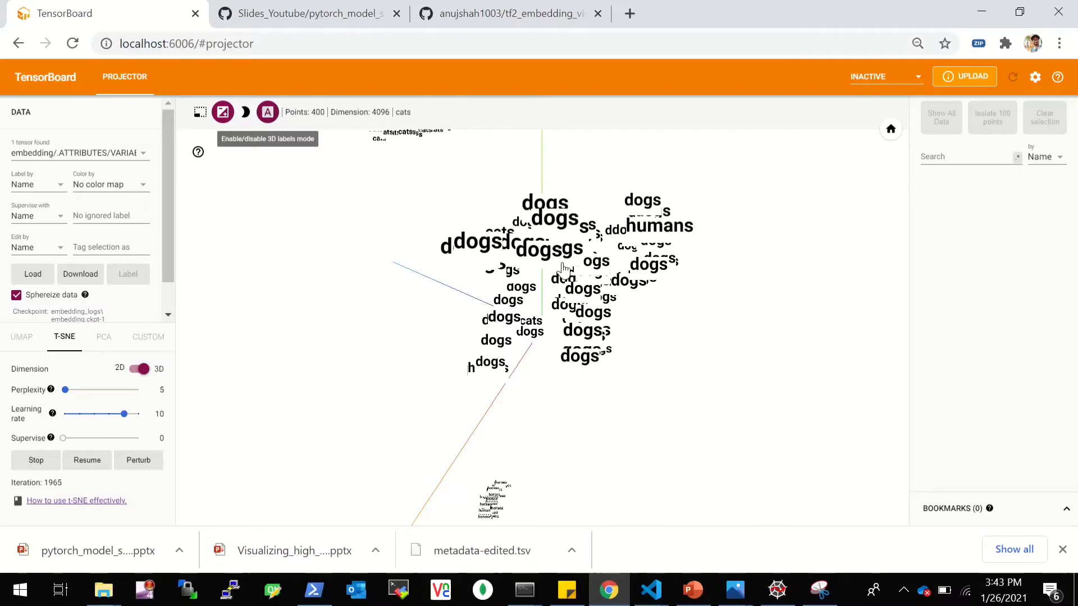
left_click(267, 111)
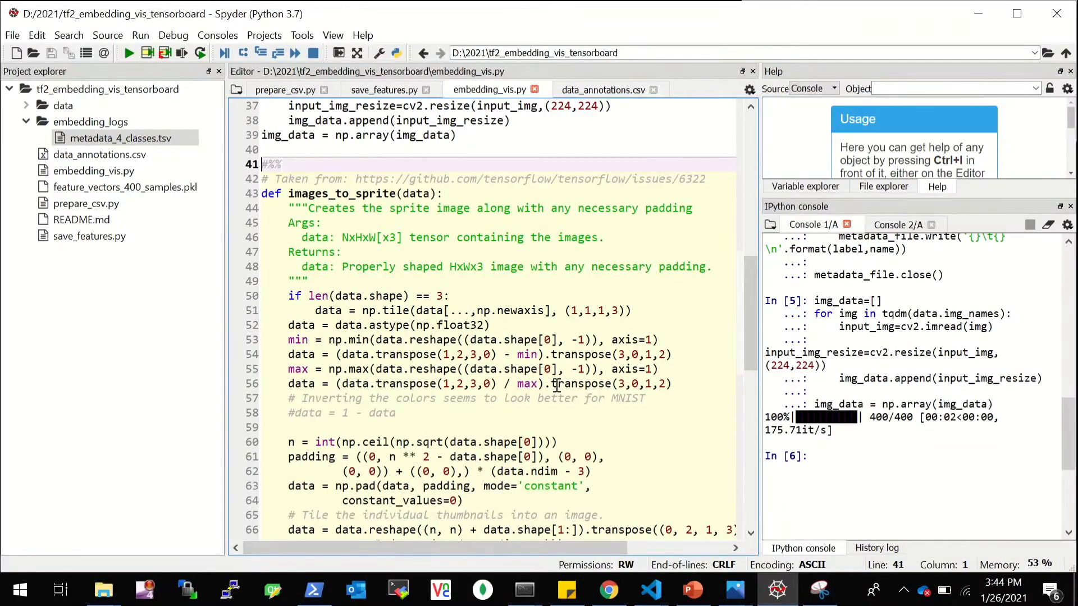
Step: Run images_to_sprite and view the saved sprite_4_classes.png grid of 400 photos
scroll("down", 3)
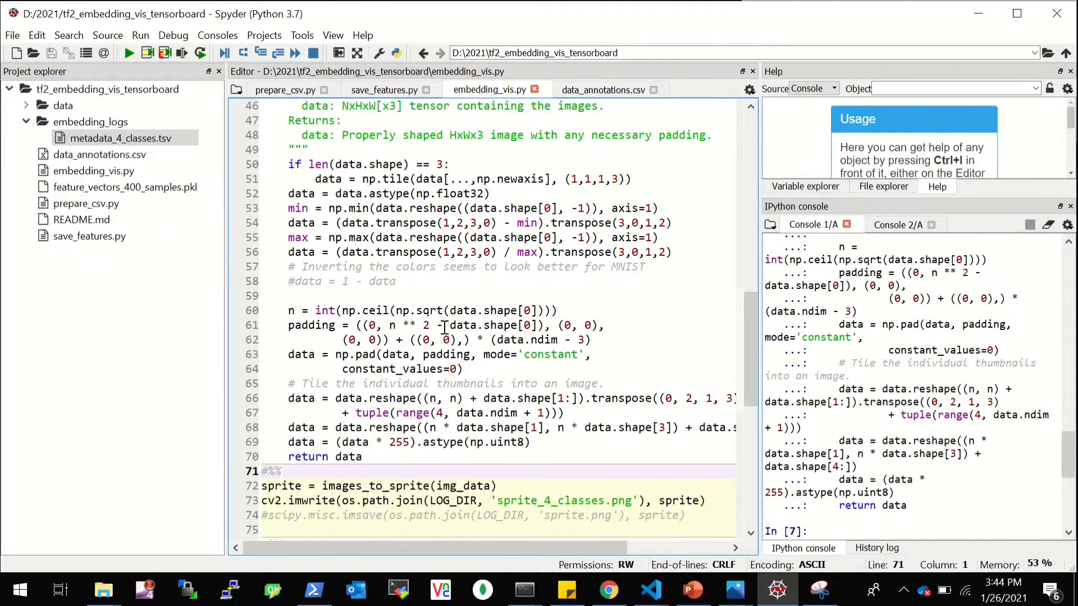
scroll("down", 3)
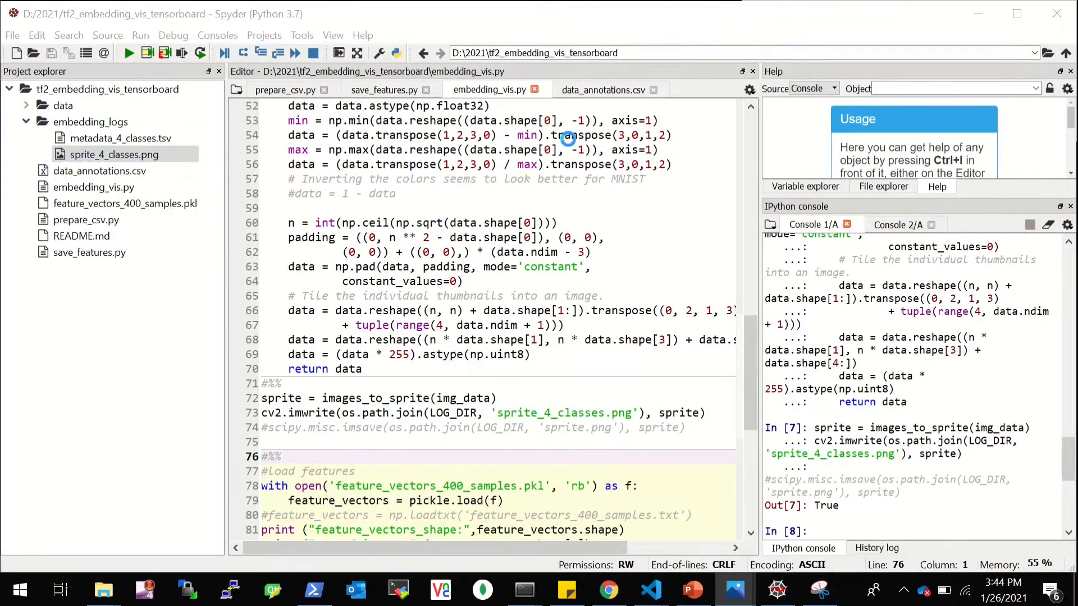
double_click(114, 154)
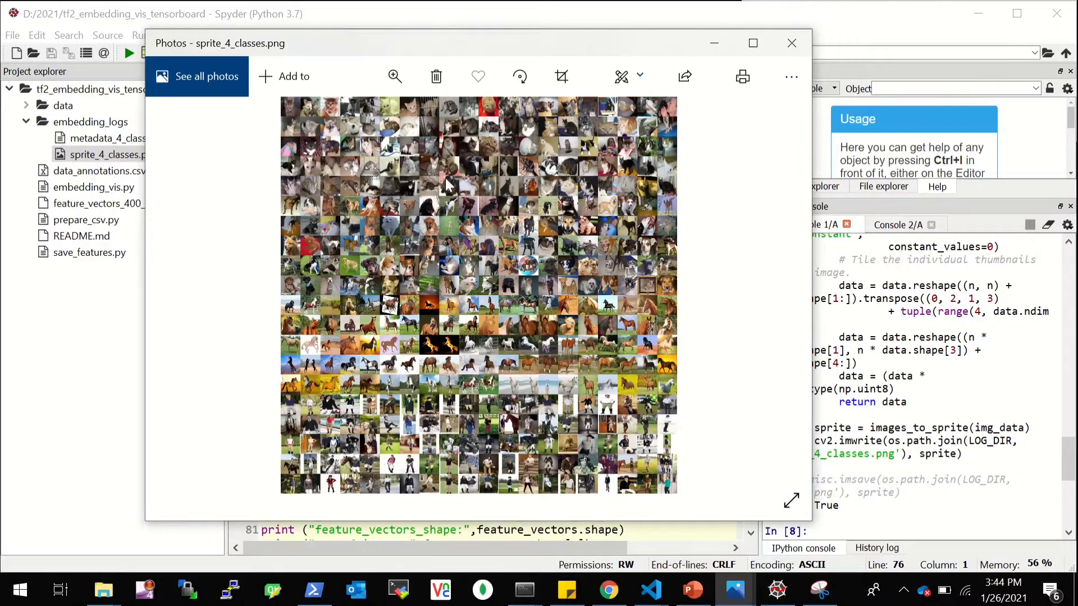
left_click(394, 76)
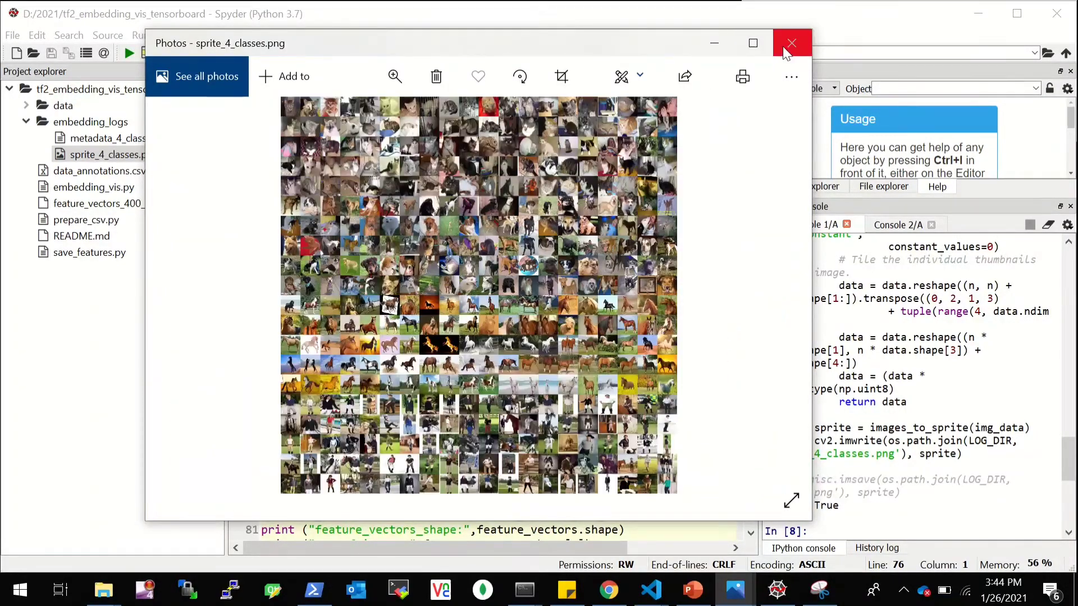
Step: Close Photos, load the 400-by-4096 feature pickle and wrap it in tf.Variable features
left_click(790, 44)
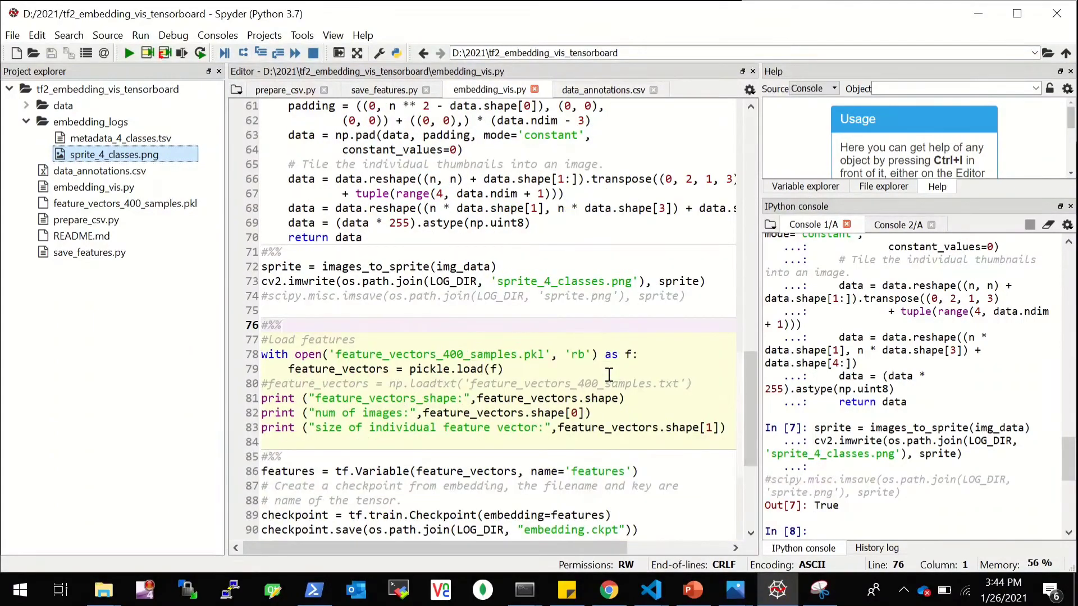
scroll("down", 3)
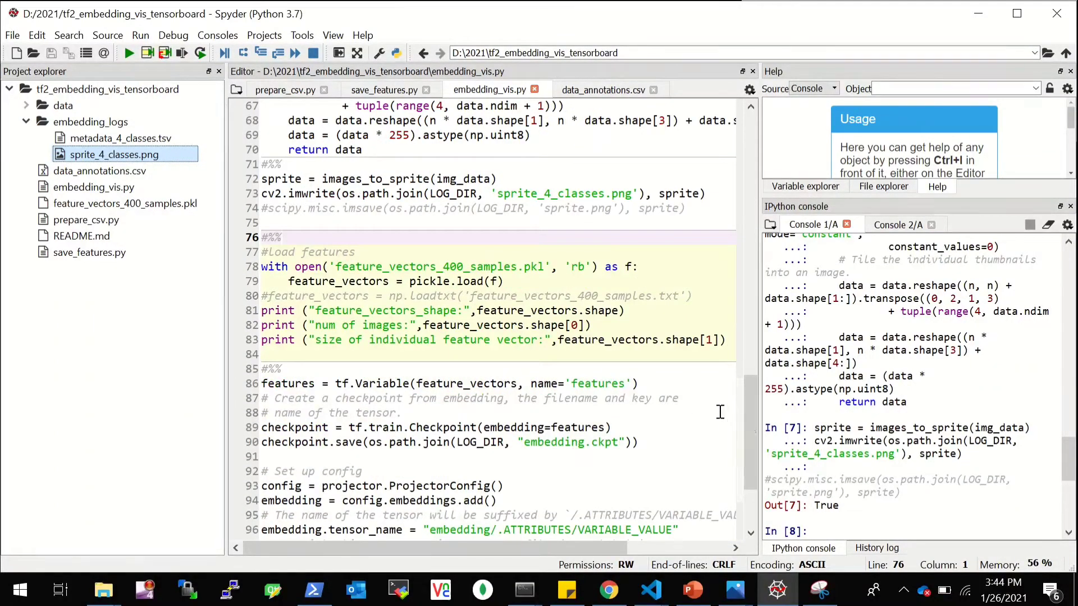
mouse_move(309, 277)
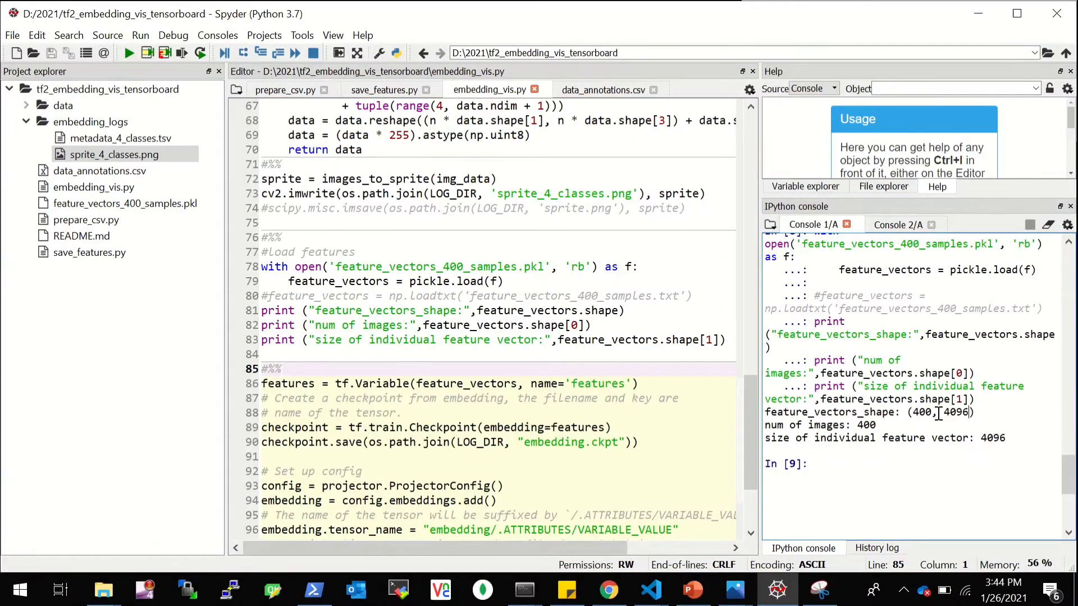
scroll("down", 3)
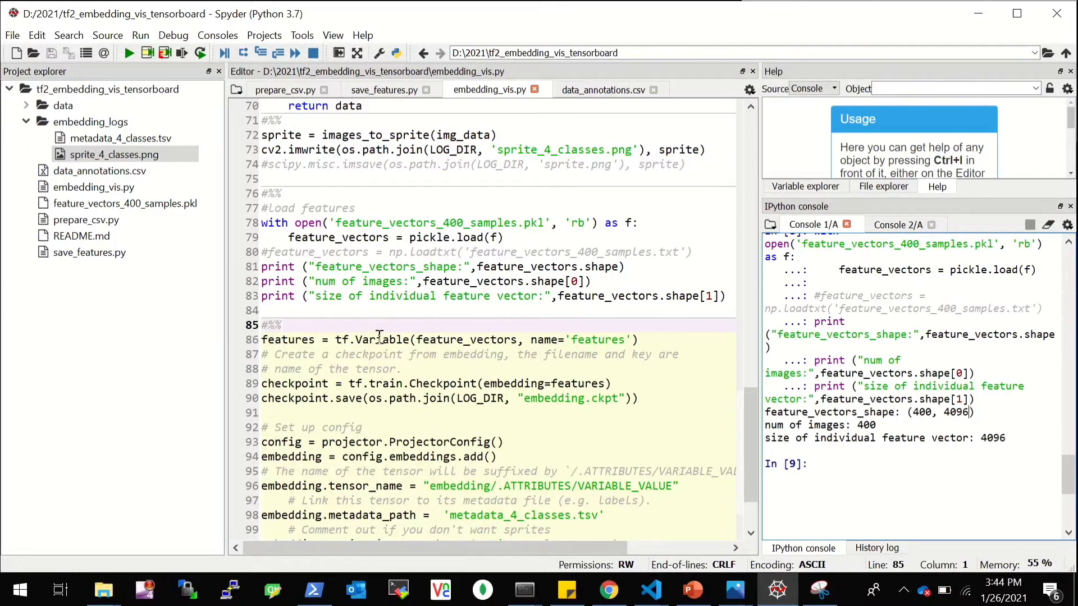
mouse_move(505, 339)
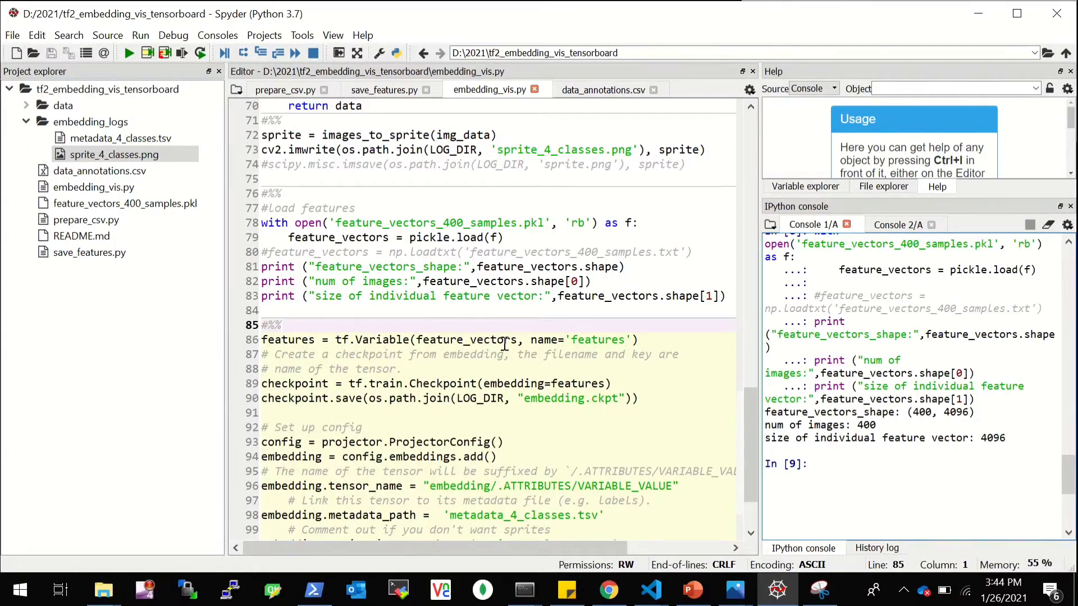
mouse_move(317, 245)
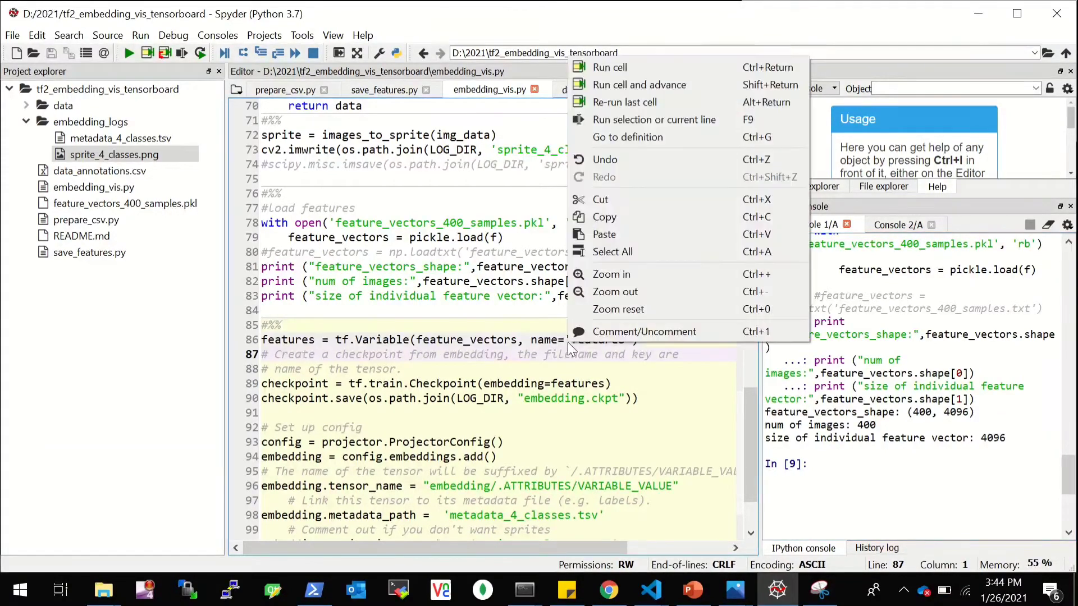
left_click(654, 120)
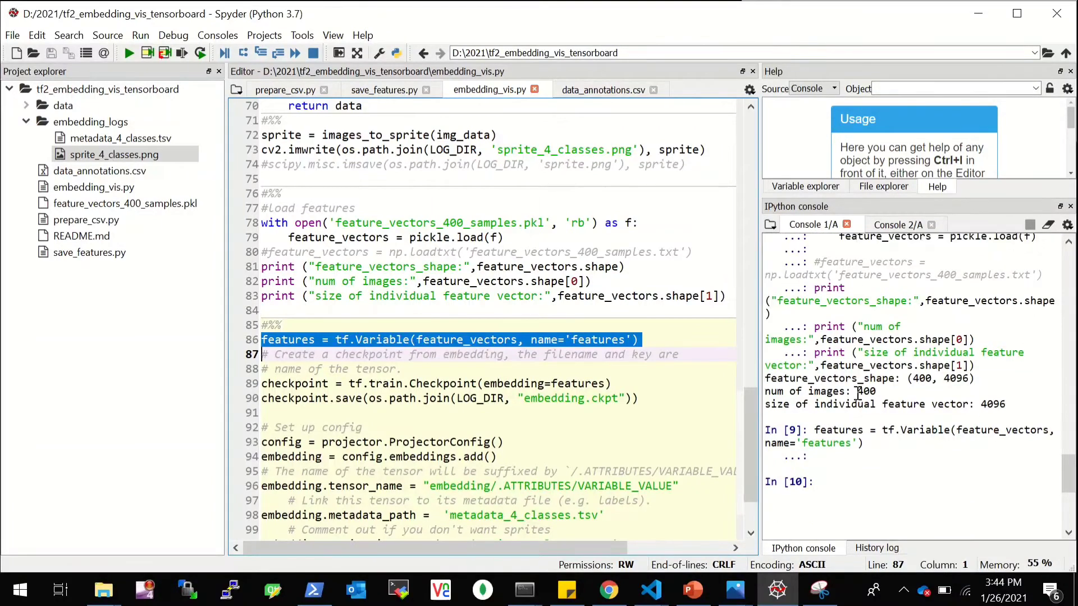
scroll("down", 3)
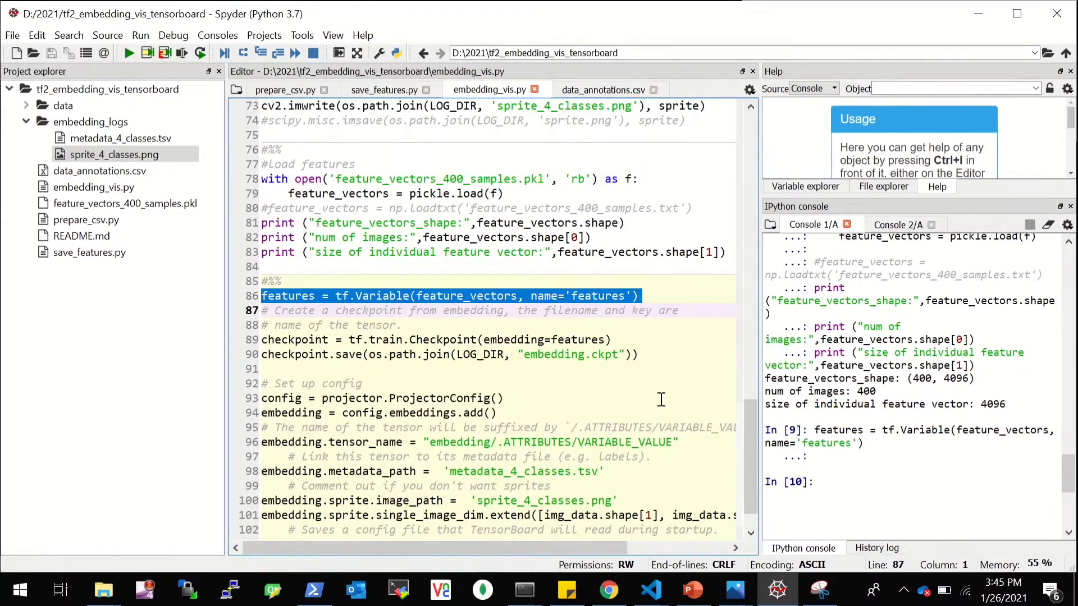
mouse_move(395, 353)
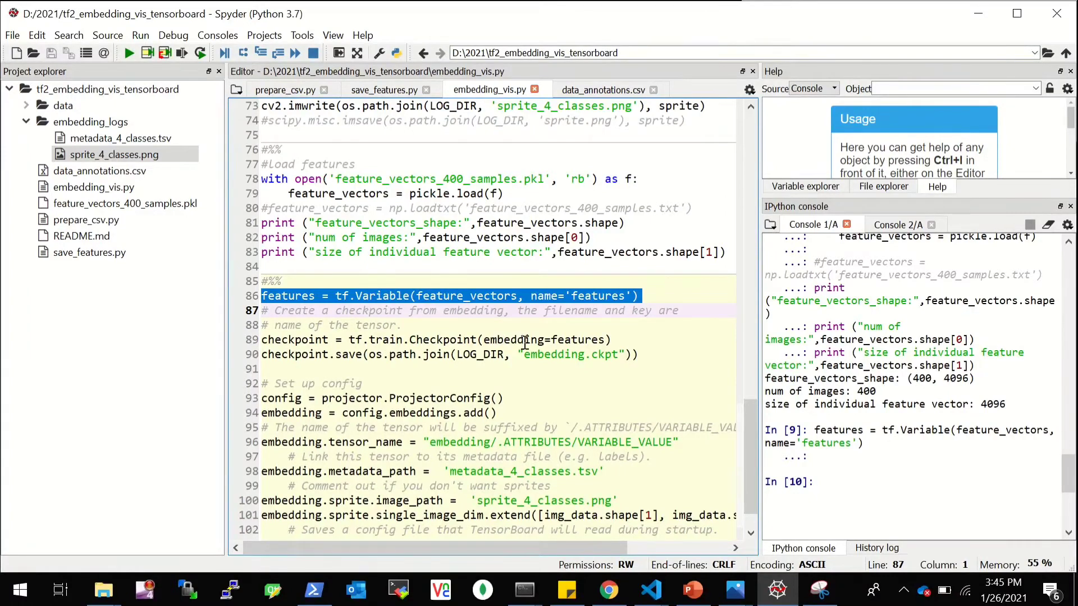
mouse_move(586, 381)
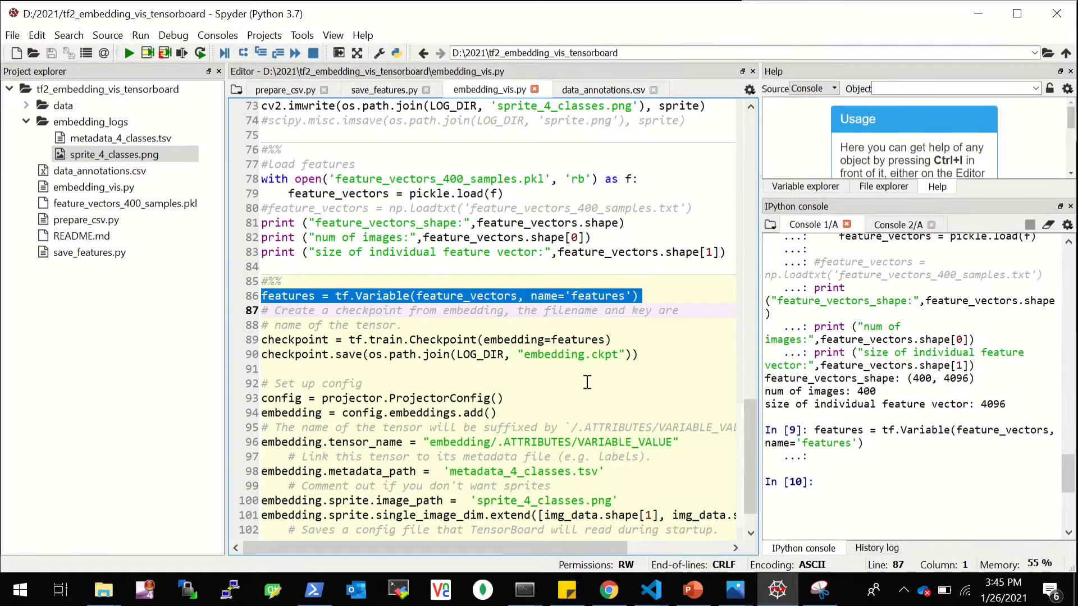
left_click(342, 384)
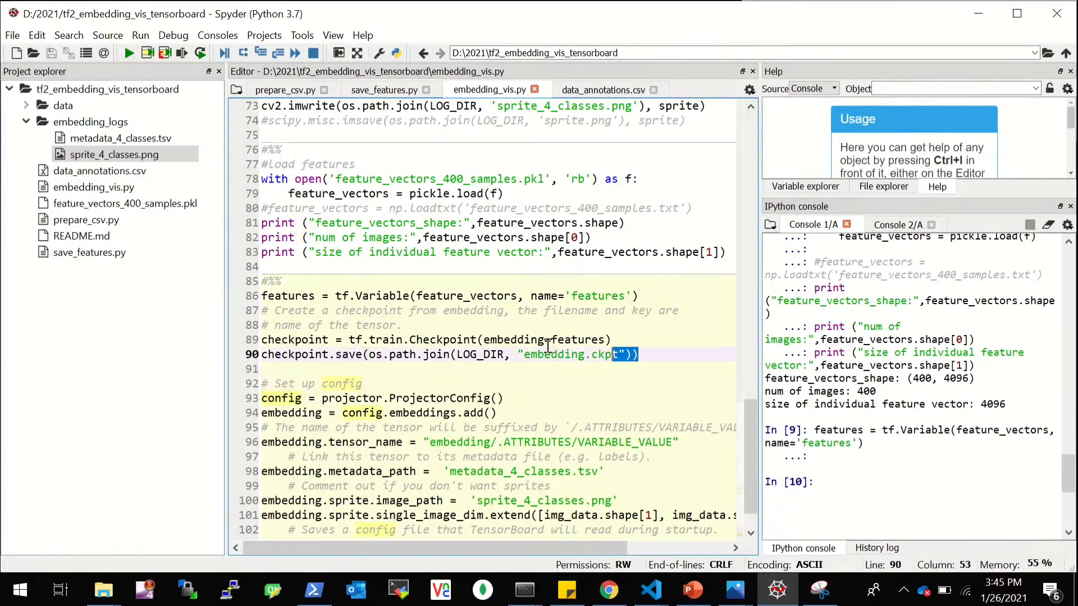
Step: Save the embedding.ckpt-1 checkpoint and add an embedding to the projector config
right_click(544, 353)
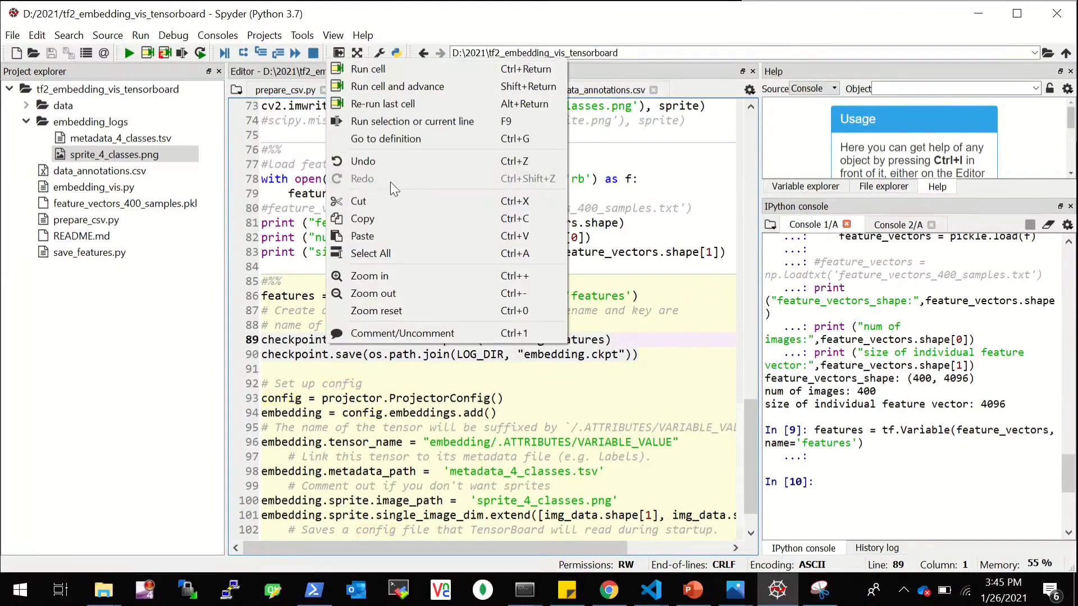
left_click(412, 122)
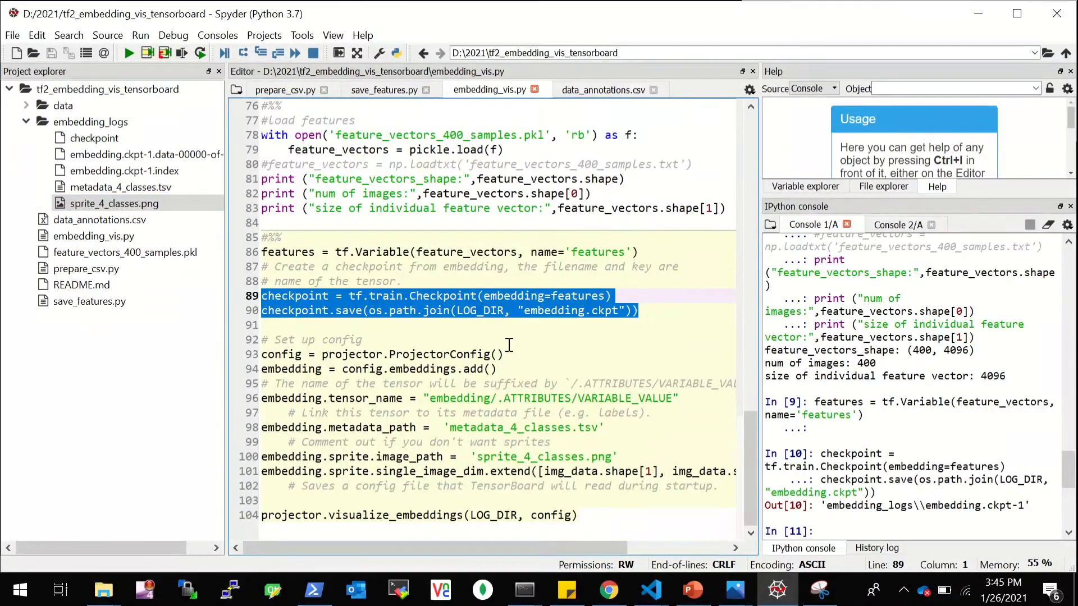
mouse_move(443, 360)
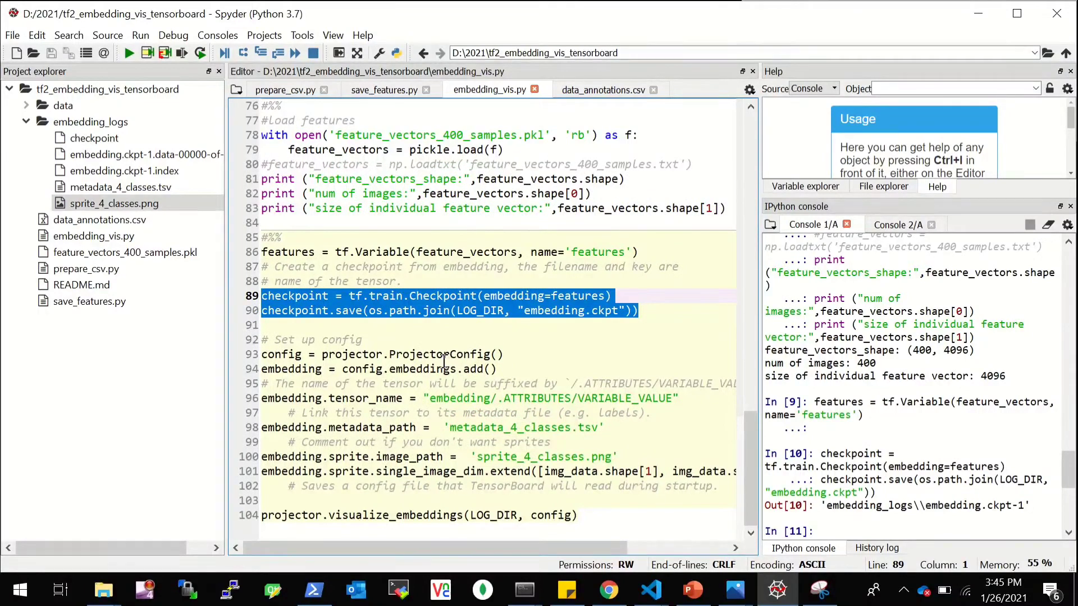
double_click(438, 354)
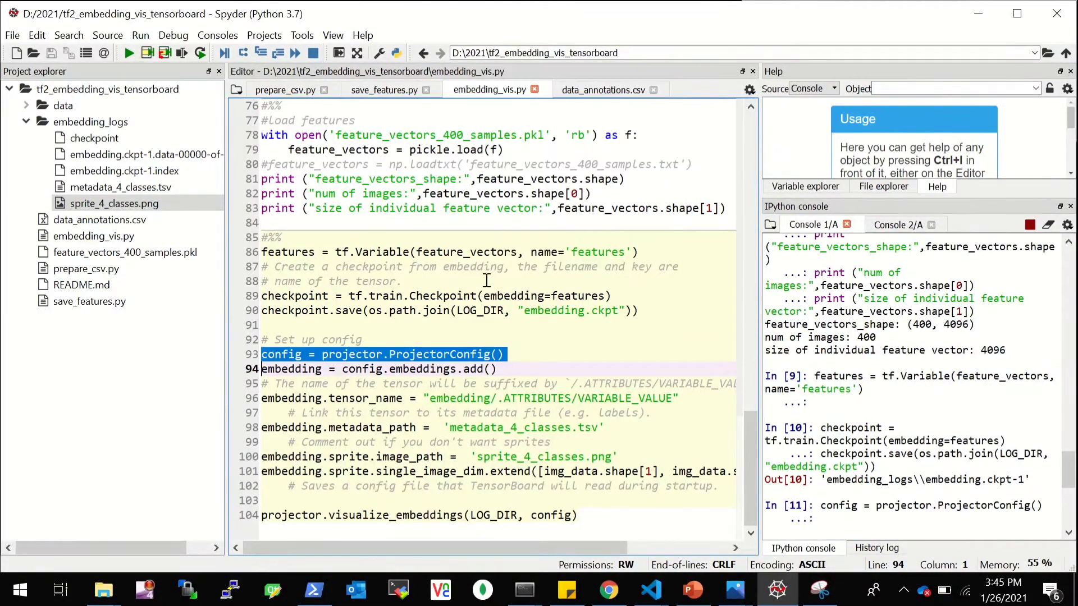
right_click(412, 368)
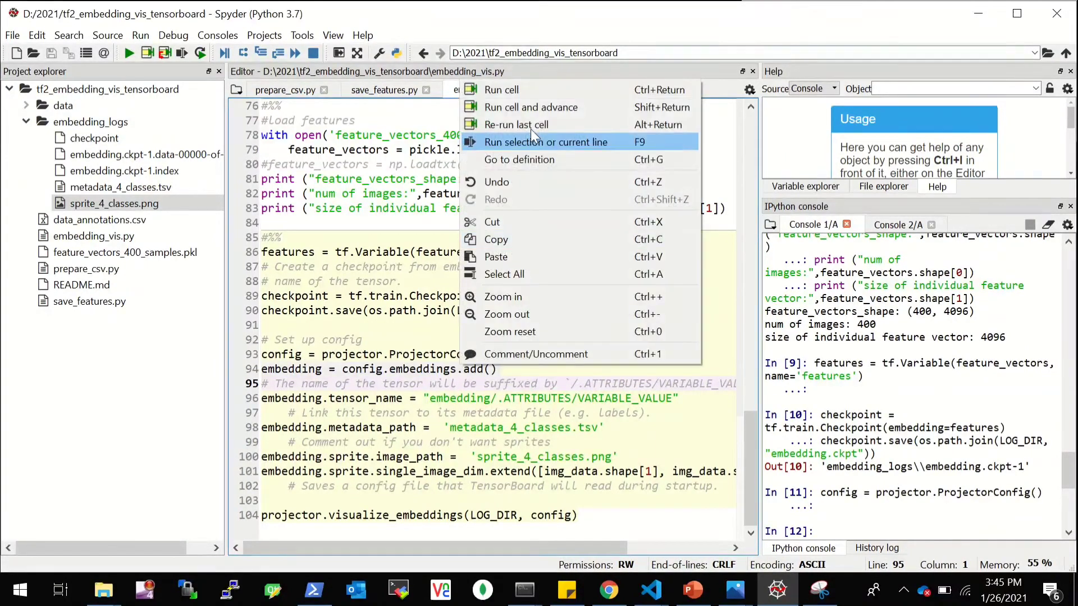
left_click(545, 142)
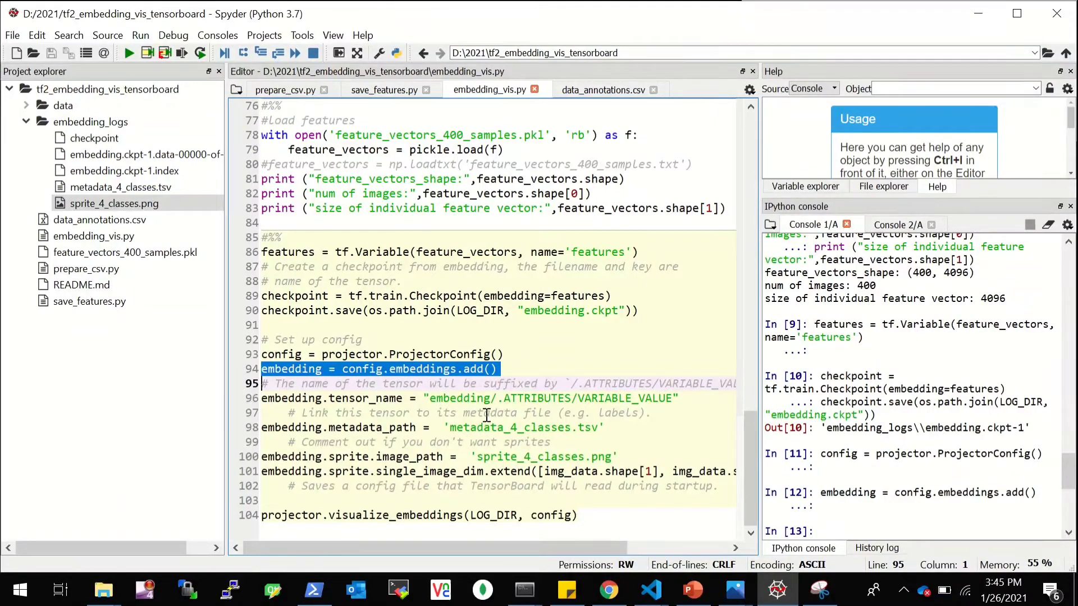
mouse_move(499, 401)
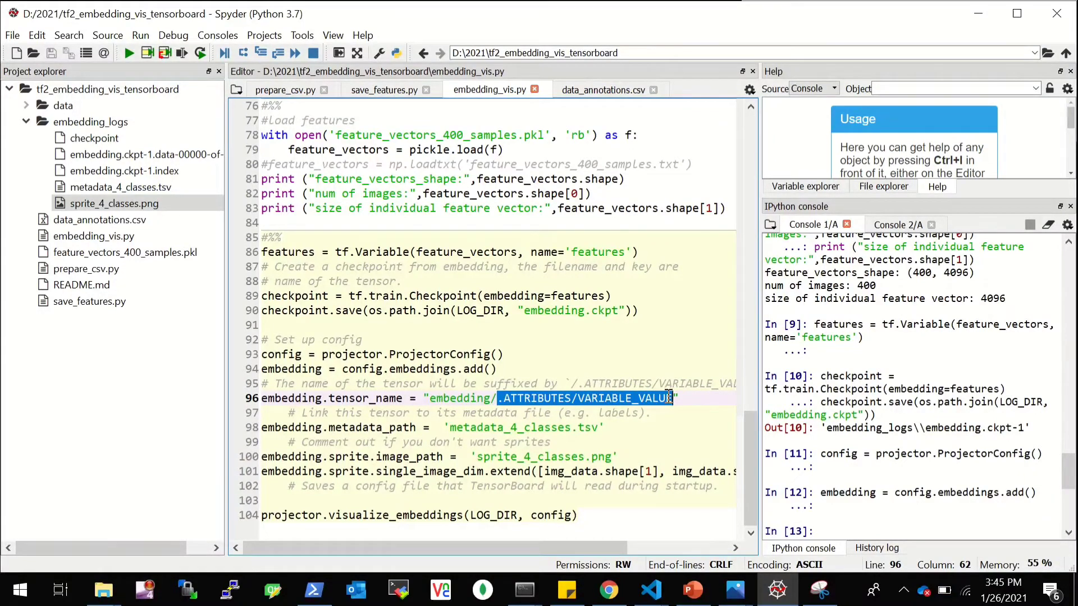
Step: Set the embedding's tensor name, metadata path and sprite image path lines
left_click(519, 384)
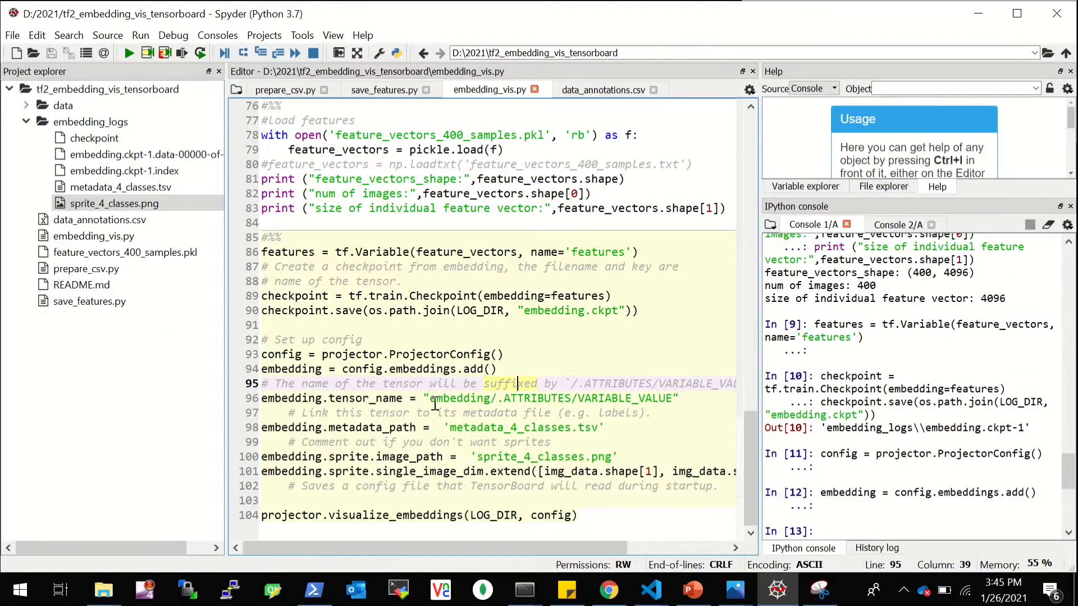
right_click(435, 412)
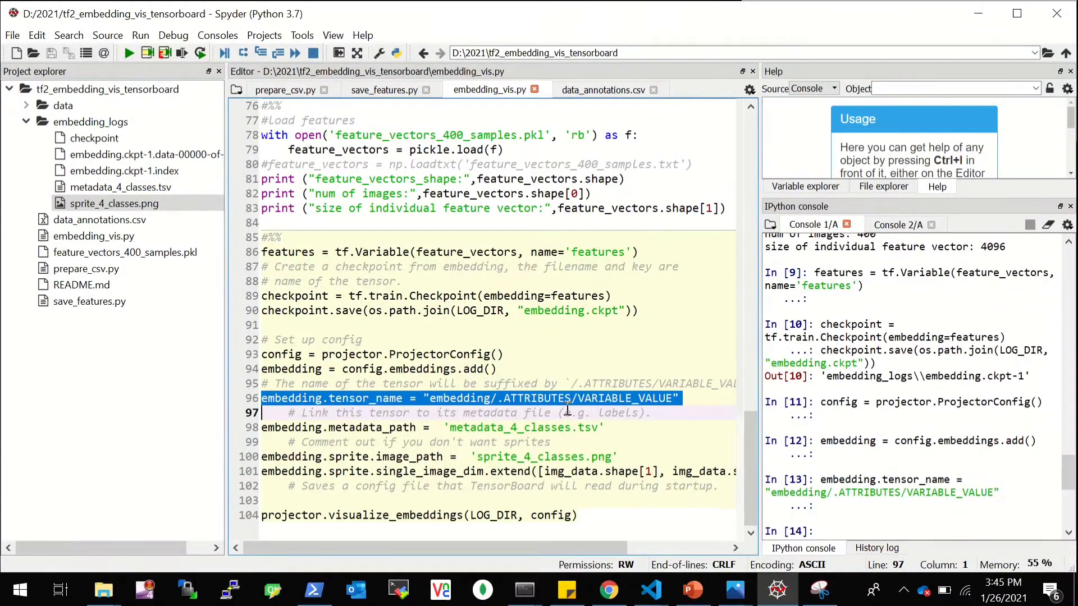
double_click(373, 428)
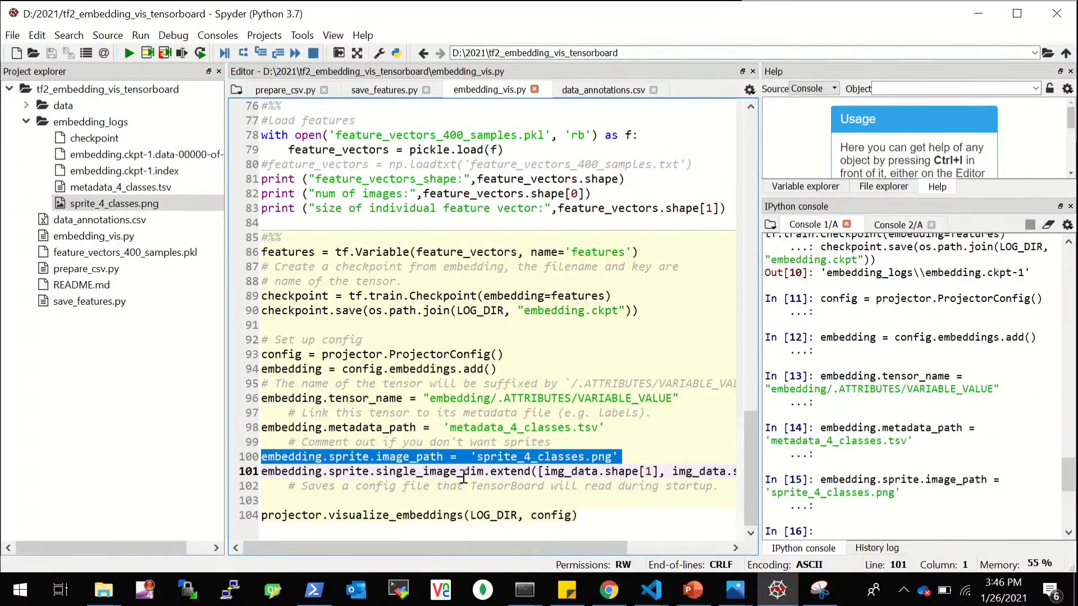
Step: Set the sprite single-image dimensions and run visualize_embeddings, producing projector_config.pbtxt in embedding_logs
right_click(464, 478)
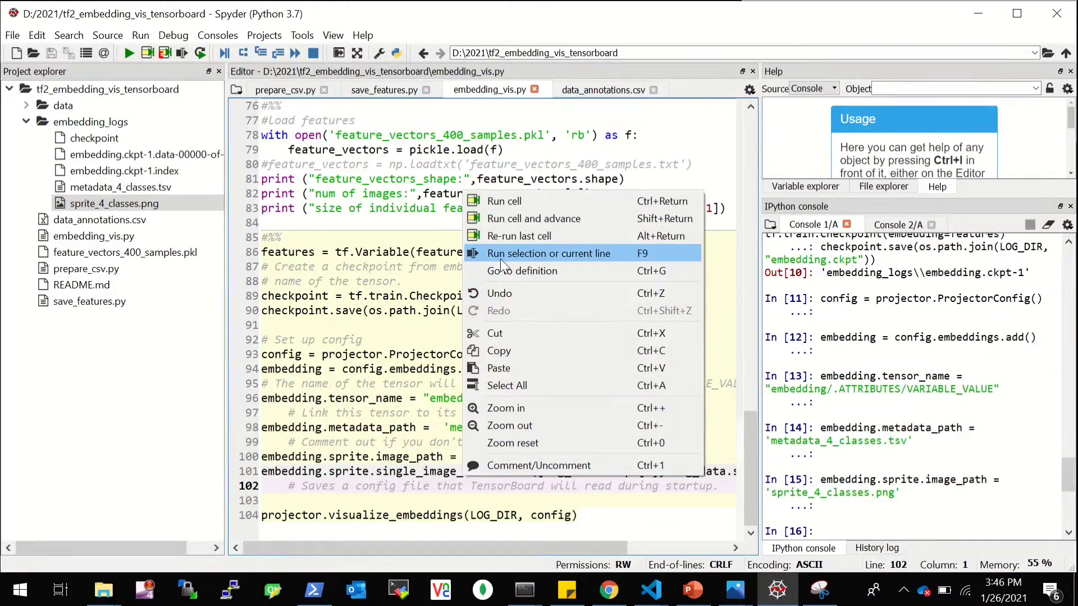
left_click(548, 252)
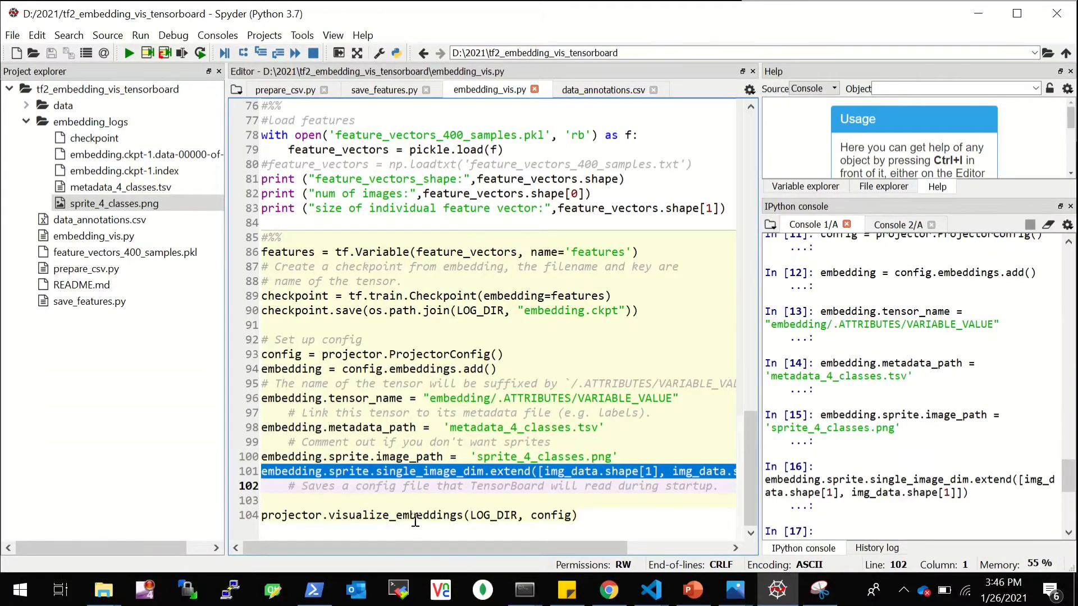
right_click(412, 520)
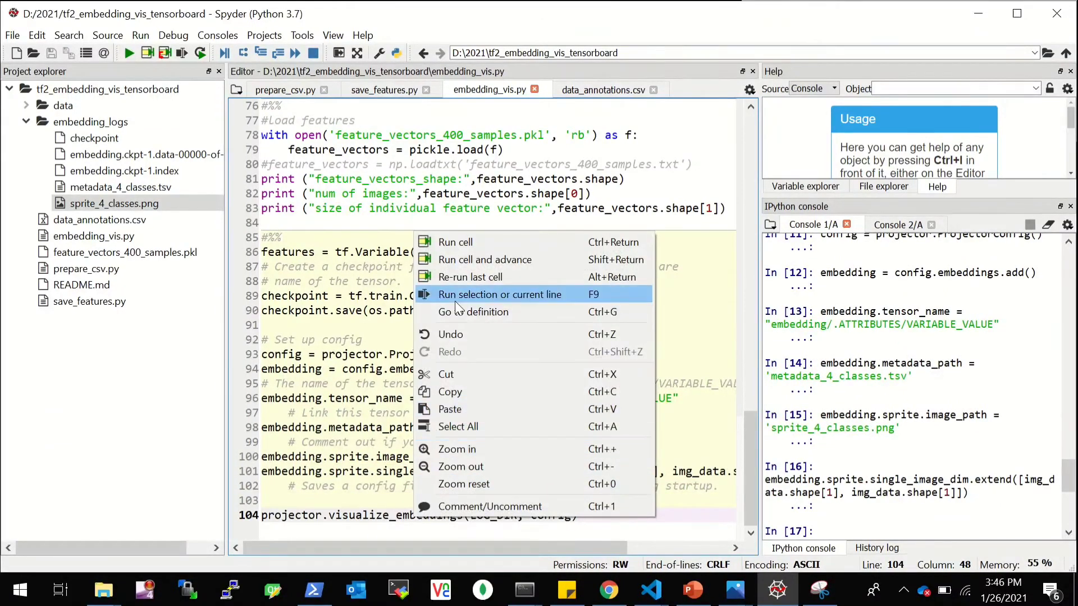
left_click(499, 294)
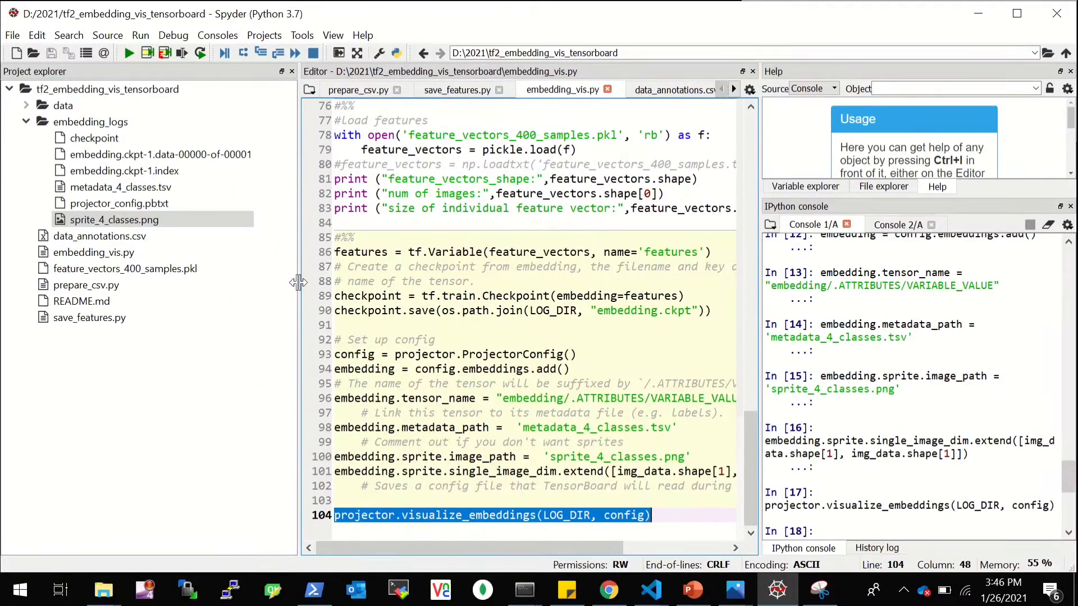
left_click(120, 187)
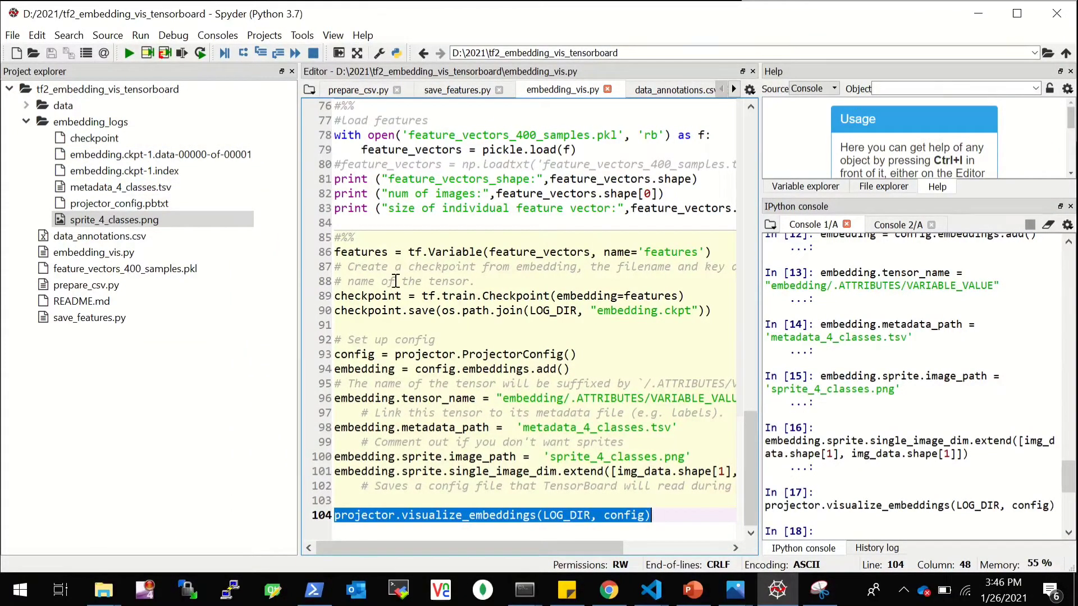
mouse_move(580, 397)
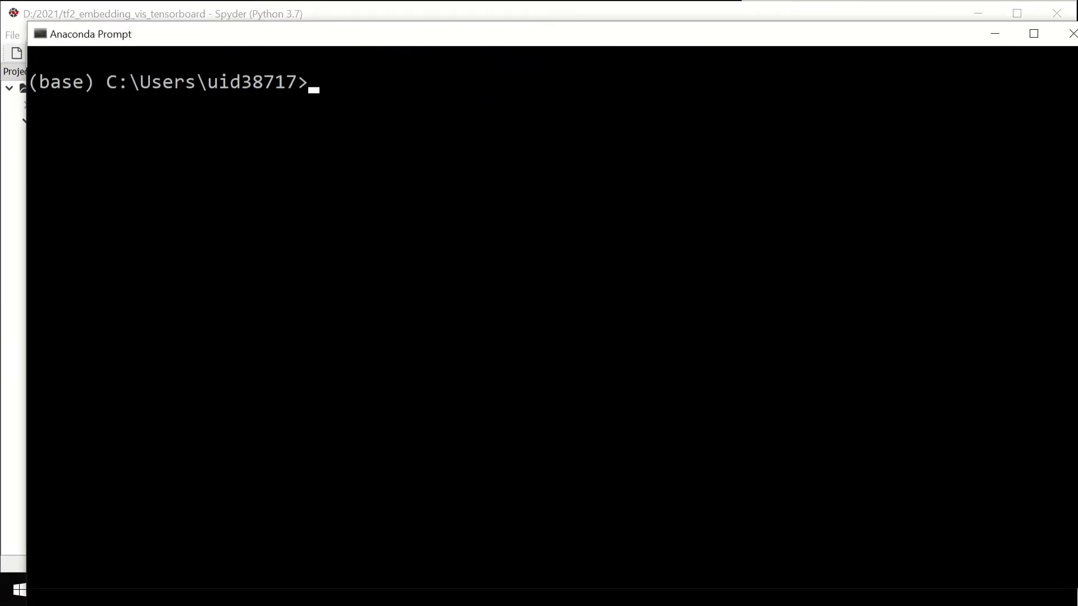
Step: Run conda activate yt and cd into 2021\tf2_embedding_vis_tensorboard on drive D
type("conda")
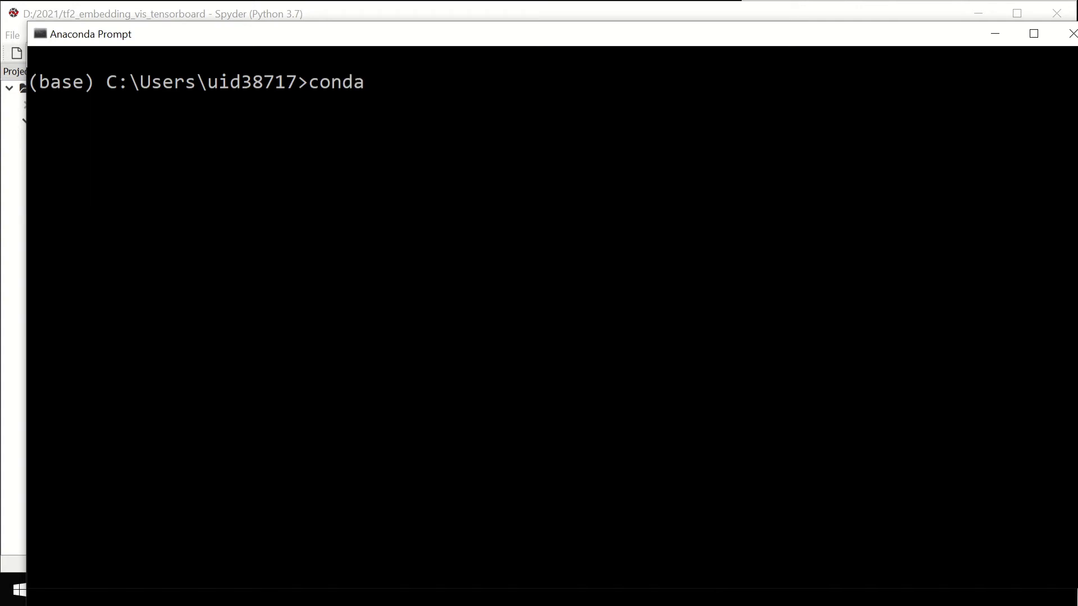
type("activate")
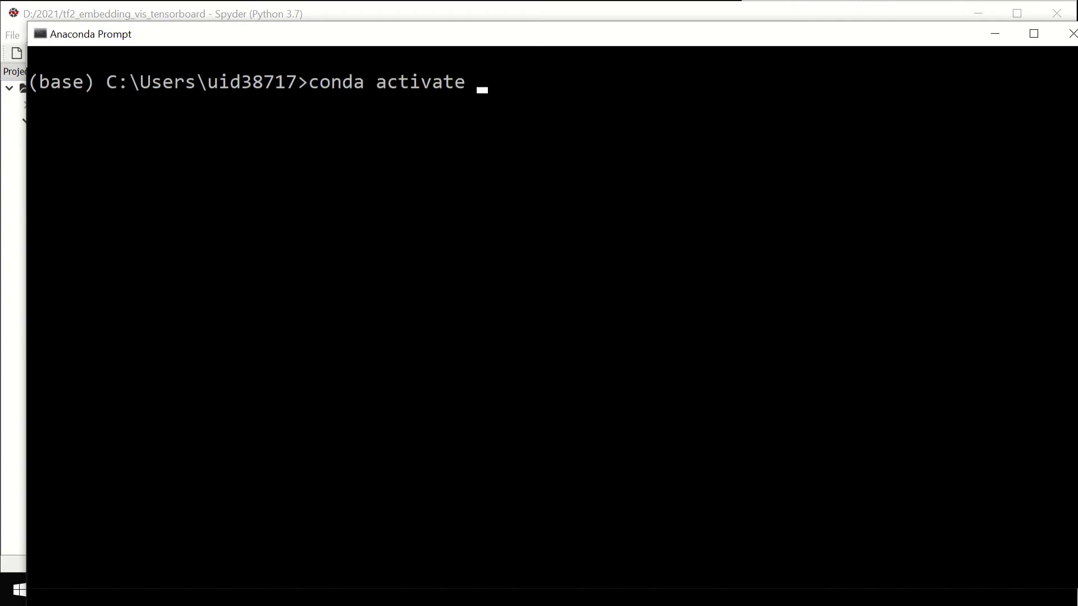
type("yt")
type("D:")
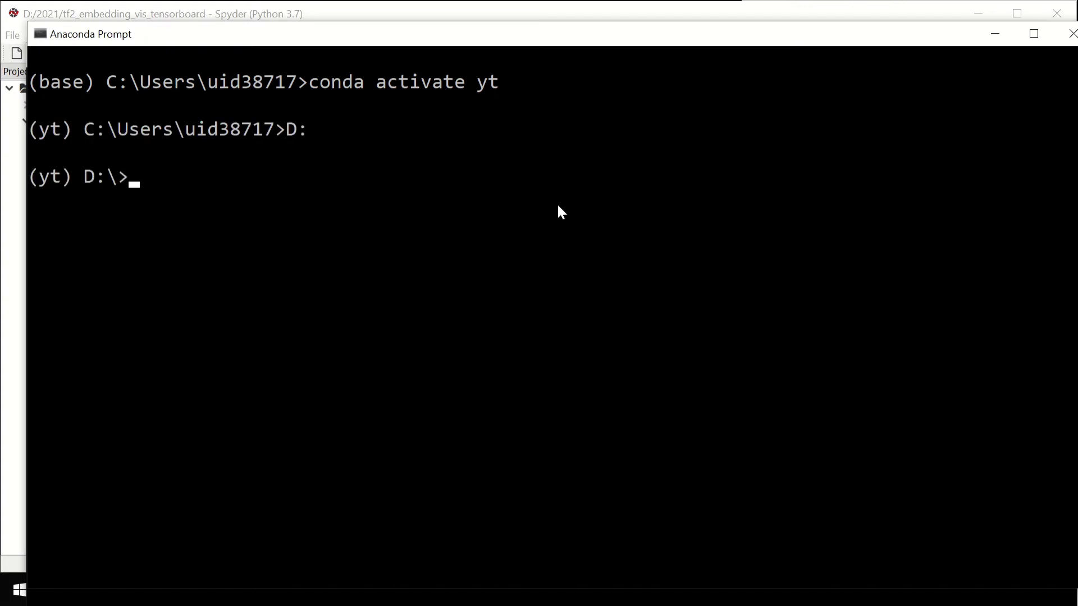
type("cd 2021")
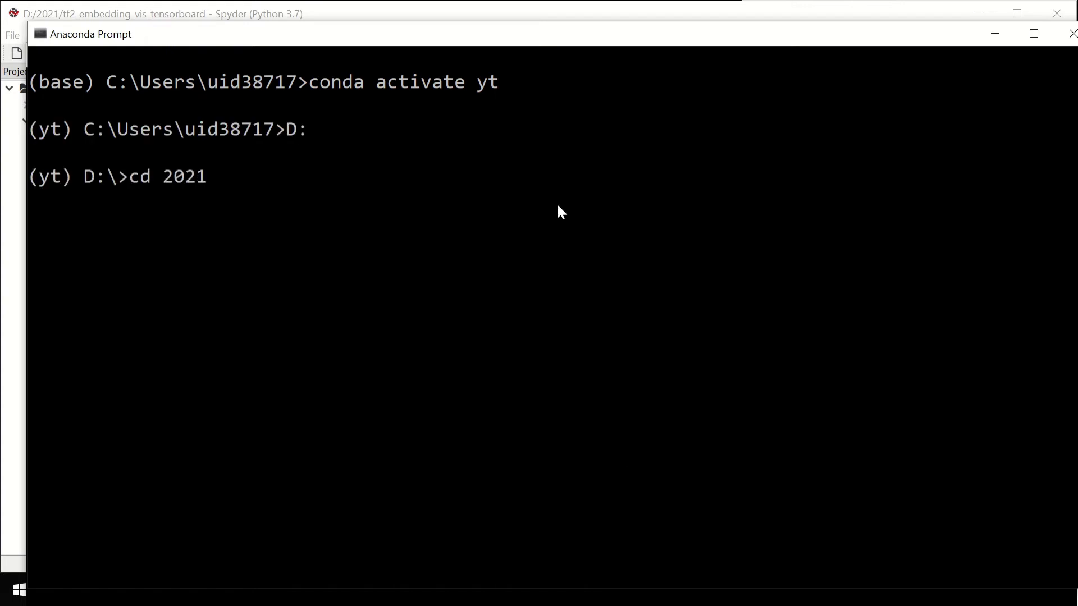
type("cd tf2_embedding_vis_tensorboard")
type("dir")
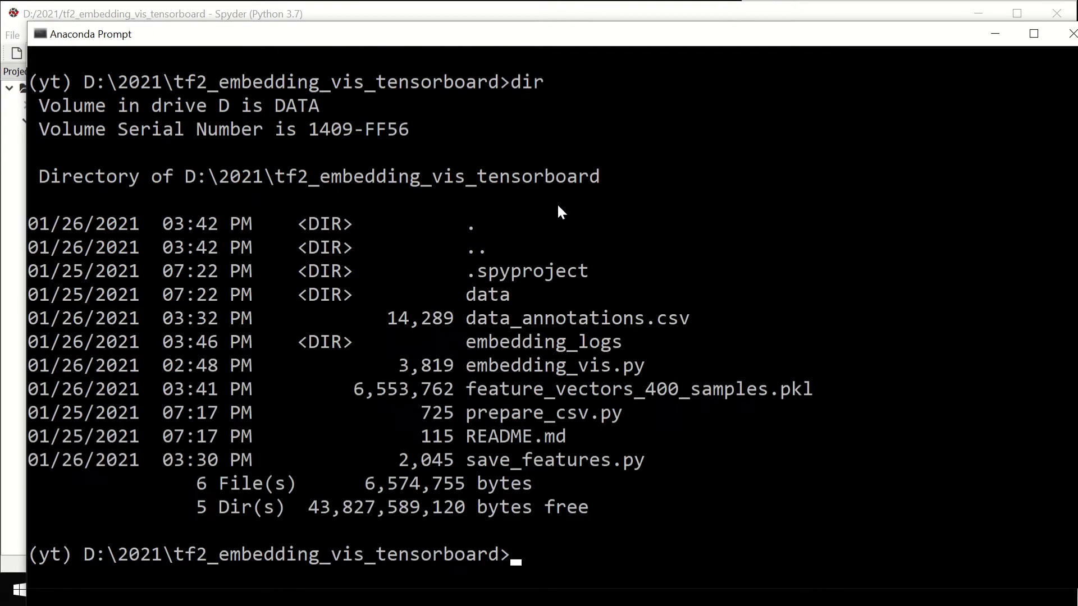
mouse_move(571, 353)
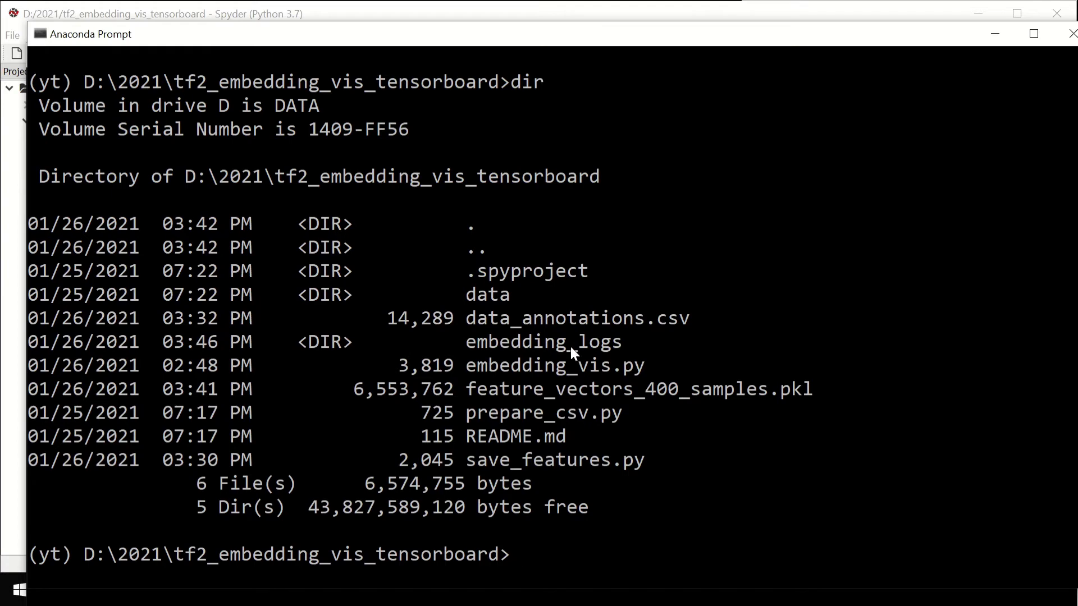
Step: Try tensorboard --logdir=embedding_logs --port=6007, which fails as a plain command
left_click(580, 553)
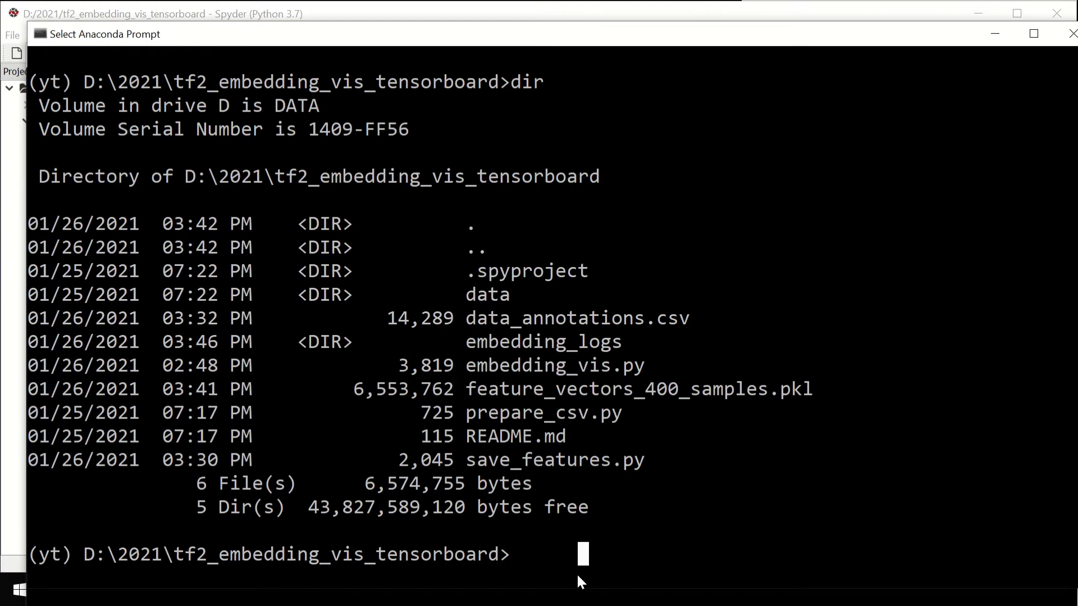
mouse_move(540, 567)
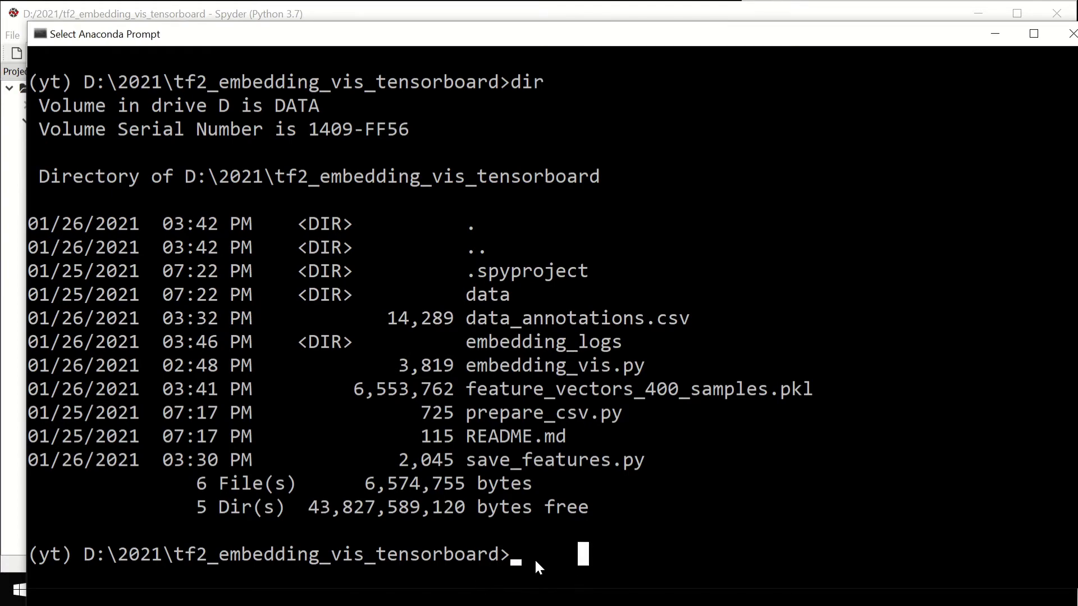
type("tenso")
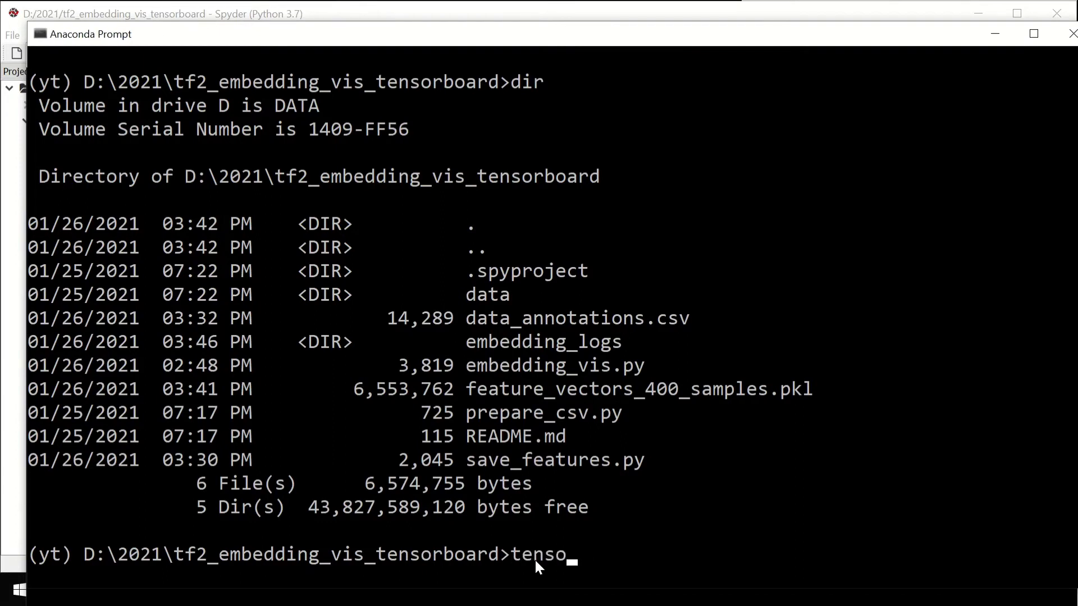
type("rboard --")
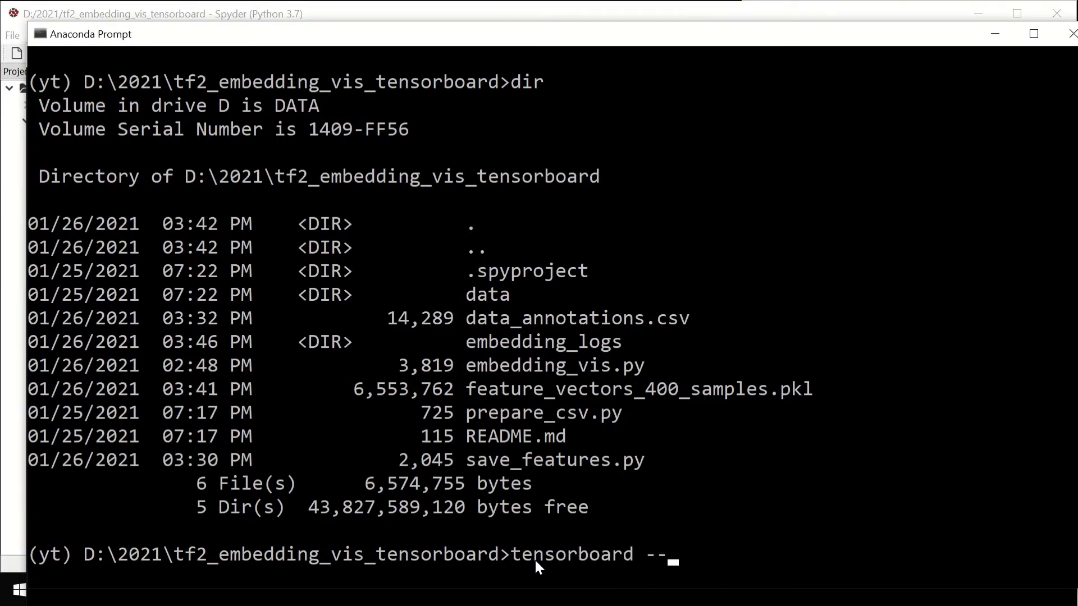
type("logdir")
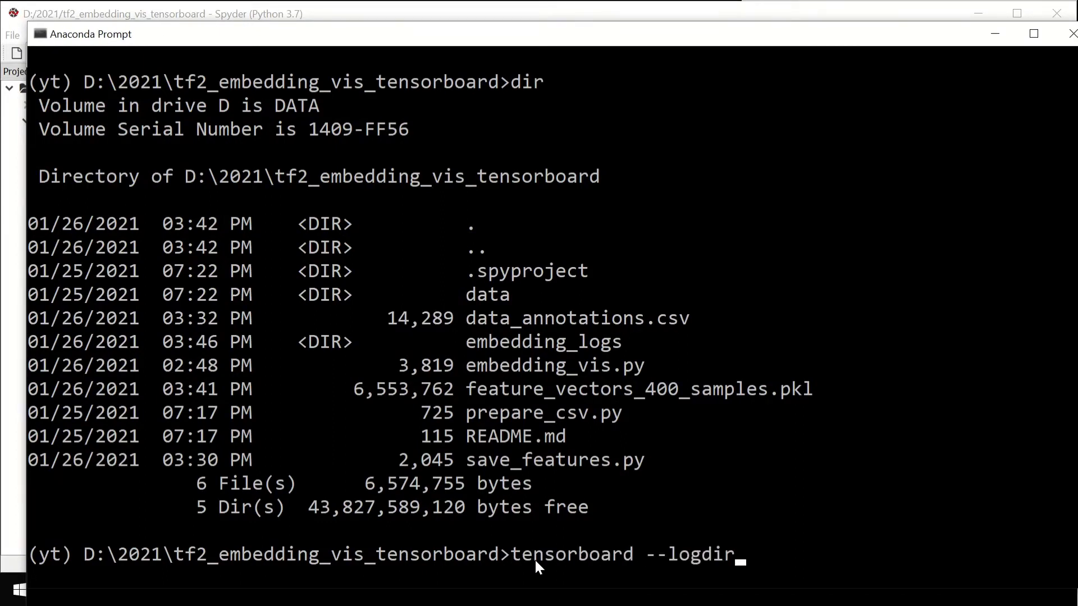
type("-embe")
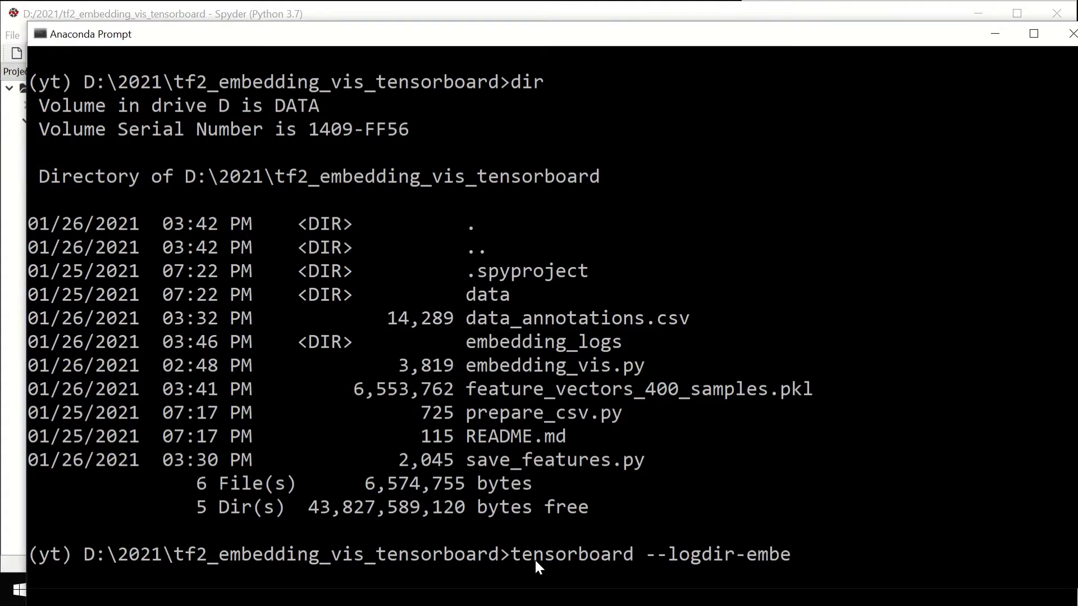
key("backspace")
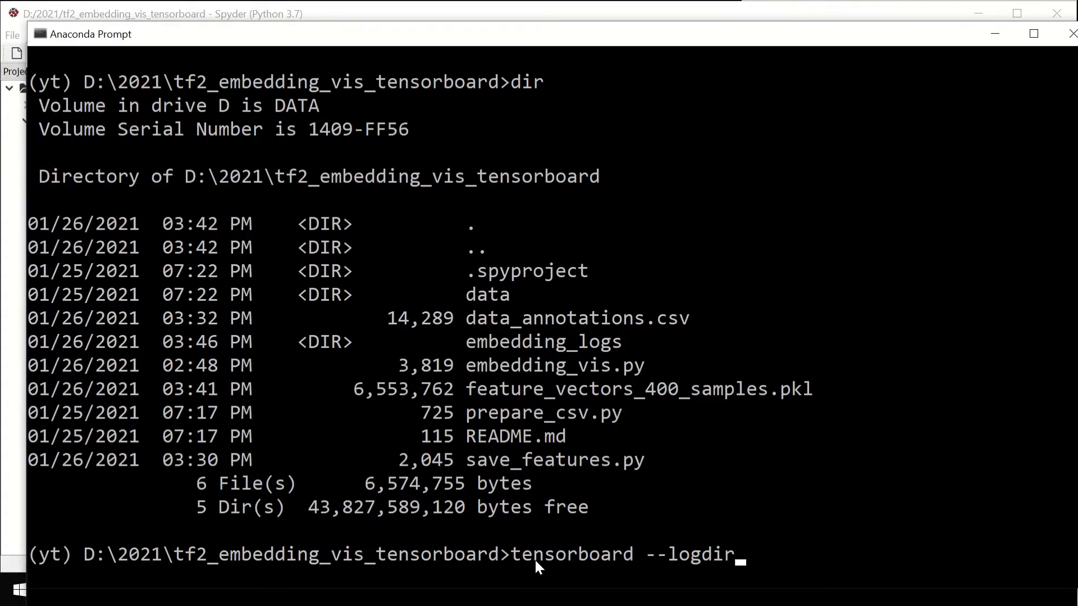
type("=embedding_logs")
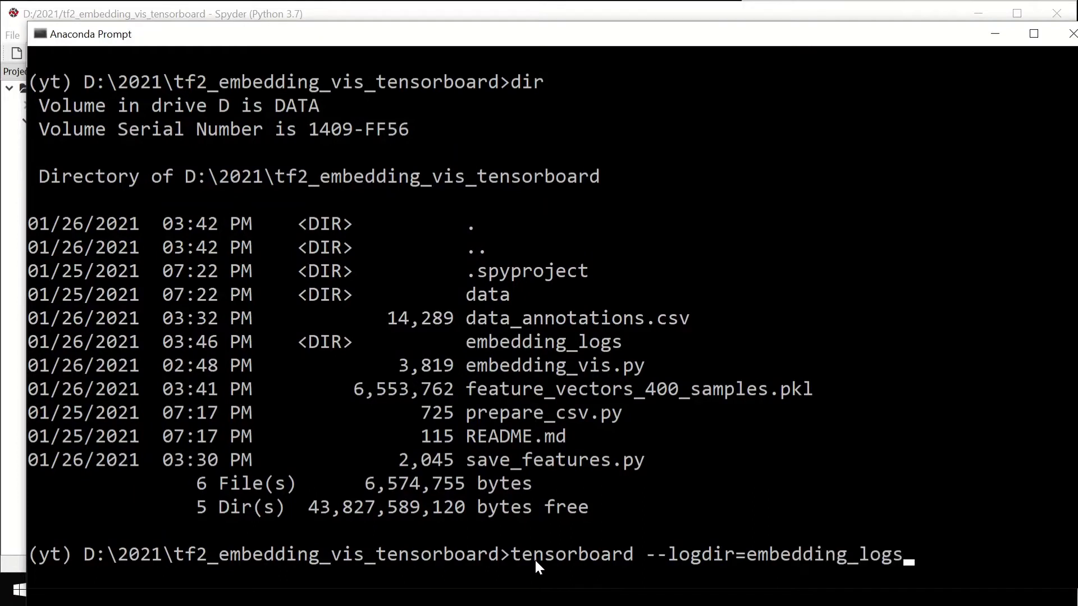
type("--po")
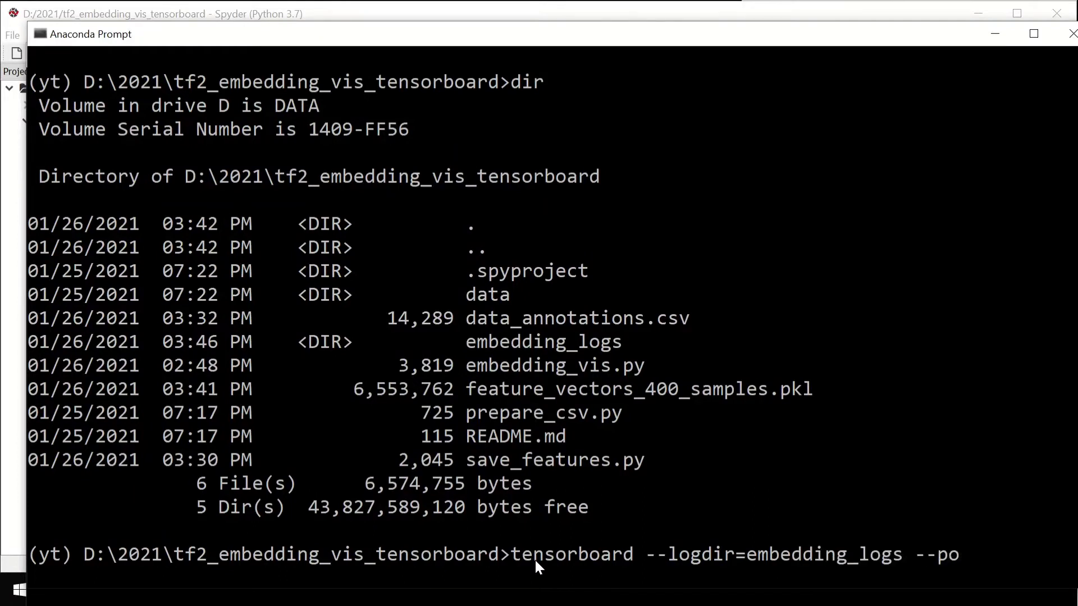
type("rt=600")
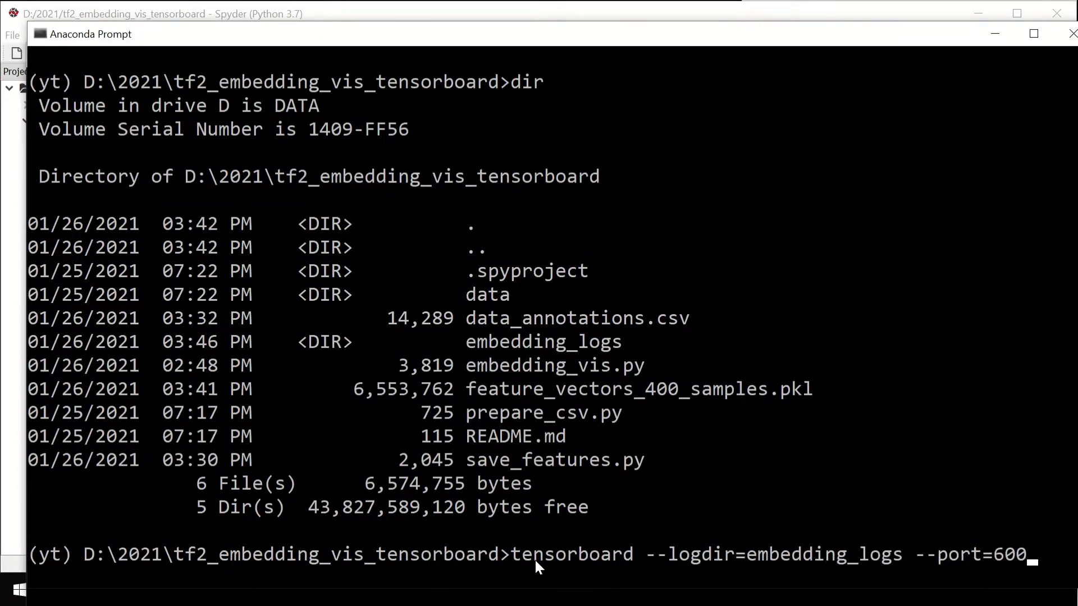
key("Return")
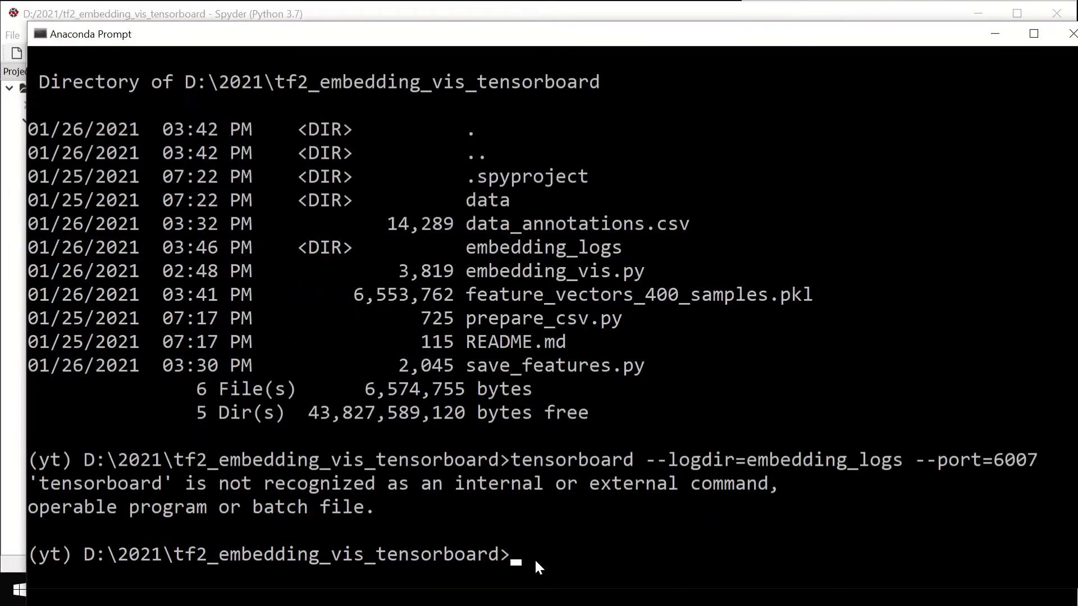
mouse_move(512, 563)
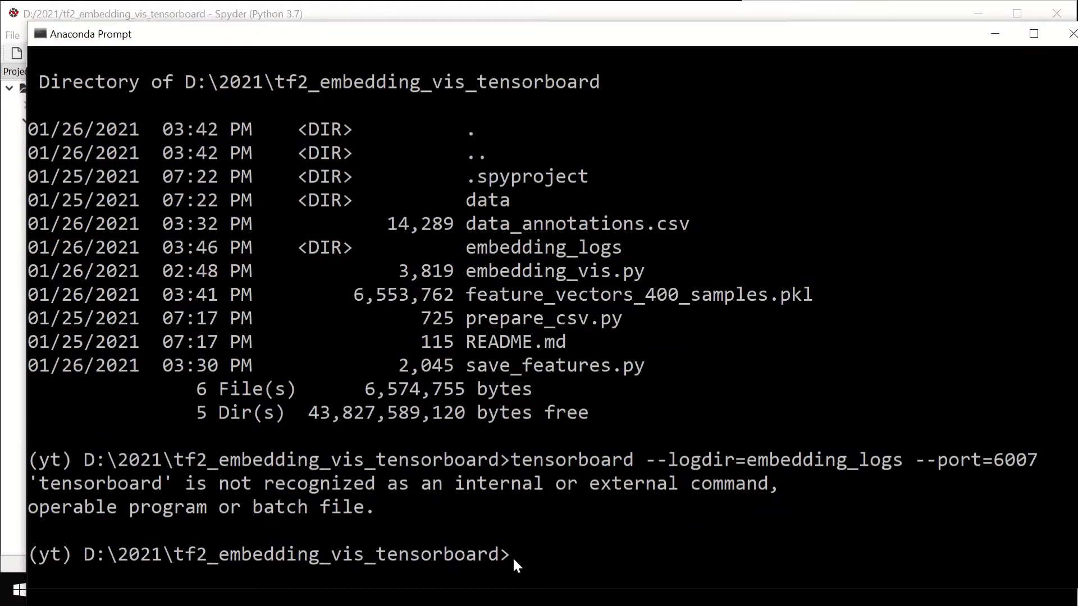
mouse_move(512, 509)
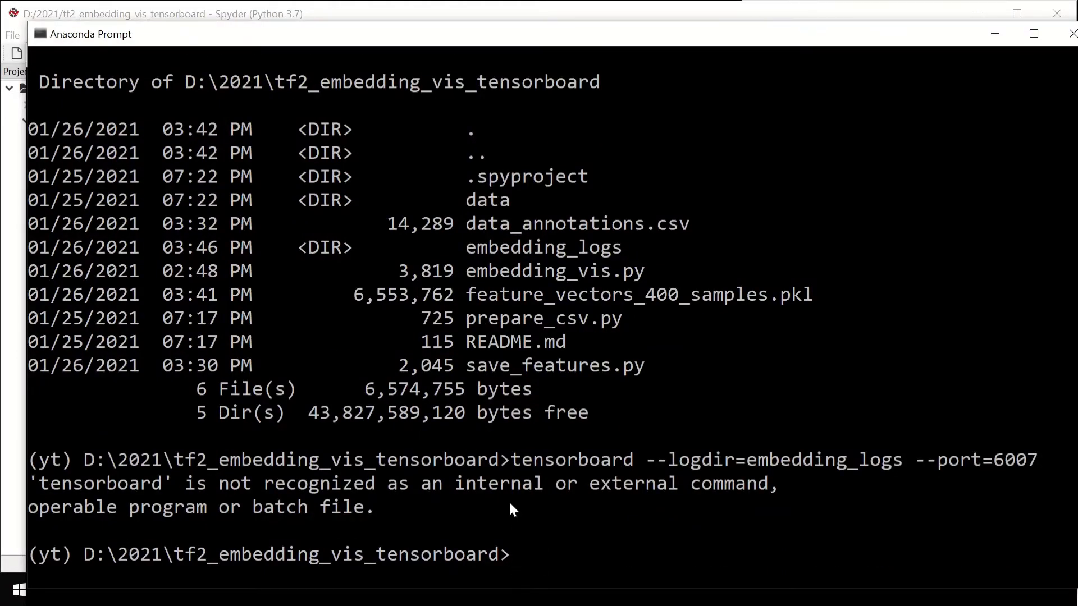
Step: Launch python -m tensorboard.main --logdir=embedding_logs --port=6007 instead
type("pytho")
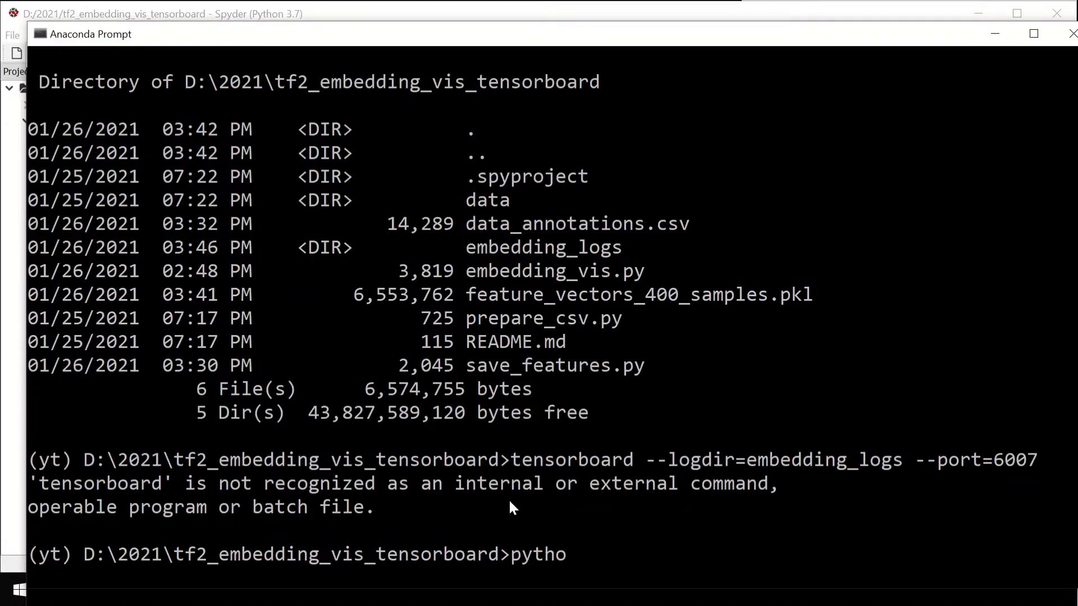
type("n -m te")
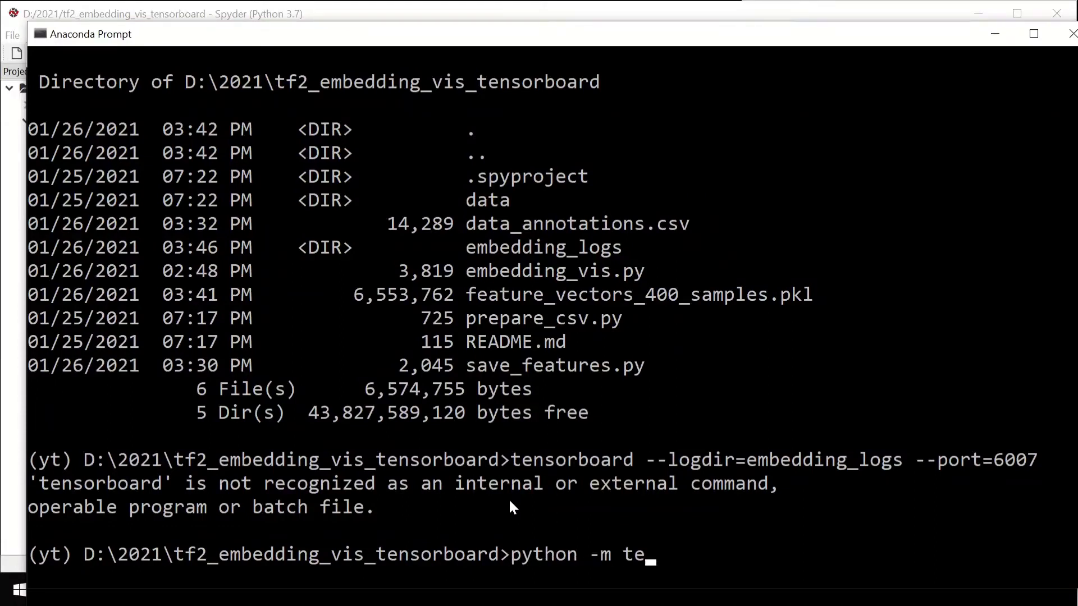
type("nsor")
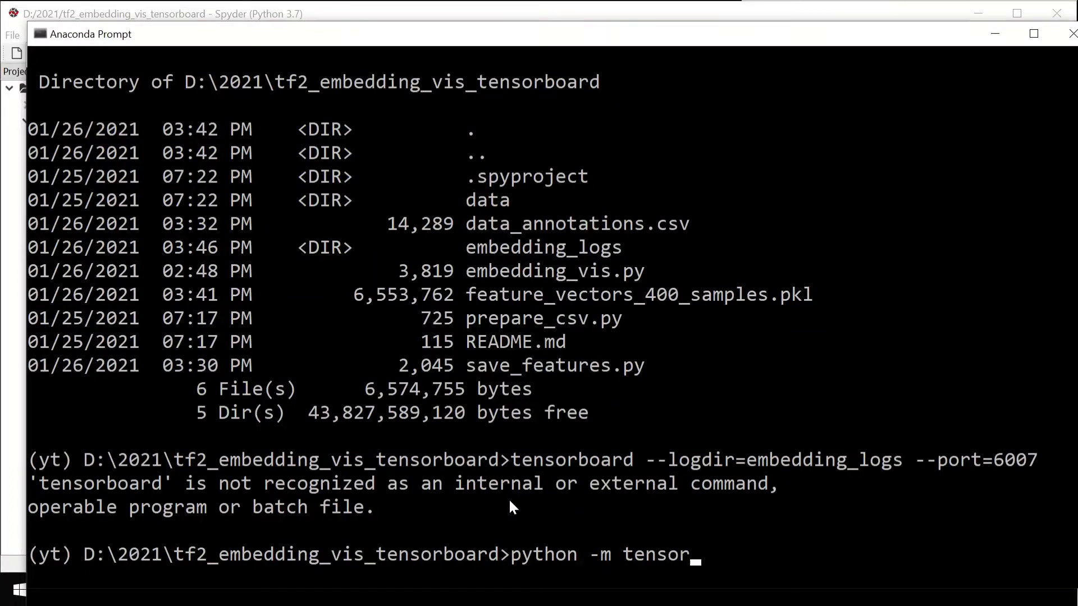
type("board.mai")
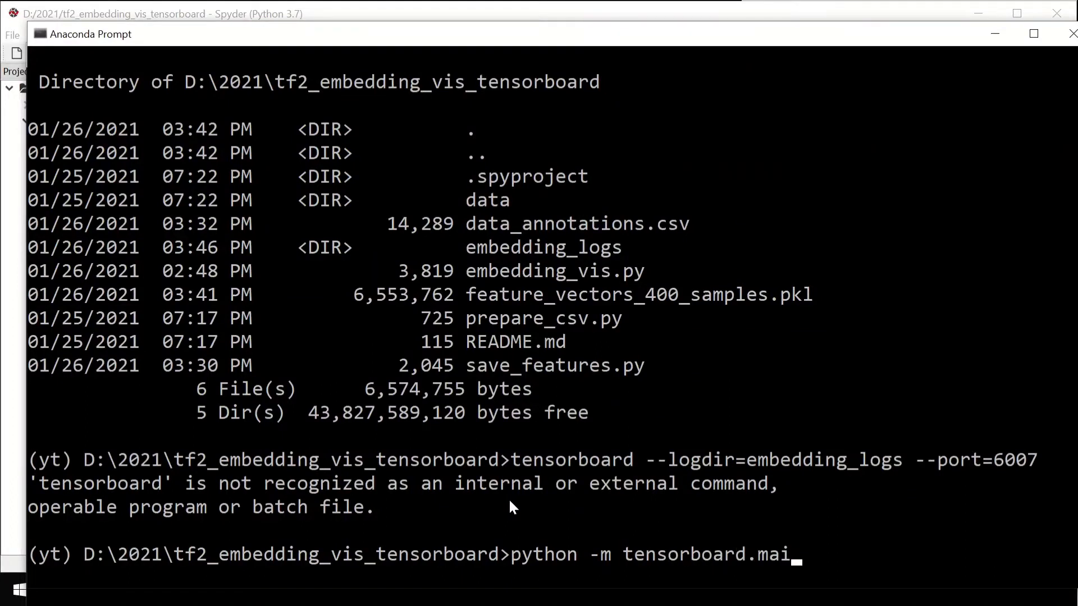
type("n --lo")
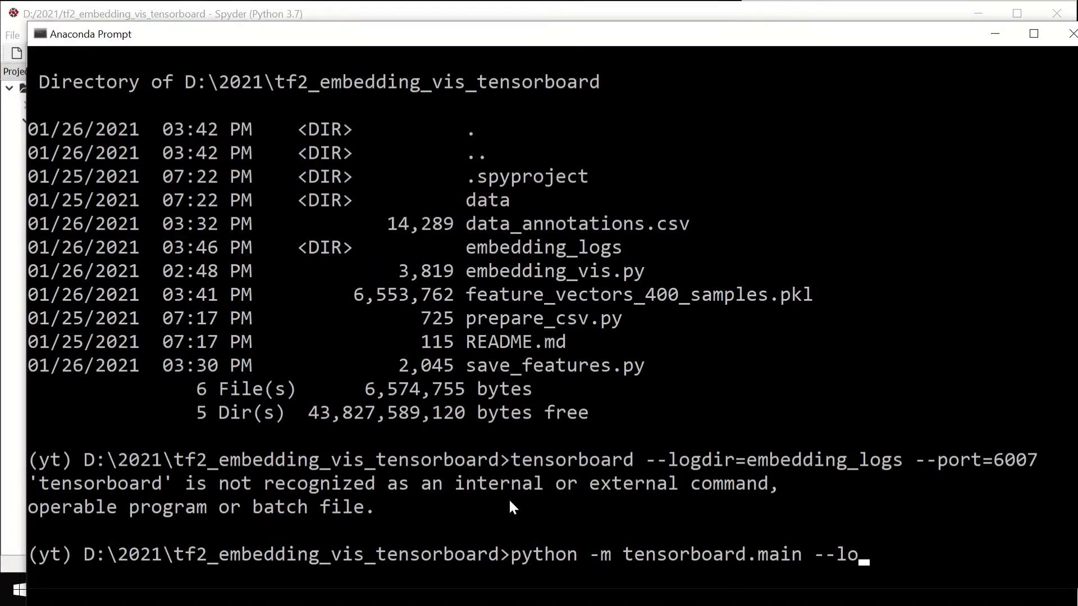
type("gdir=embedding_log")
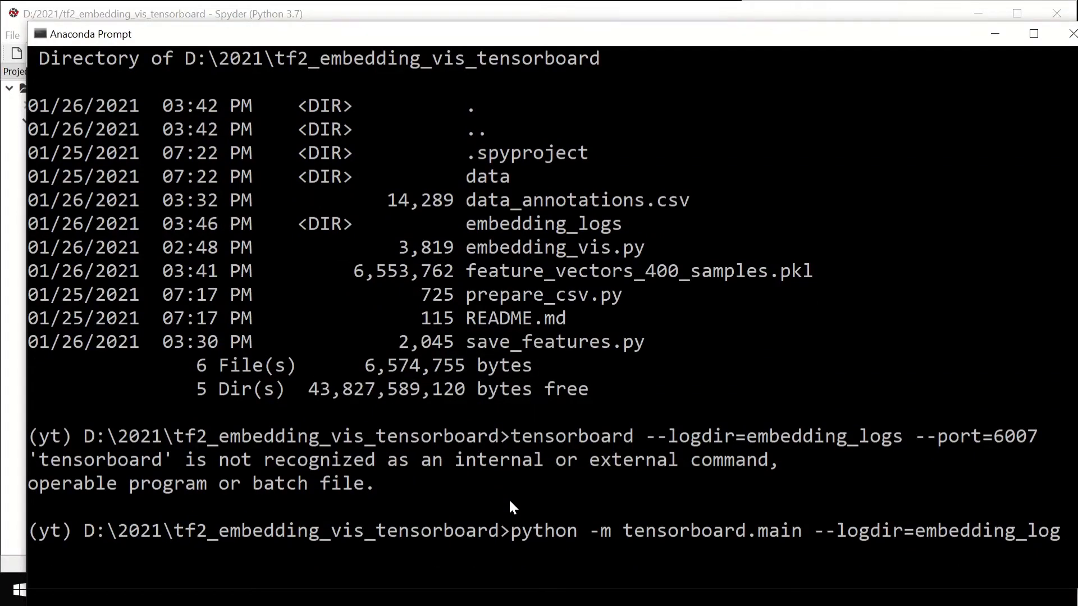
type("--port")
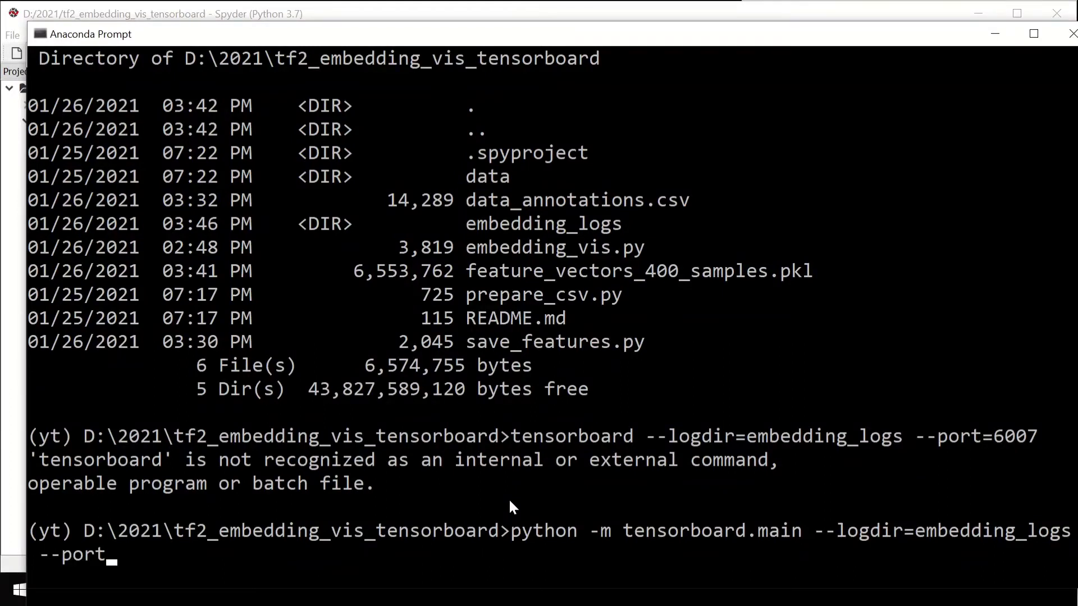
type("=6007")
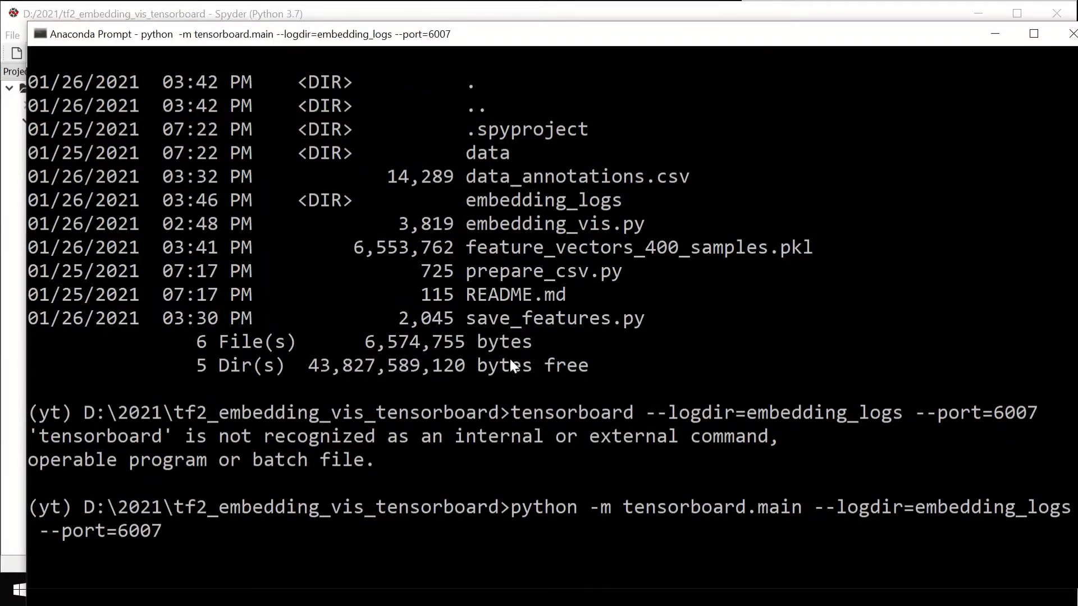
mouse_move(794, 6)
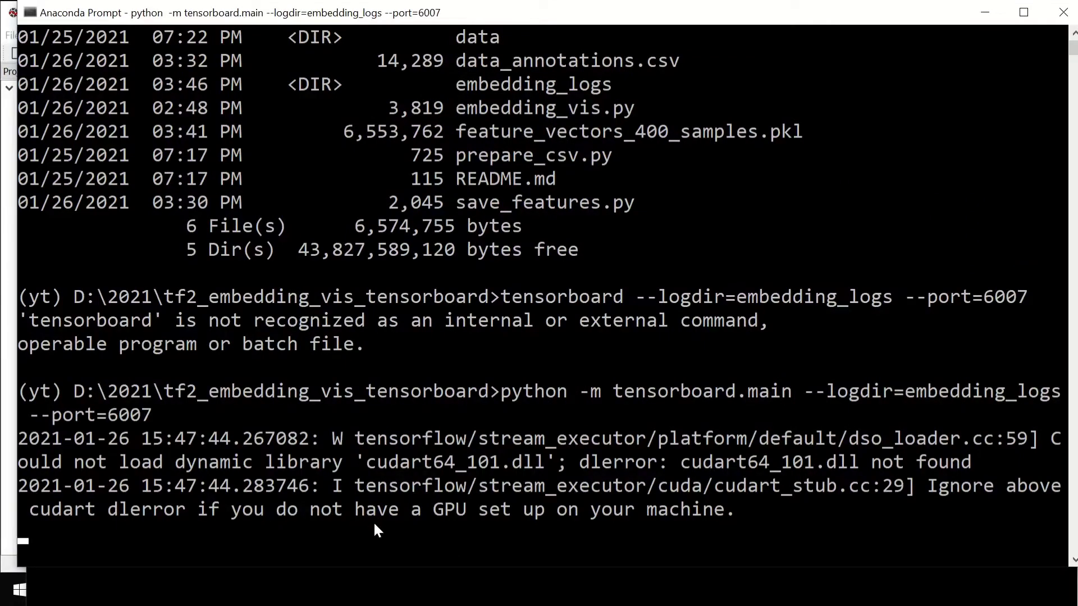
mouse_move(521, 522)
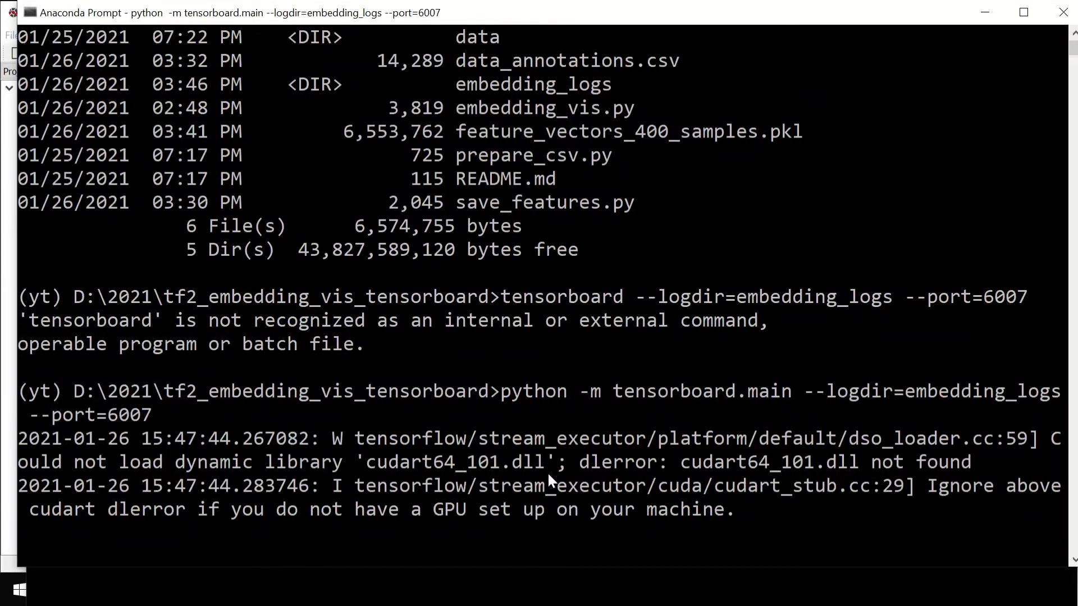
scroll("down", 3)
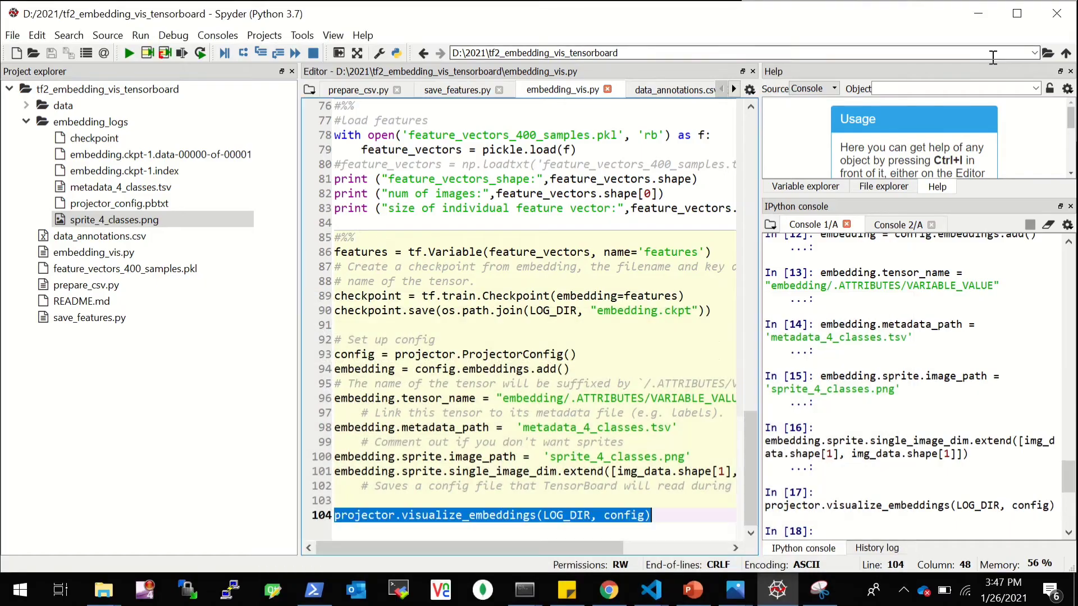
Step: Switch to Chrome and reload localhost:6007 so the projector loads the 400 embeddings in 3D PCA
left_click(607, 589)
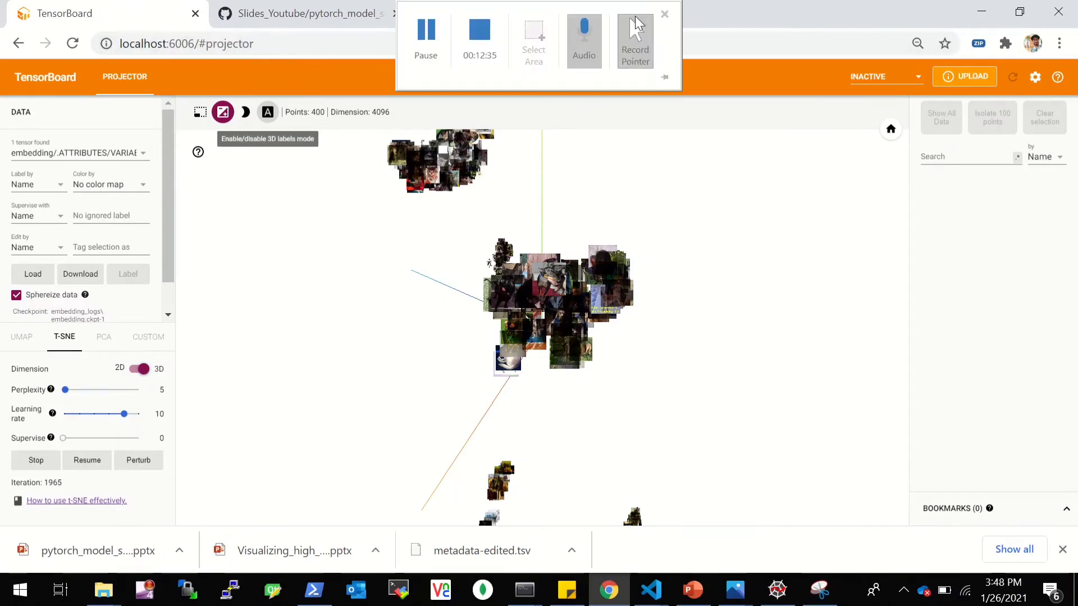
left_click(830, 14)
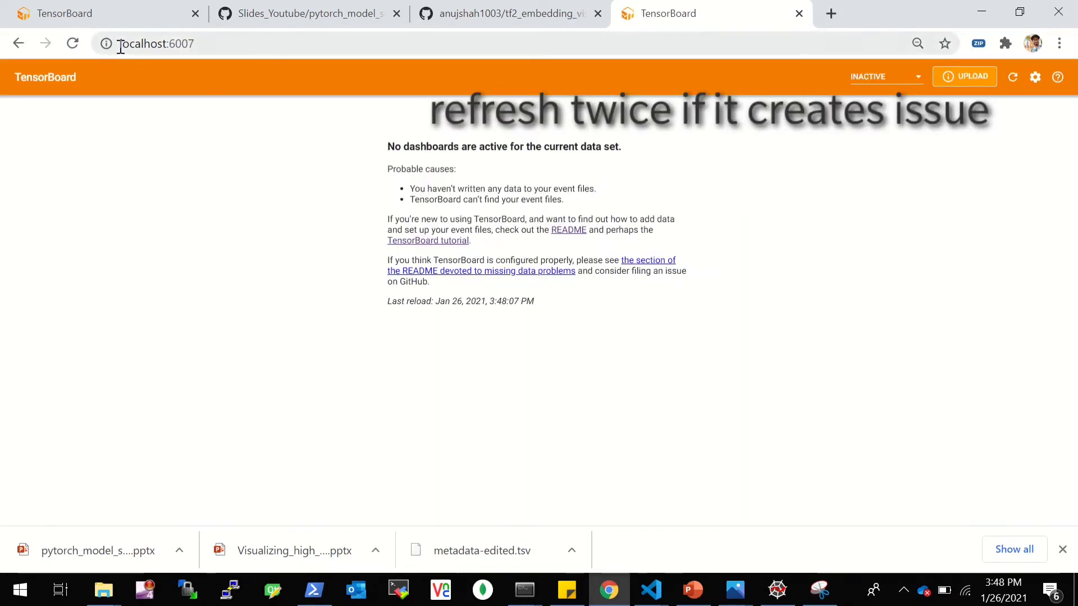
left_click(72, 44)
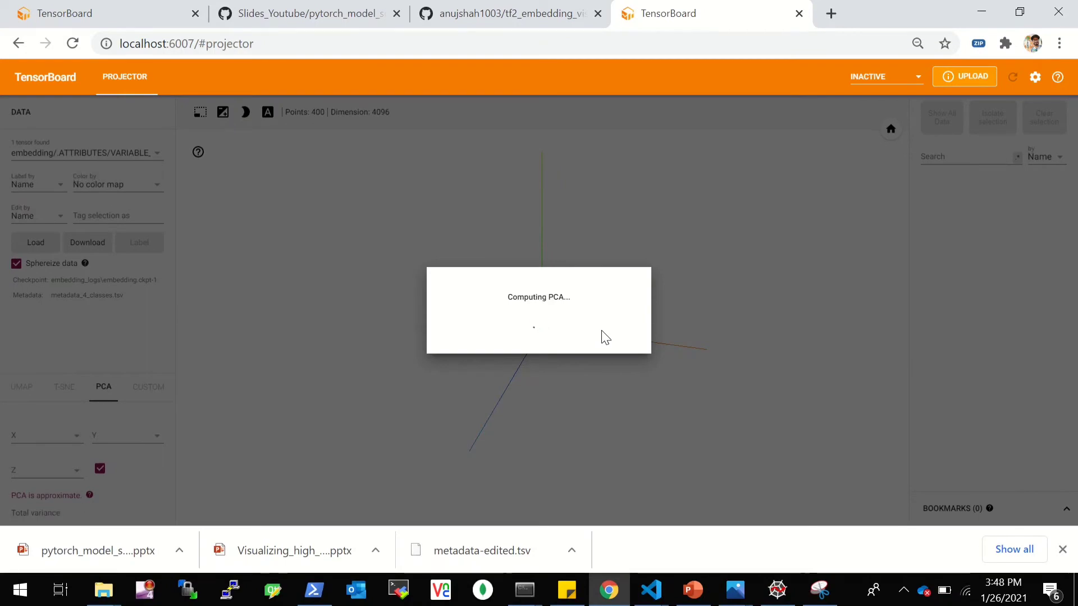
mouse_move(702, 318)
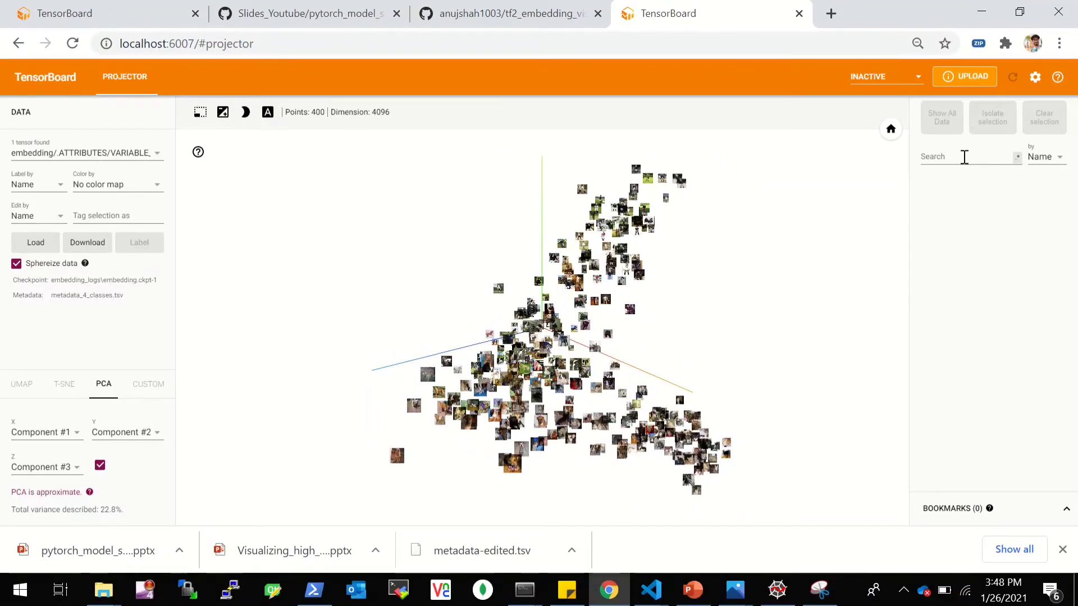
Step: Search 'hum', isolate the 100 humans points, then show all 400 points again
type("h")
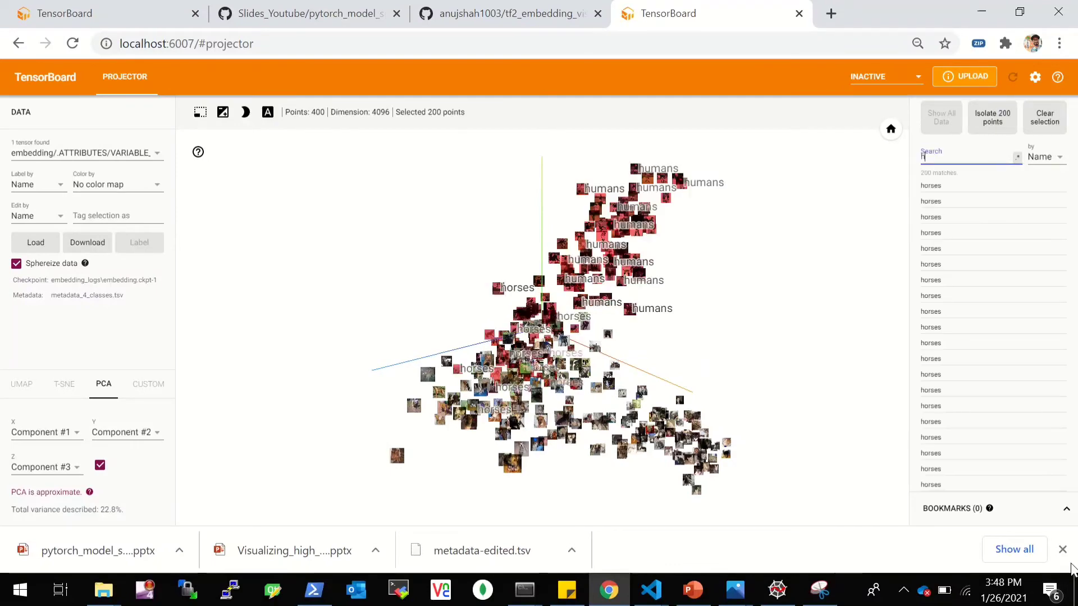
type("um")
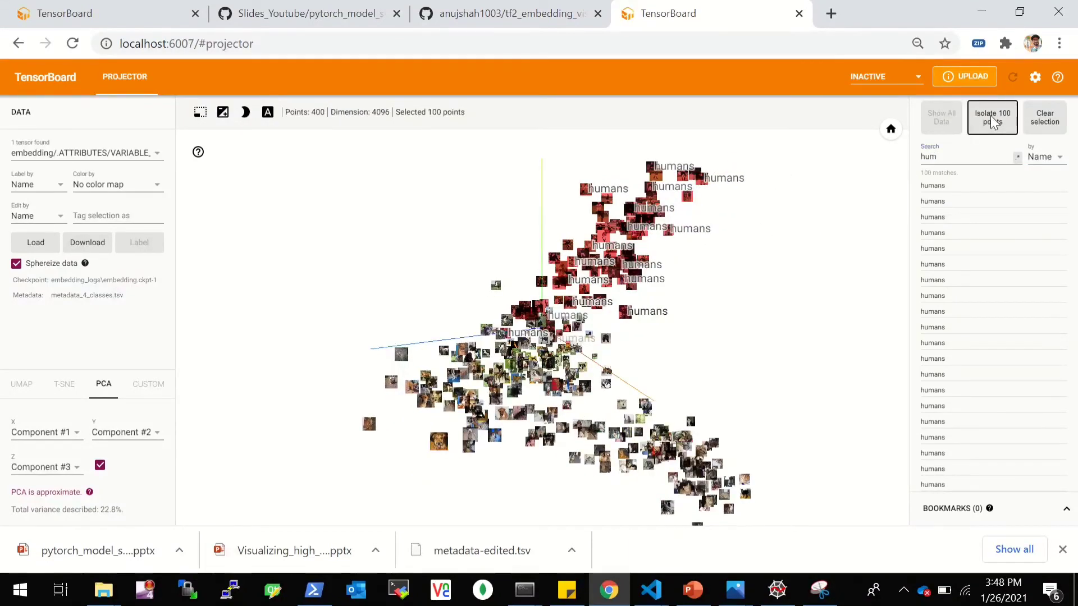
left_click(991, 117)
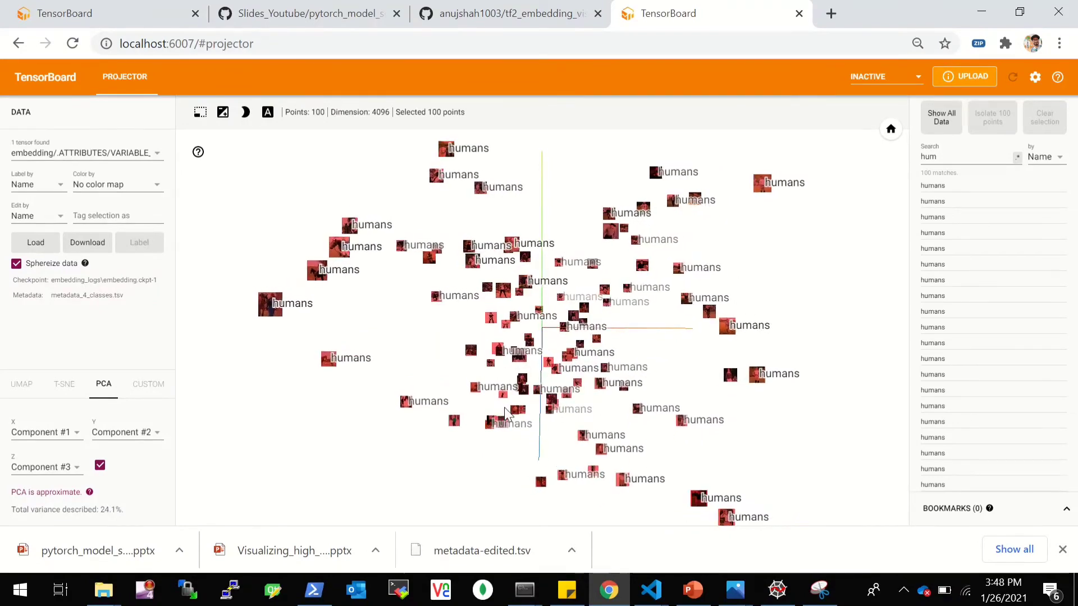
left_click(941, 117)
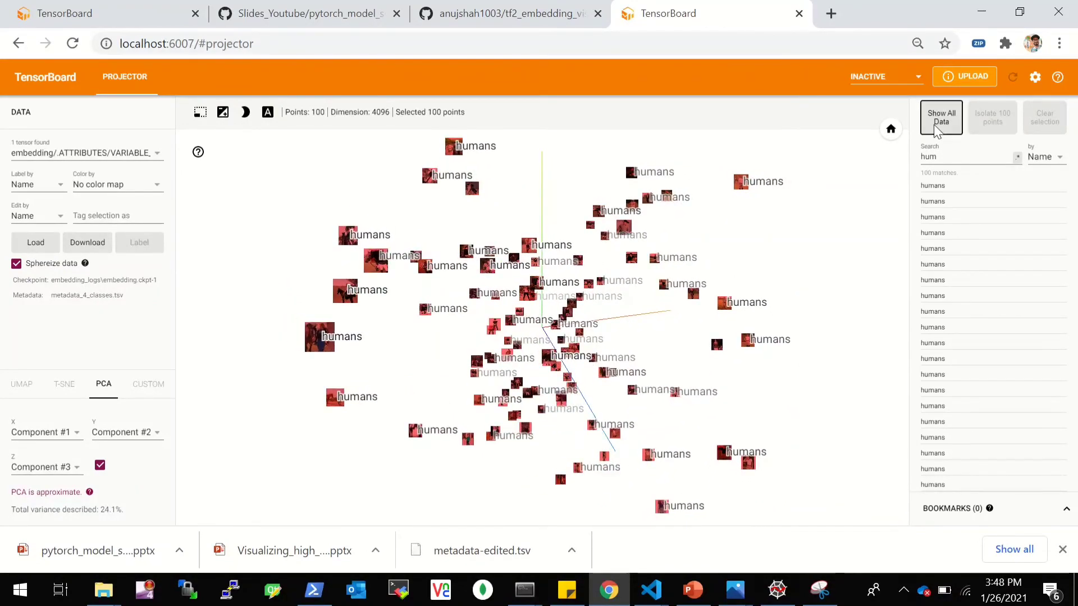
left_click(941, 117)
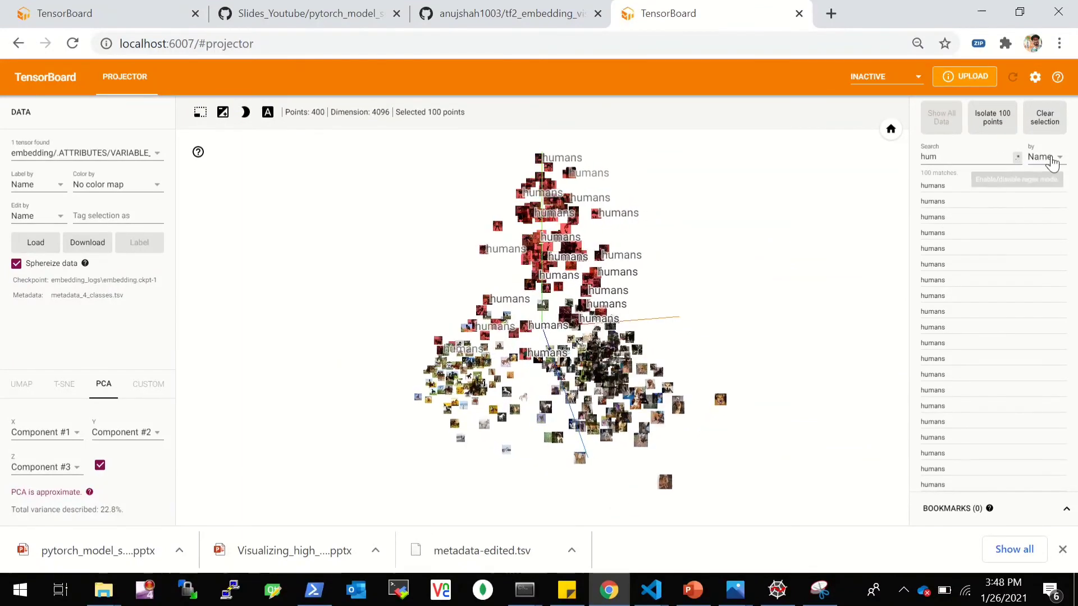
Step: Search by Class for '1', isolate the 93 class-1 points, show all 400 again and toggle 3D labels
left_click(1039, 156)
type("0")
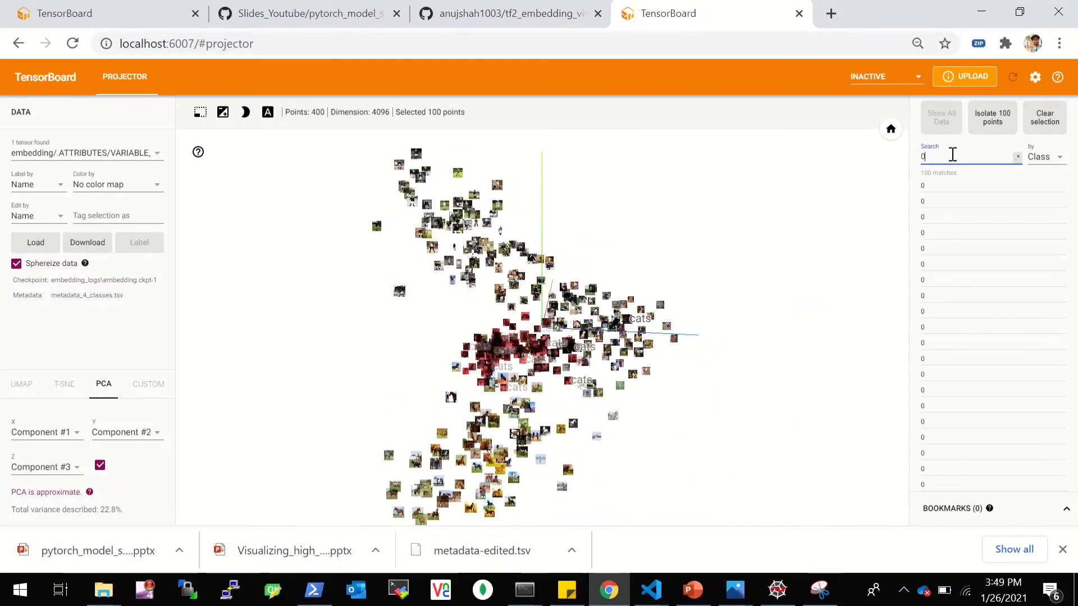
type("1")
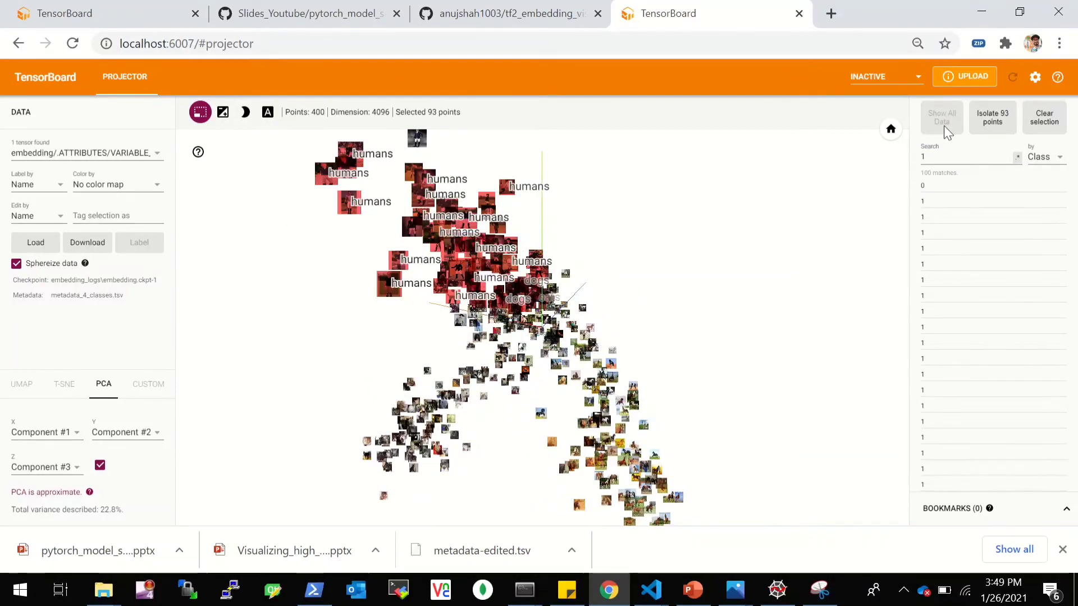
left_click(991, 117)
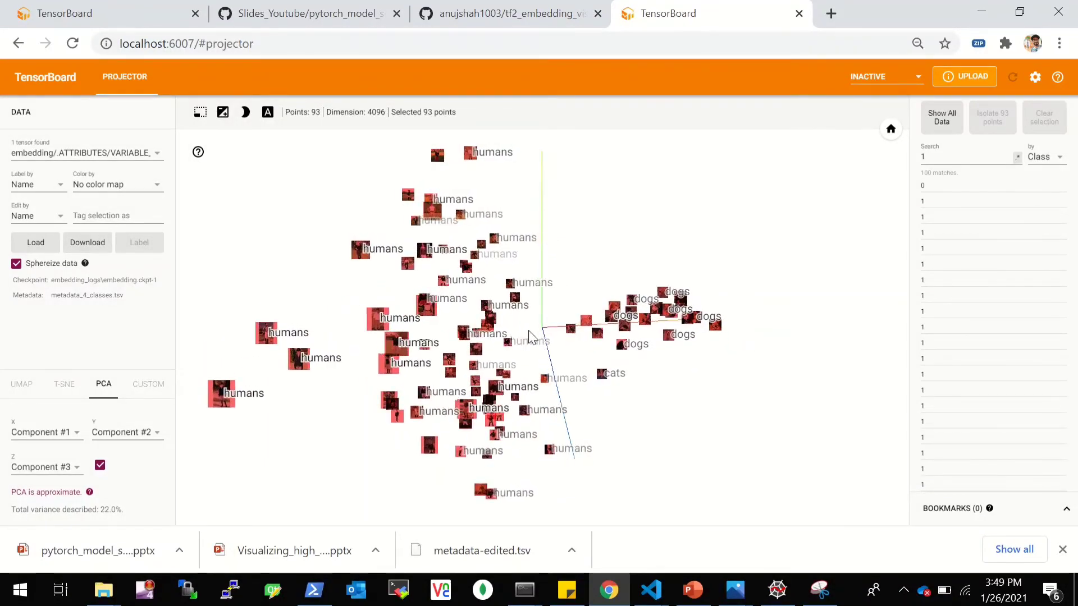
left_click(940, 117)
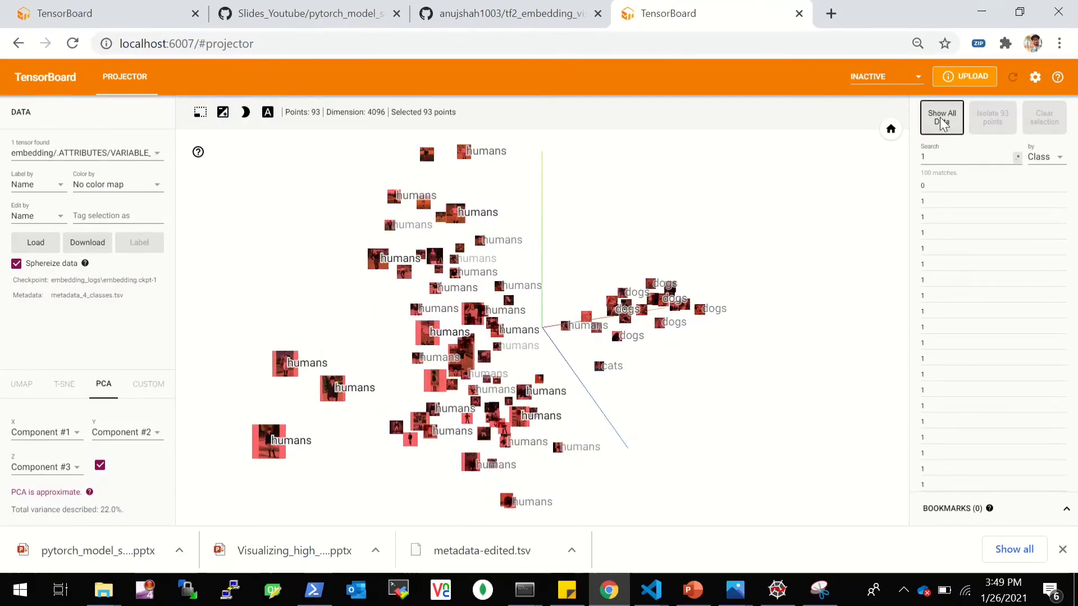
left_click(941, 117)
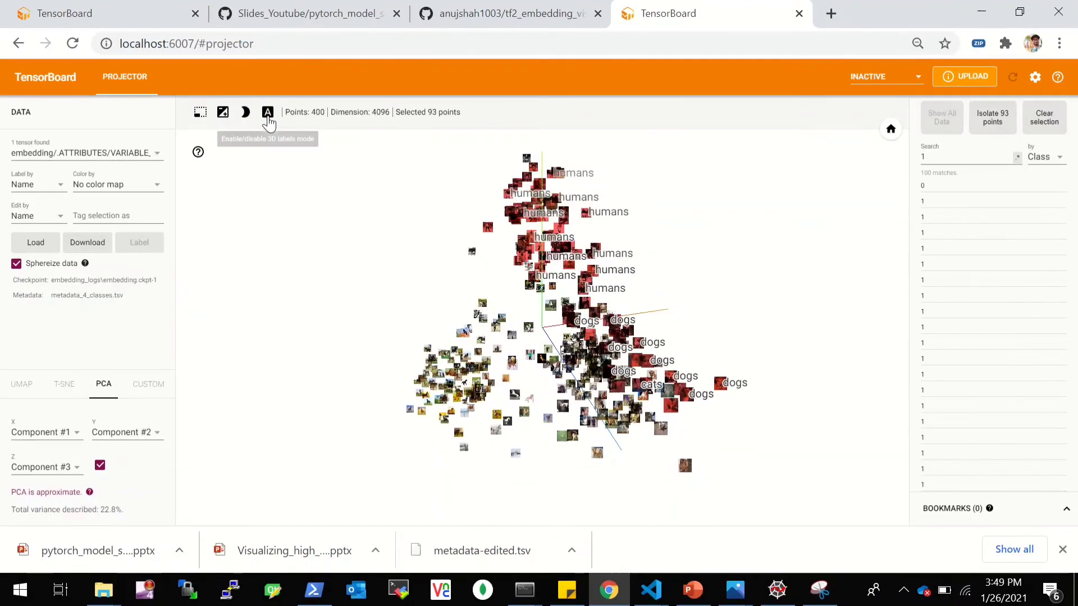
left_click(268, 111)
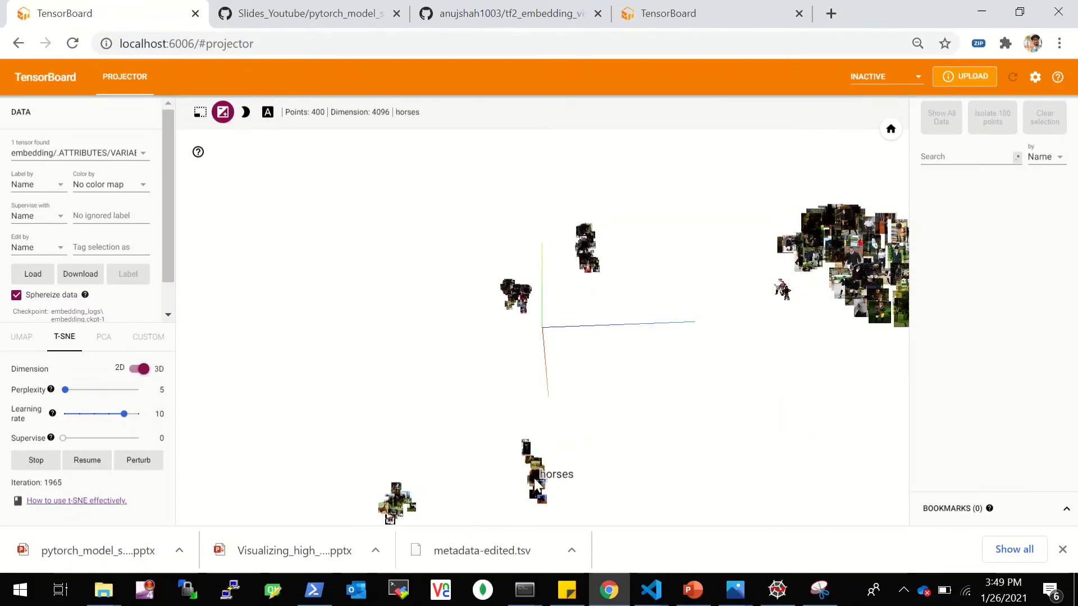
Step: Inspect the 3D t-SNE clusters on localhost:6006, then move to the GitHub repository page
left_click(890, 129)
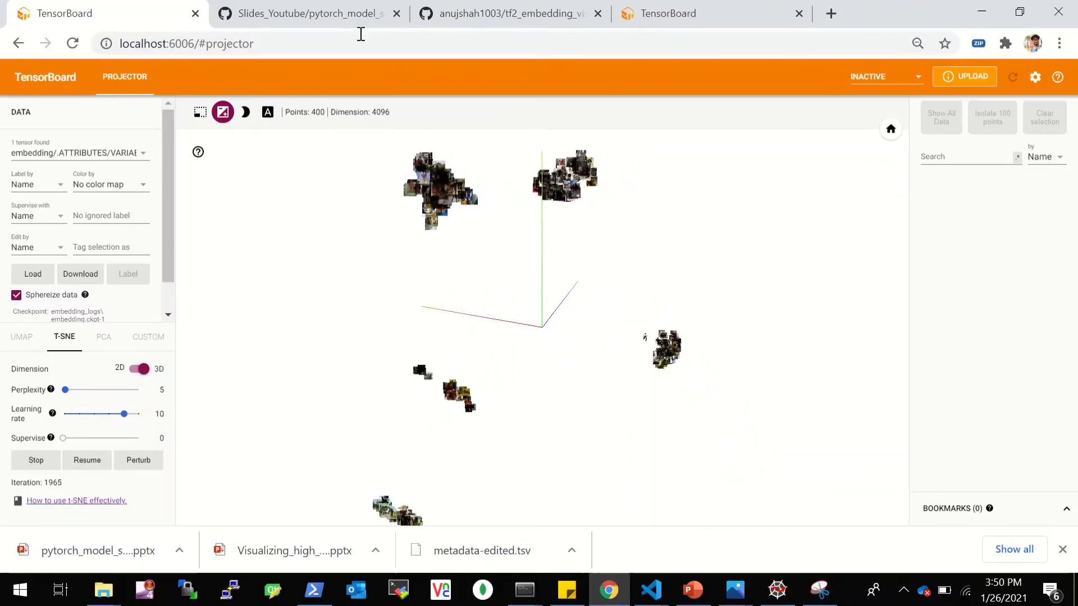
left_click(512, 14)
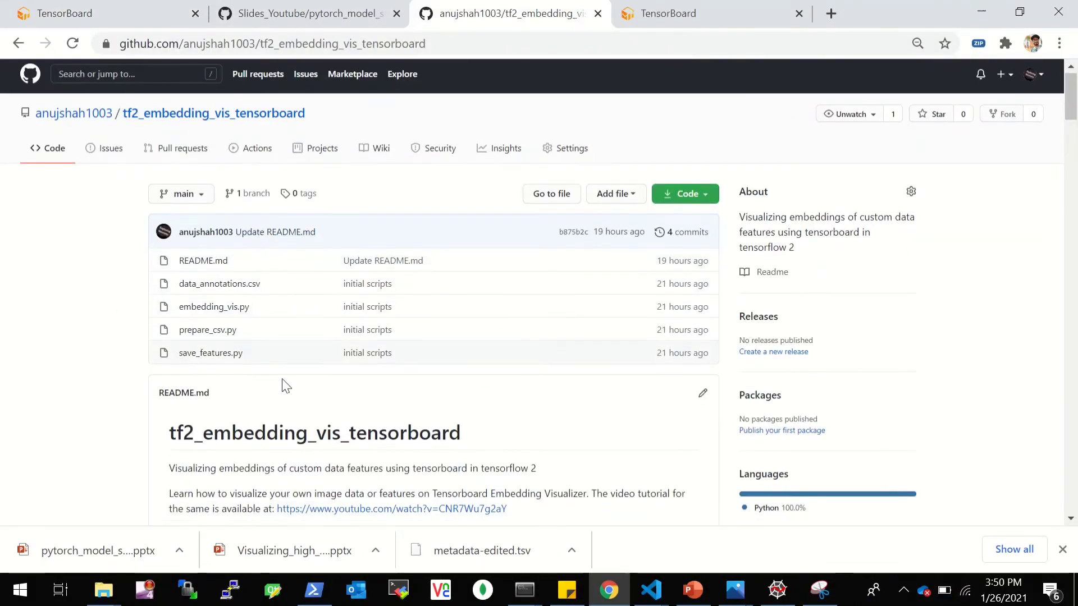
Step: Scroll through the README's TensorBoard launch steps, then return to embedding_vis.py in Spyder
scroll("down", 3)
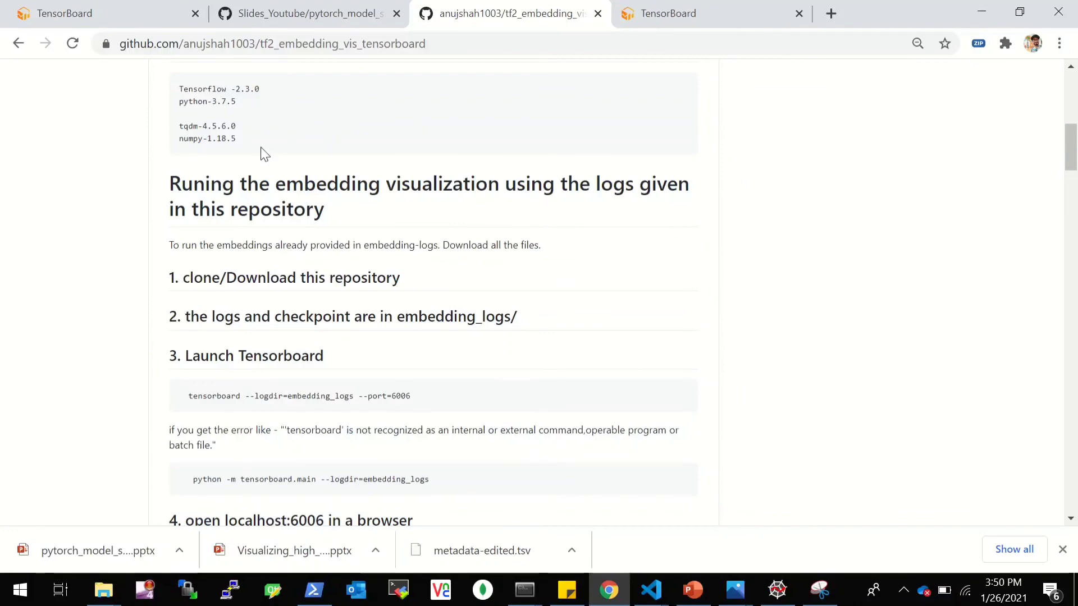
scroll("down", 3)
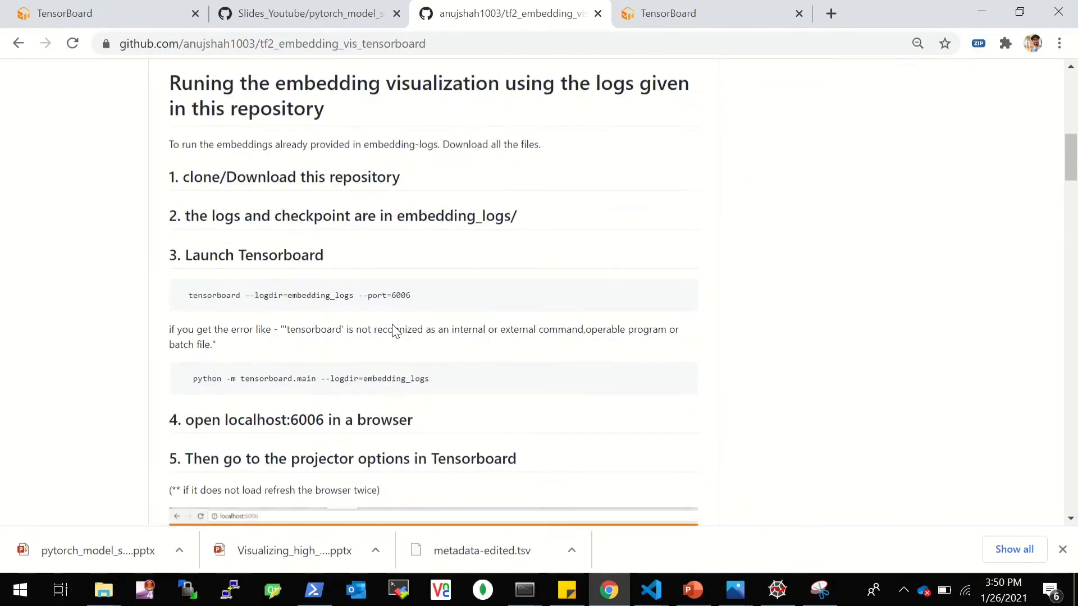
scroll("up", 3)
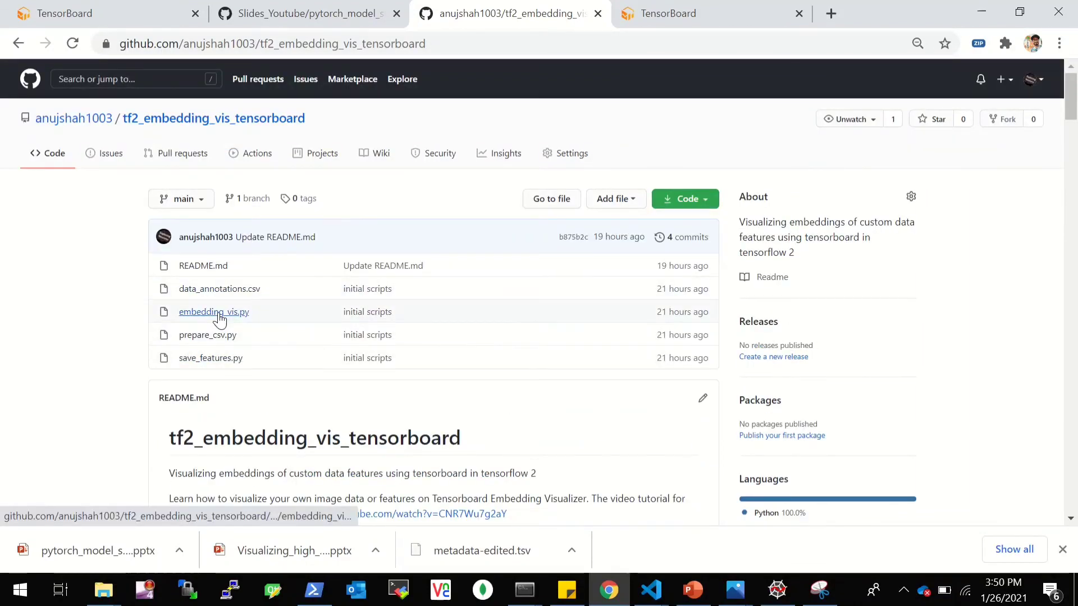
left_click(776, 589)
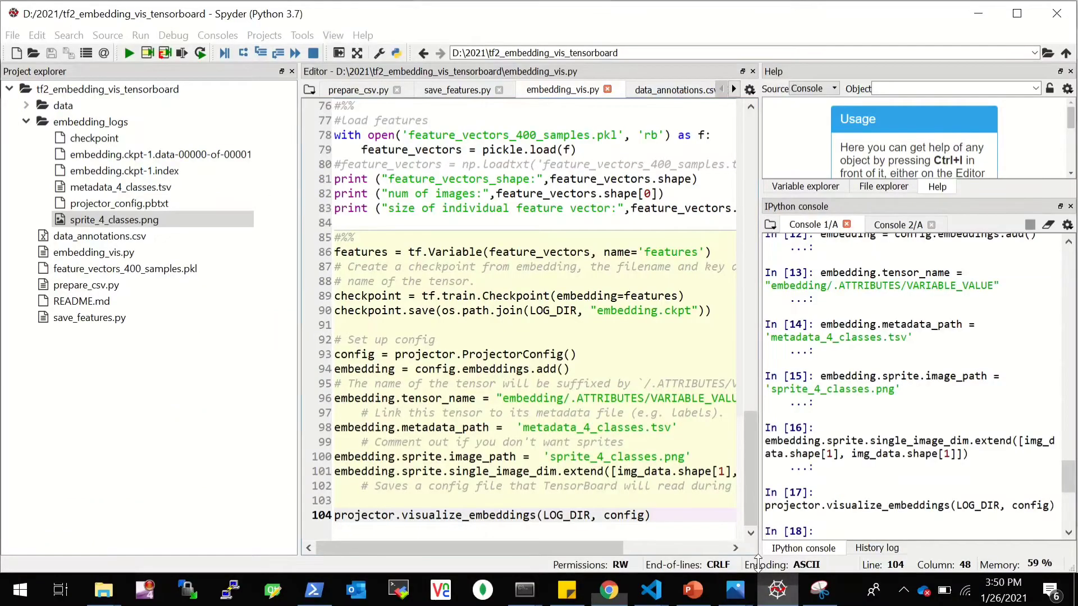